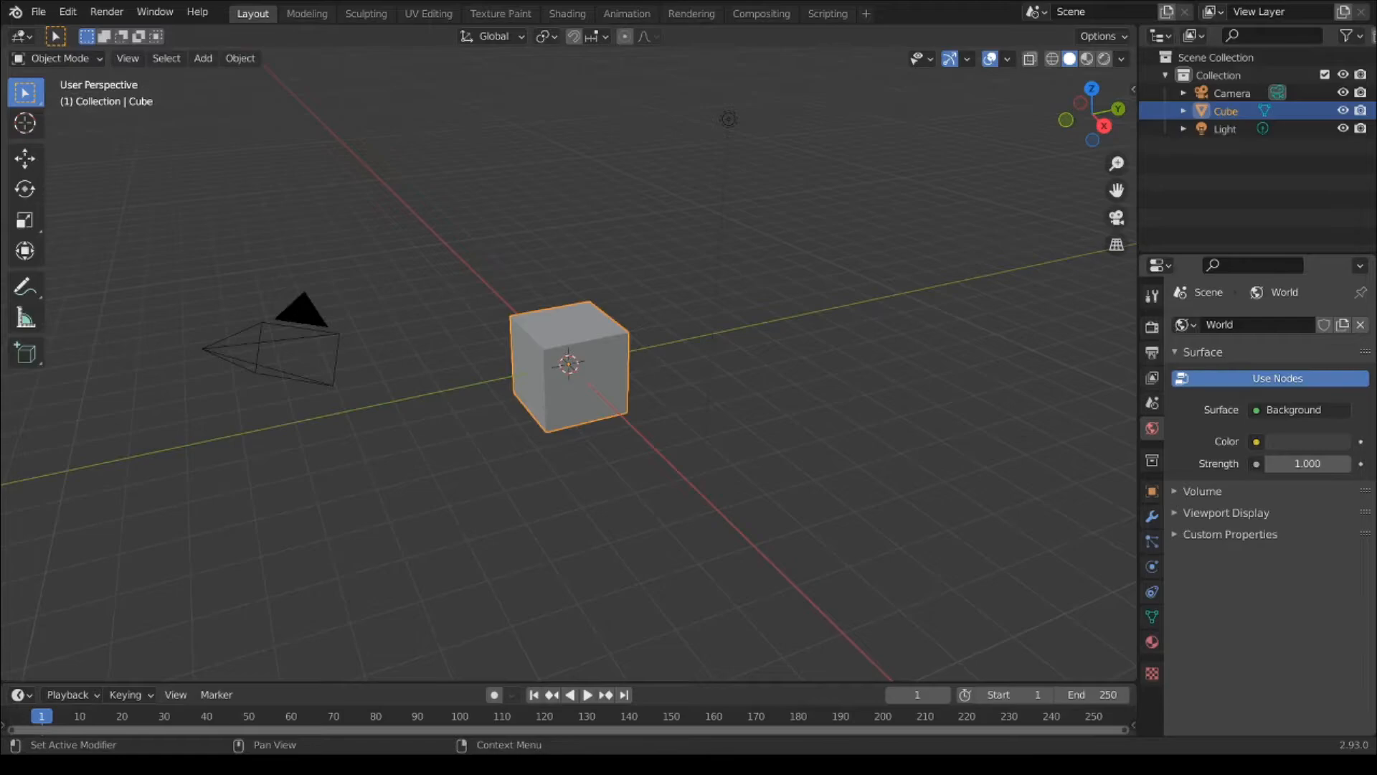
Step: Open Preferences and search the add-on list for 'node'
left_click(66, 12)
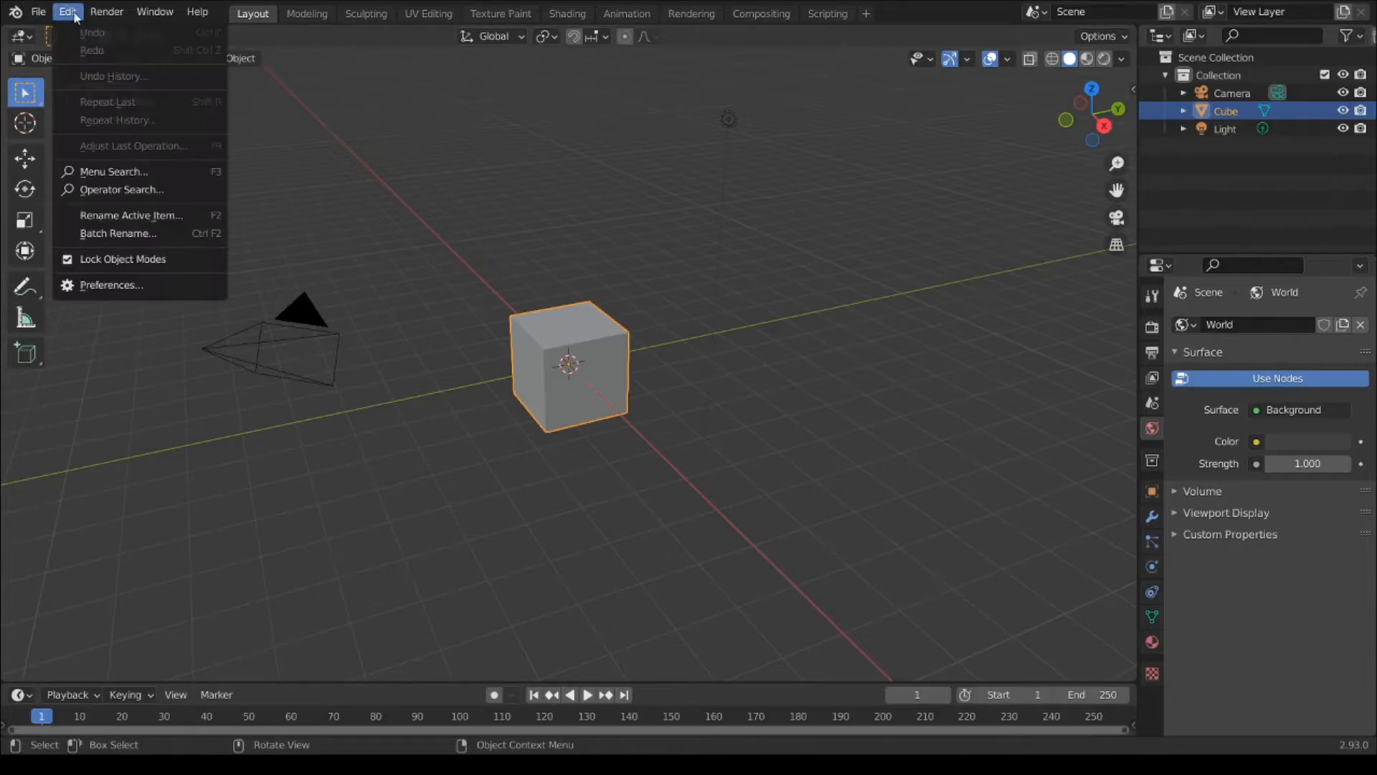
mouse_move(122, 285)
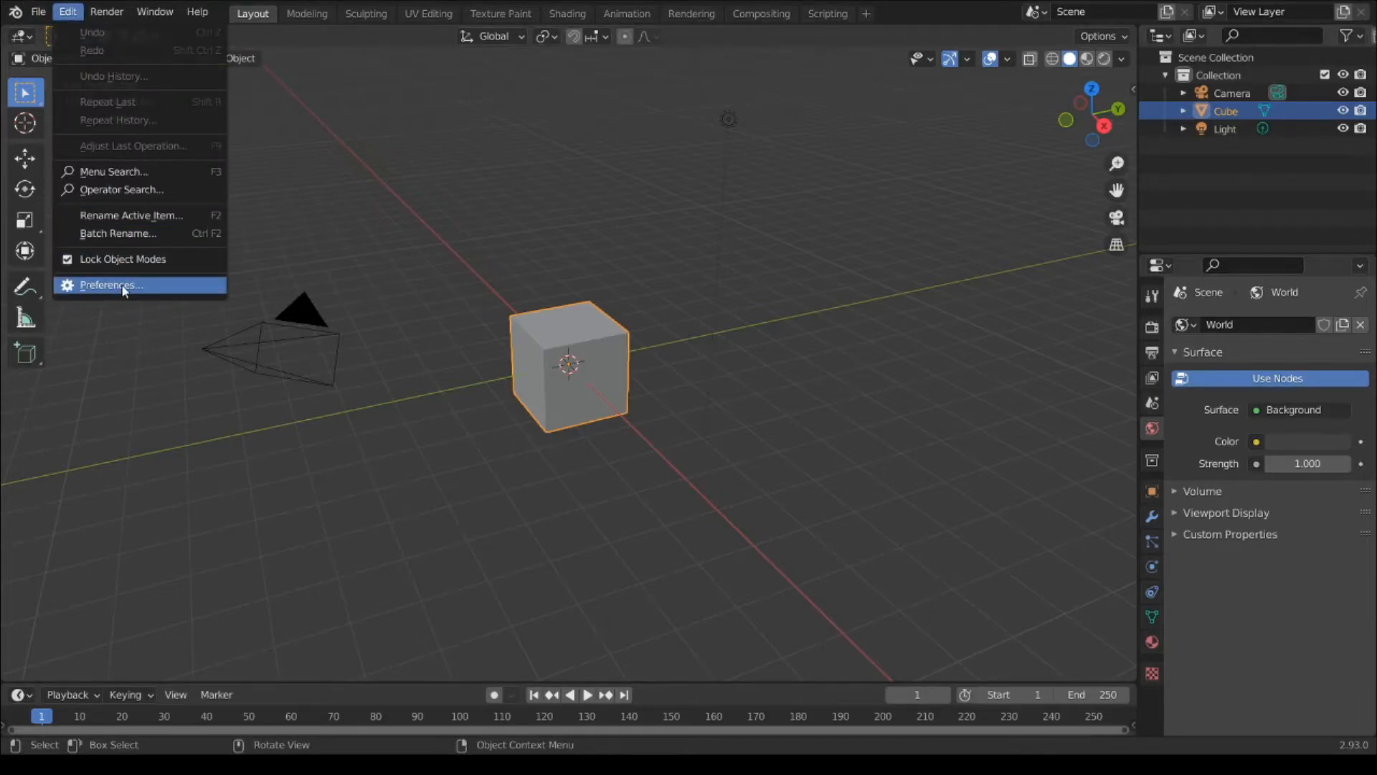
left_click(110, 285)
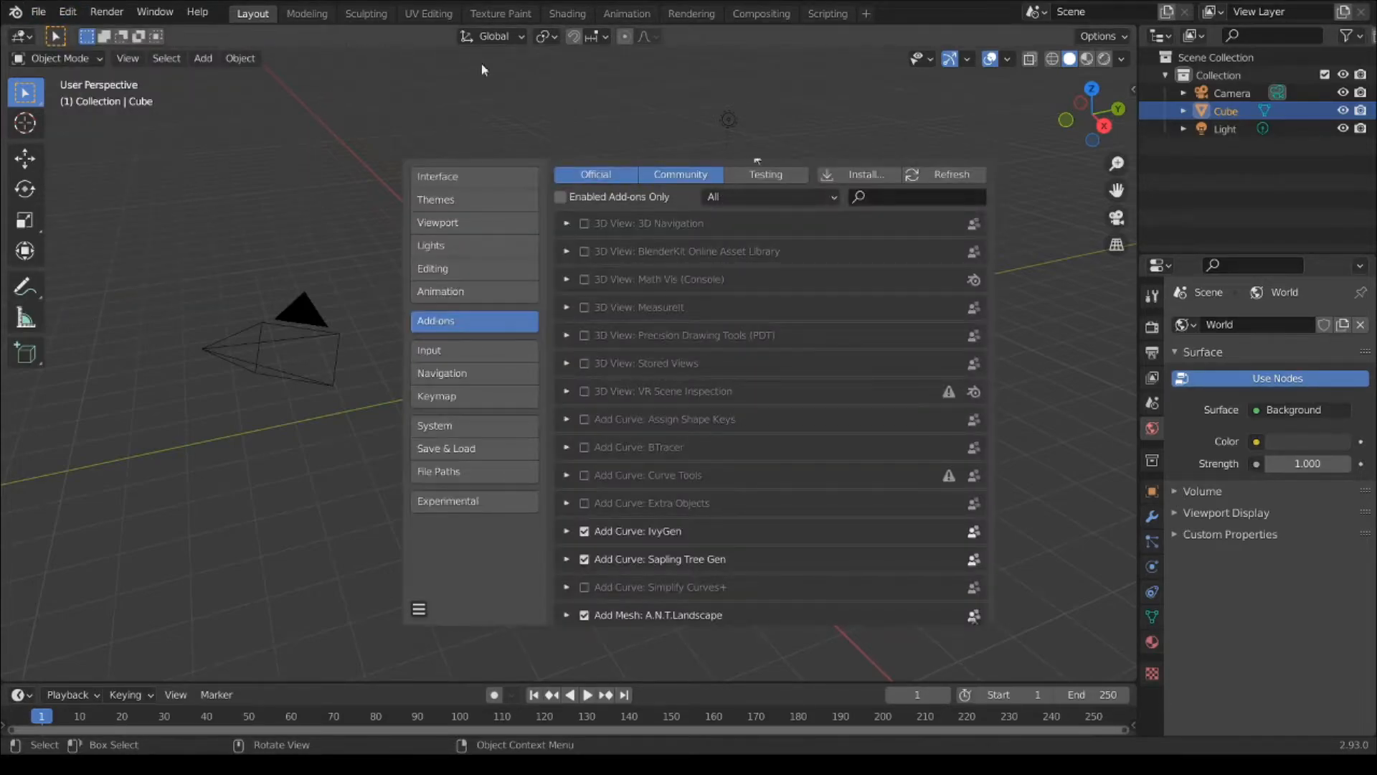
left_click(919, 196)
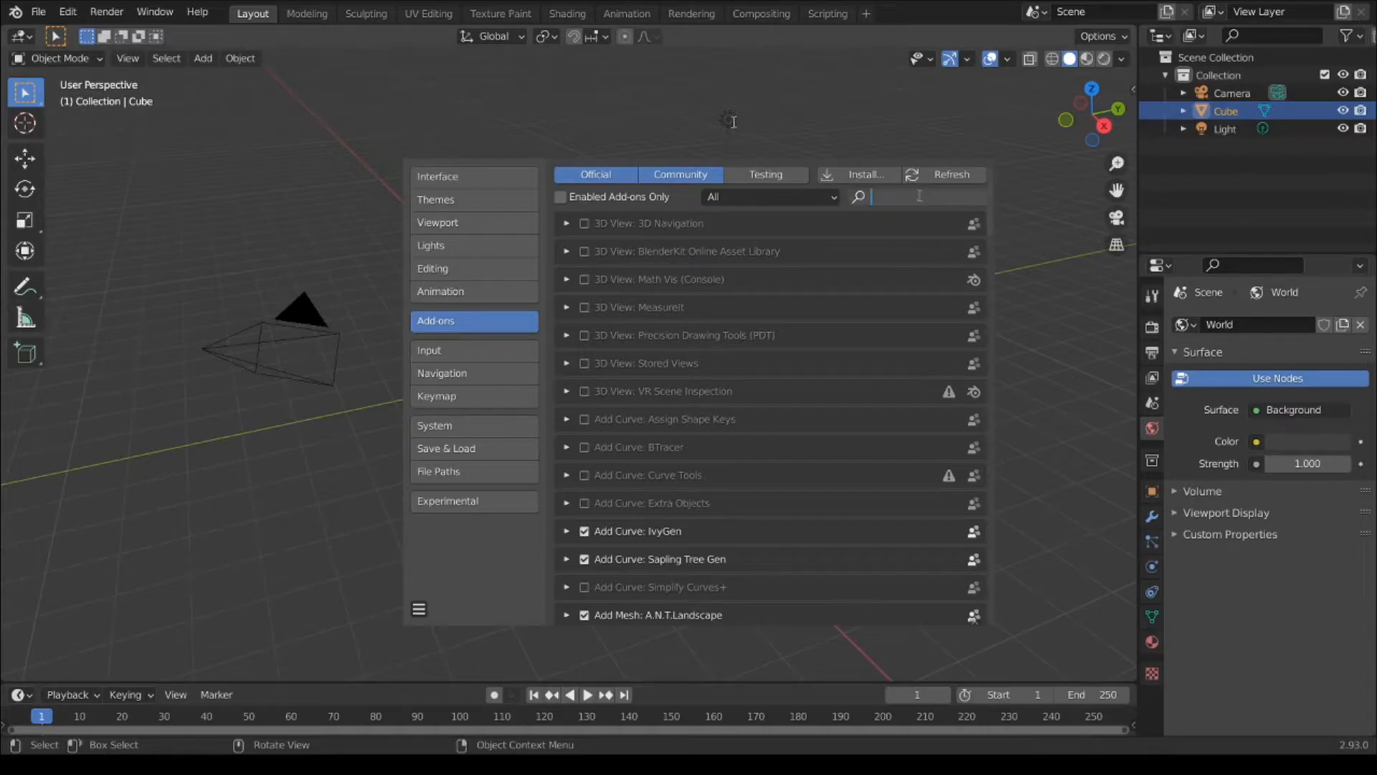
type("n")
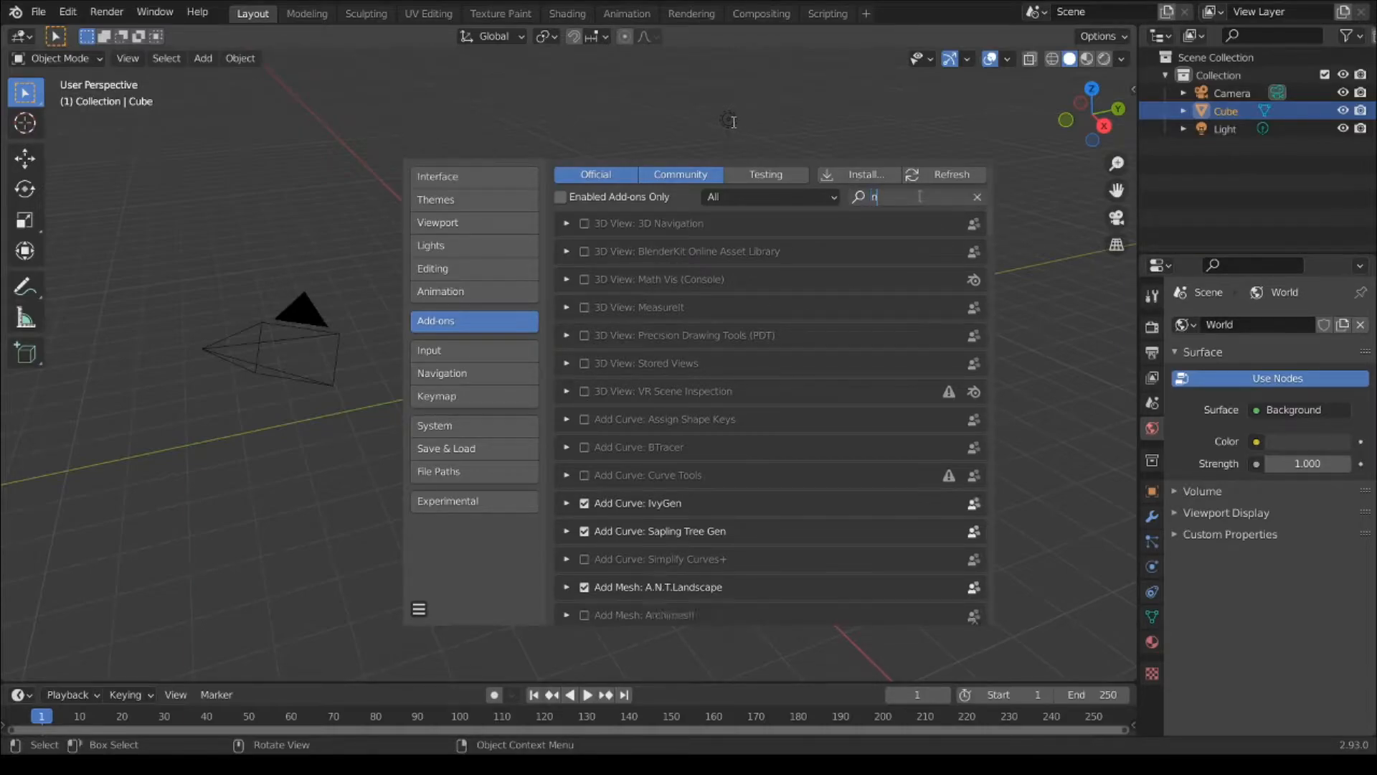
type("ode")
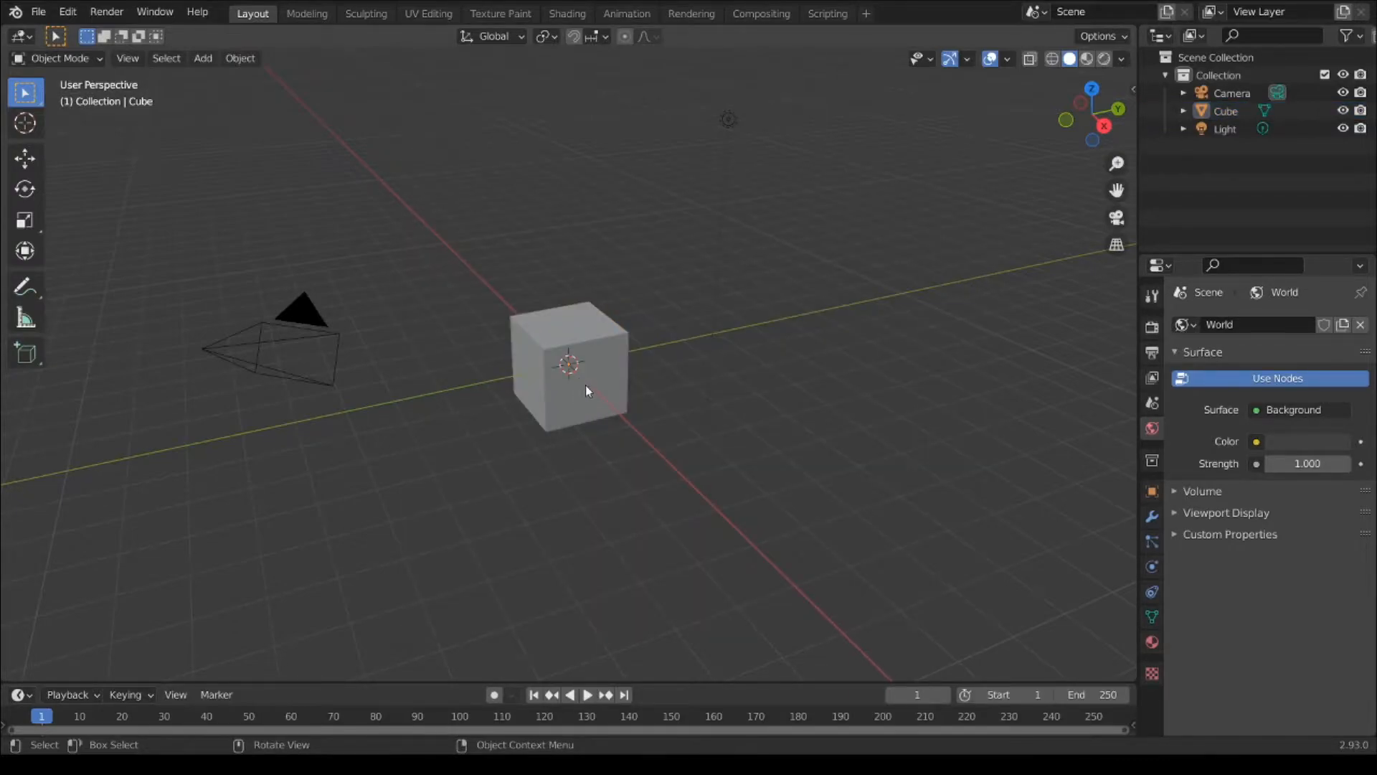
Step: Replace the default cube with a plane and make the lower area a Shader Editor
left_click(602, 400)
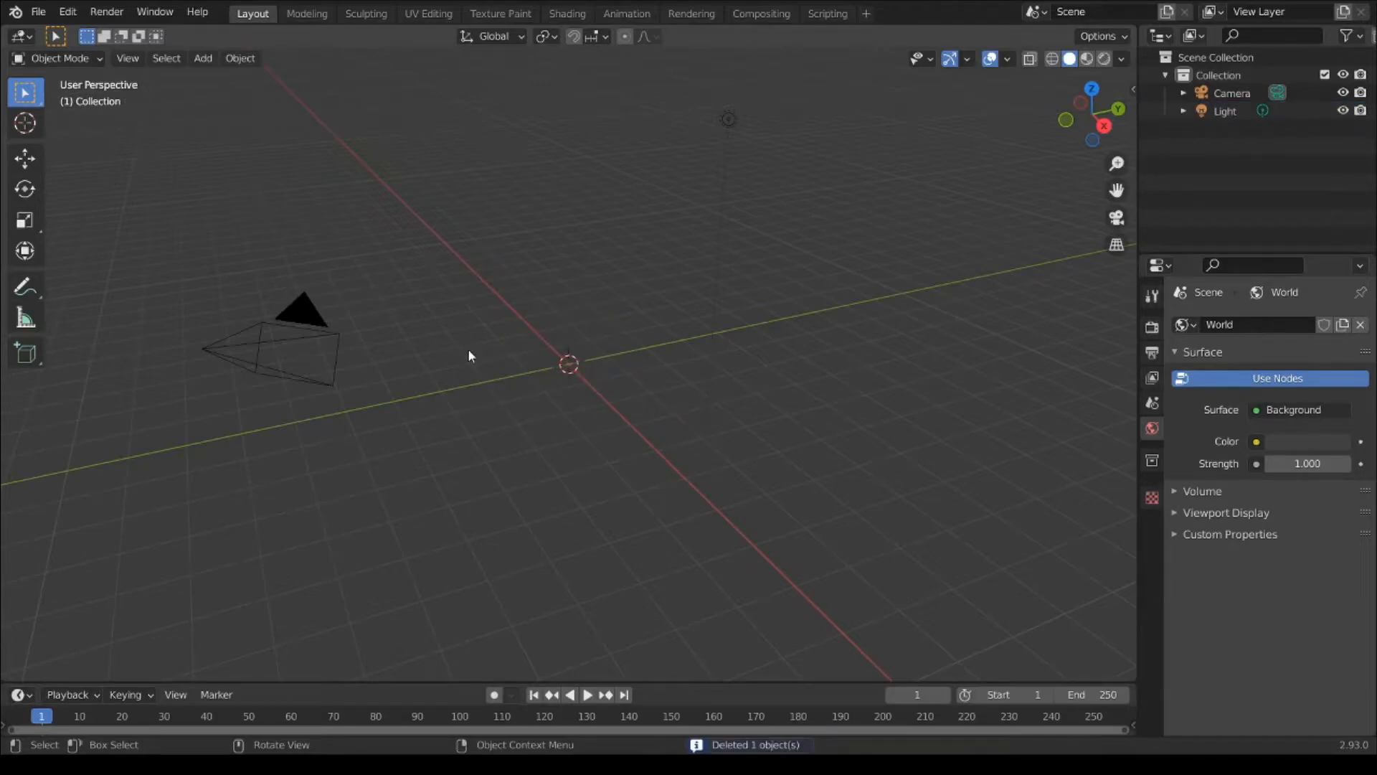
left_click(203, 58)
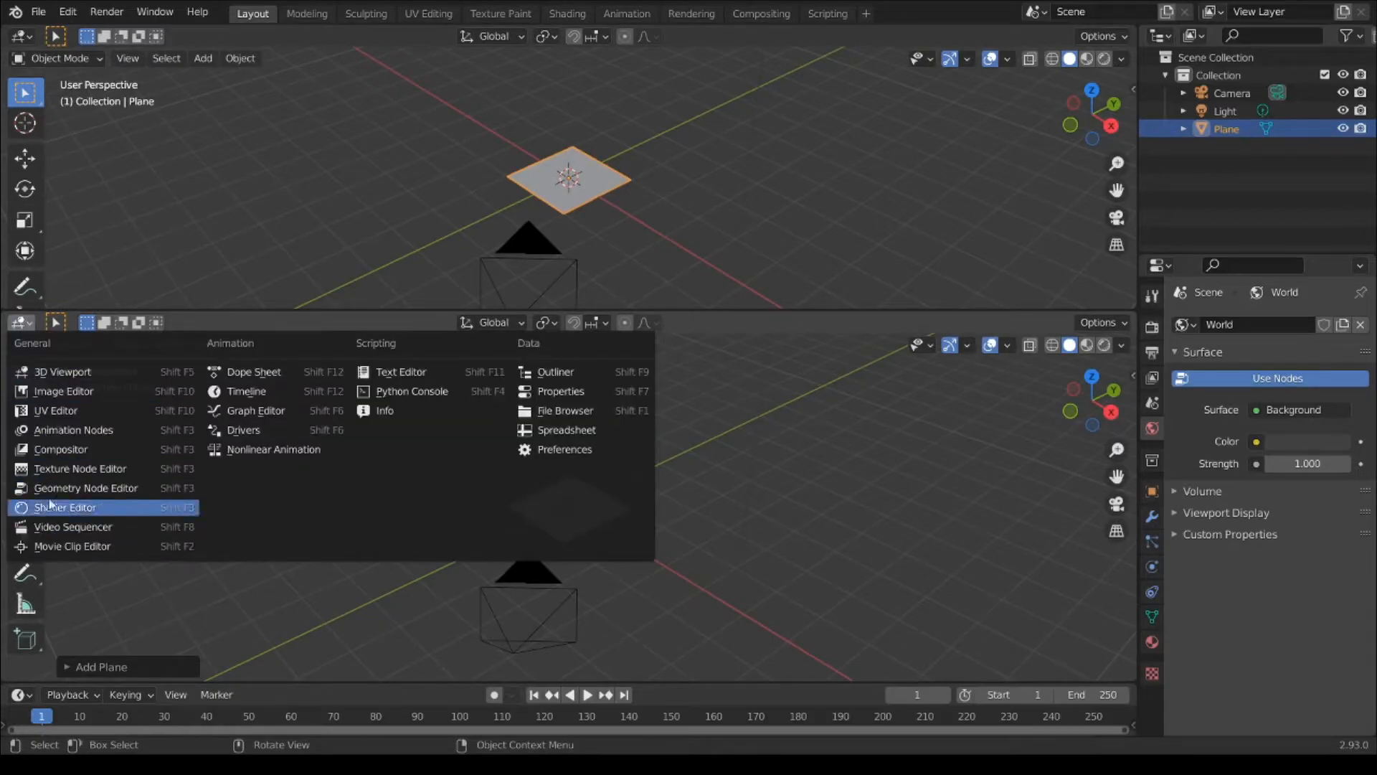
mouse_move(79, 469)
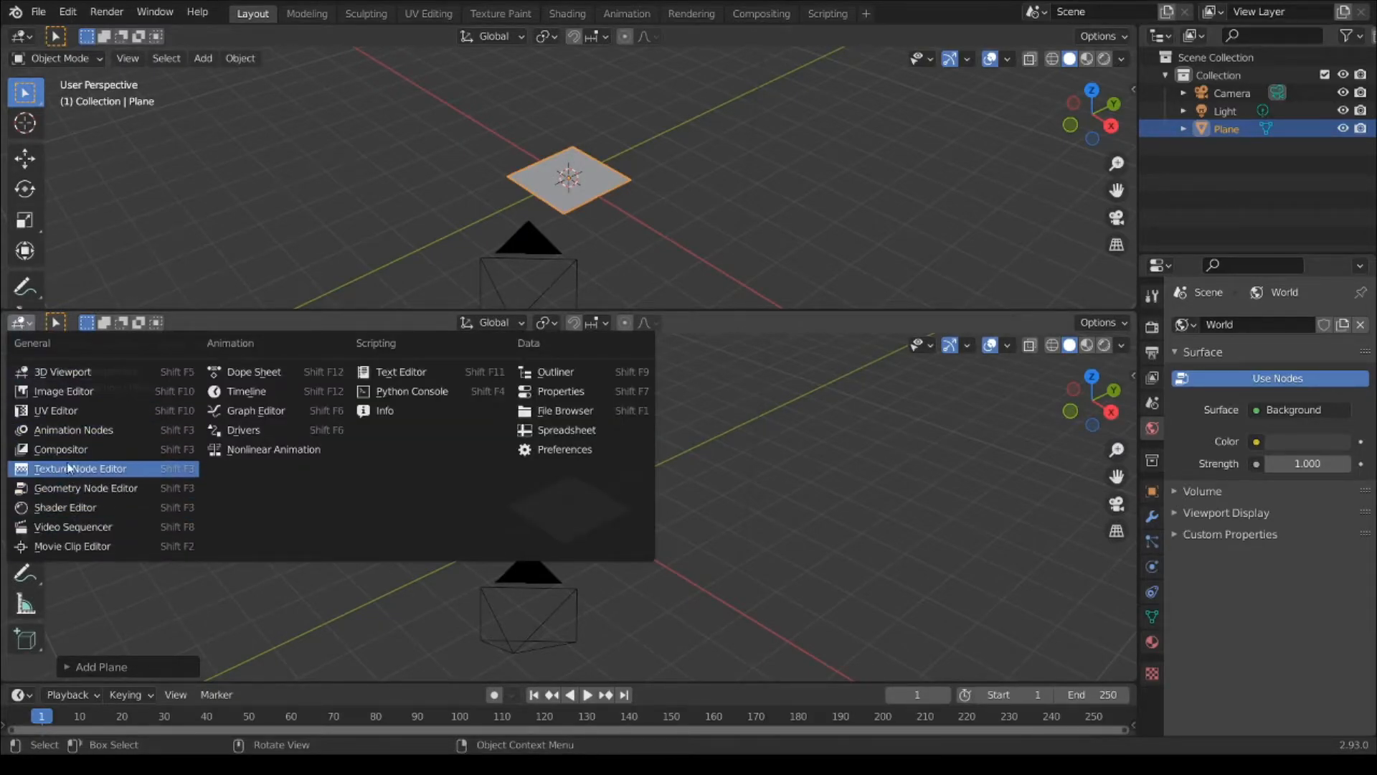
left_click(79, 468)
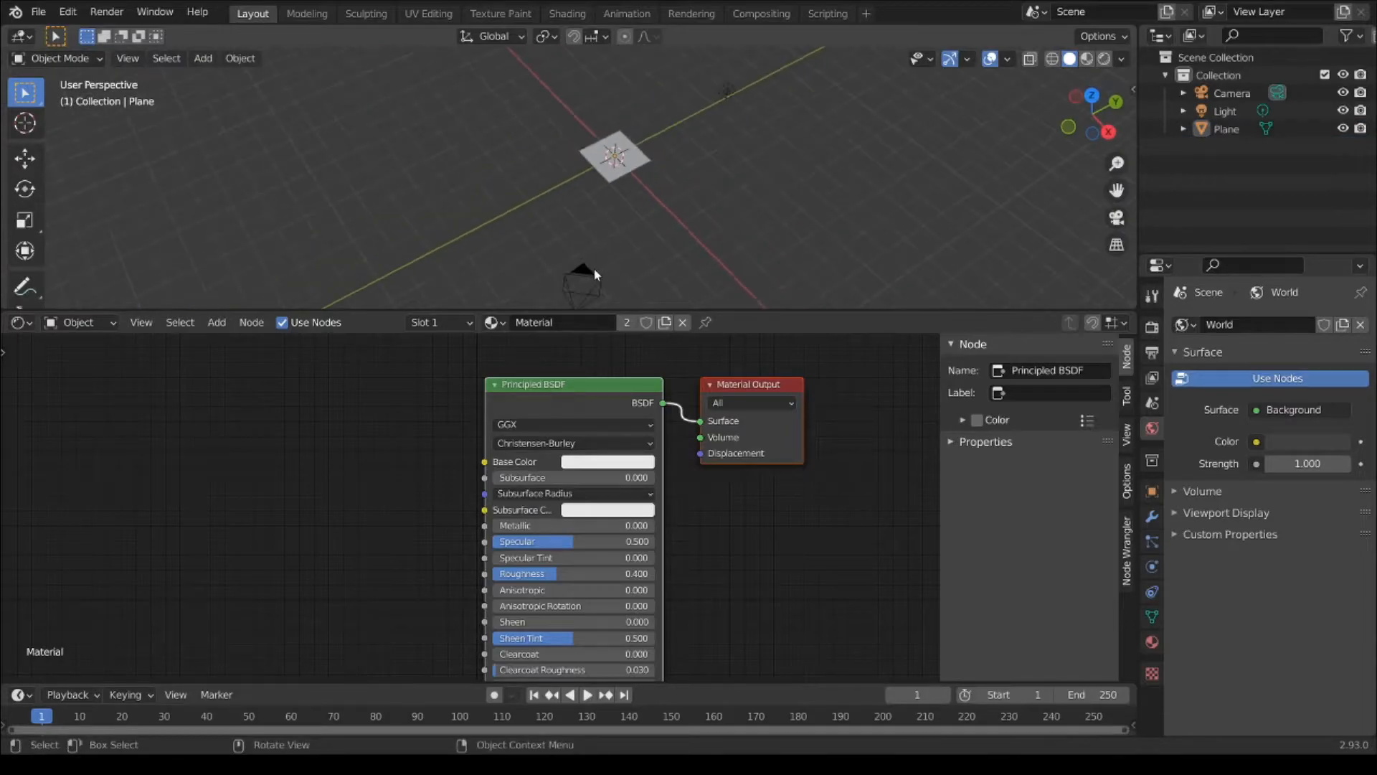
Step: Select the camera and set its X location to 0
left_click(1231, 92)
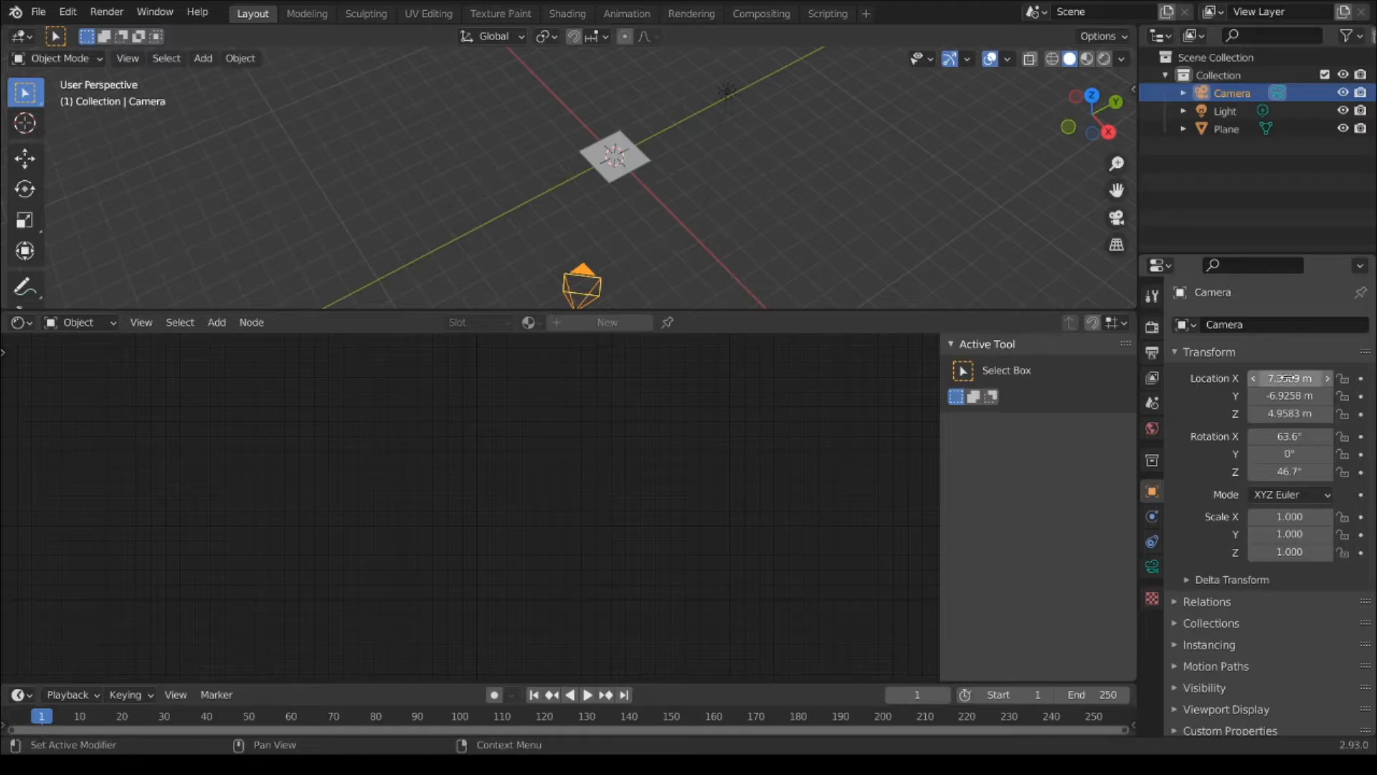
double_click(1290, 377)
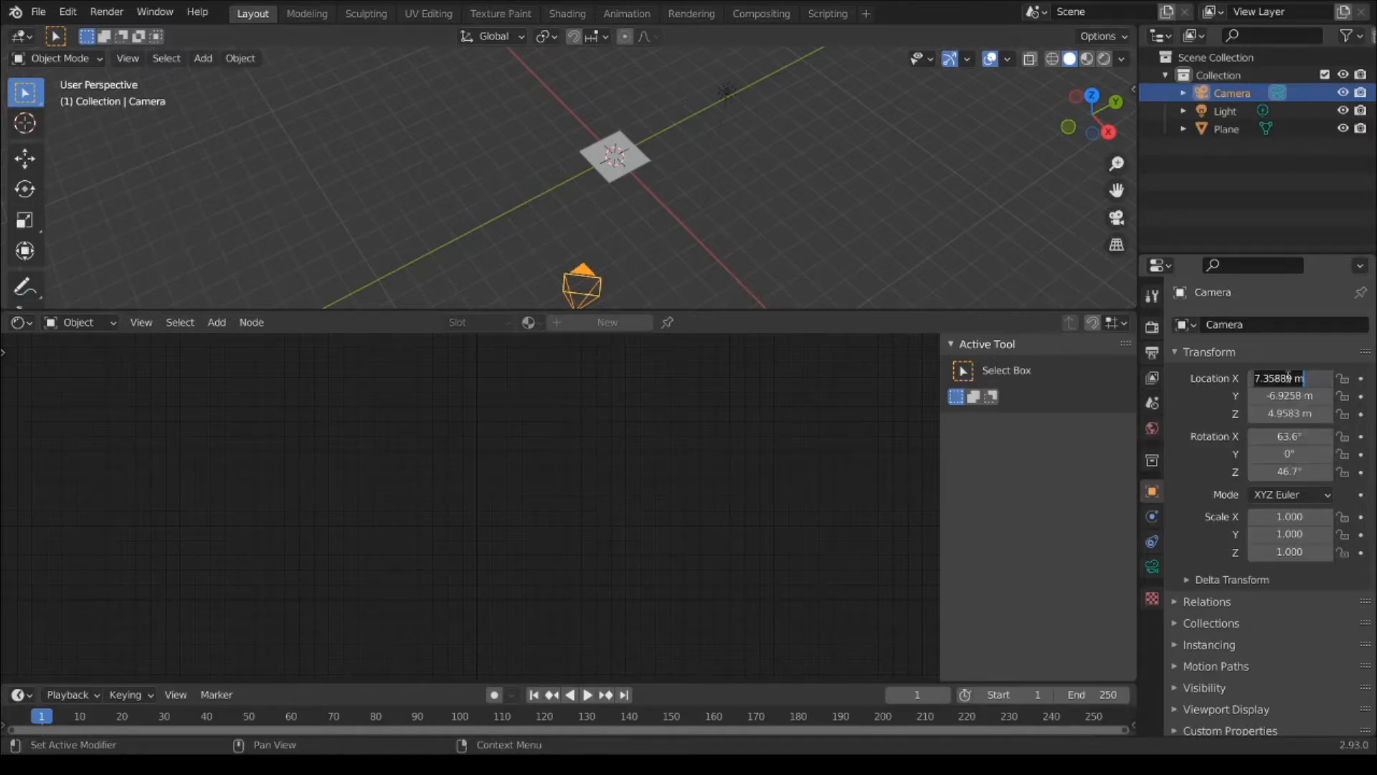
type("0")
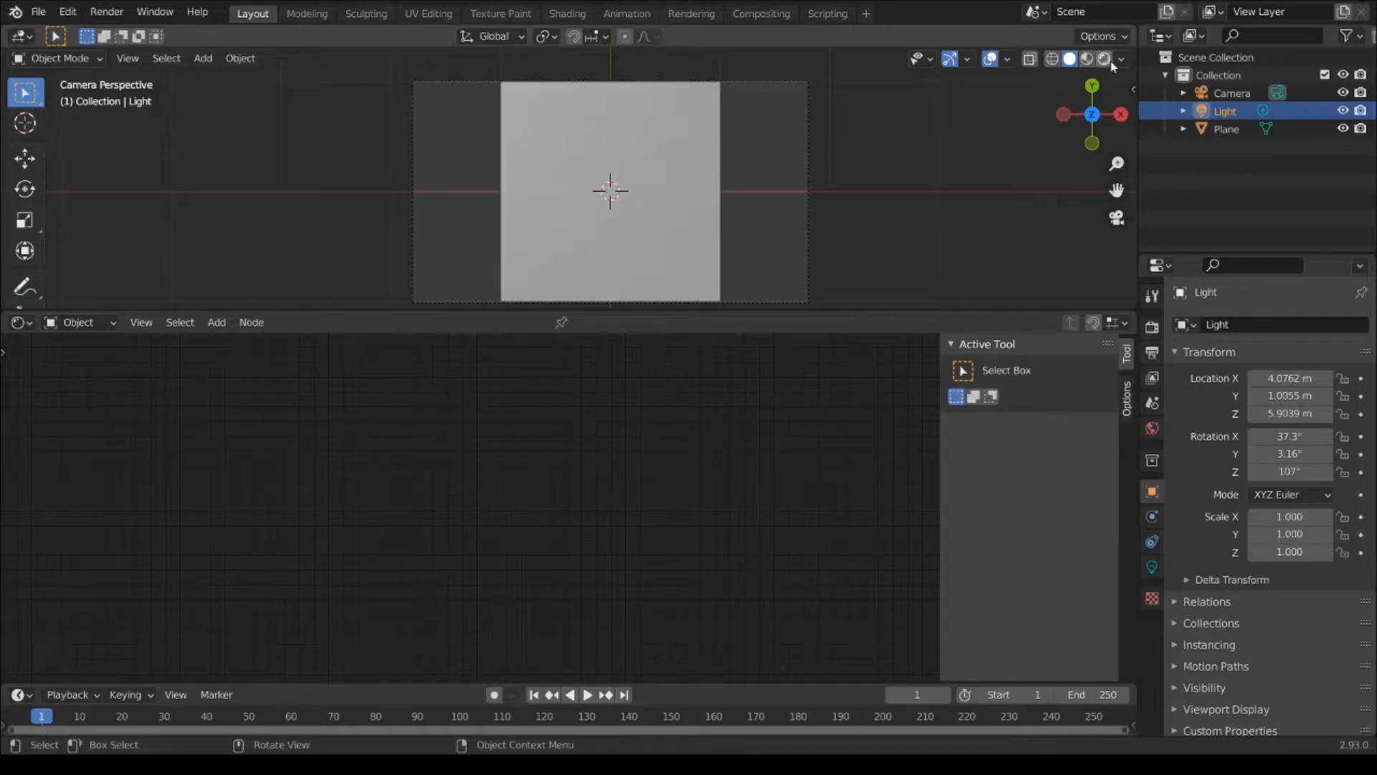
mouse_move(1102, 59)
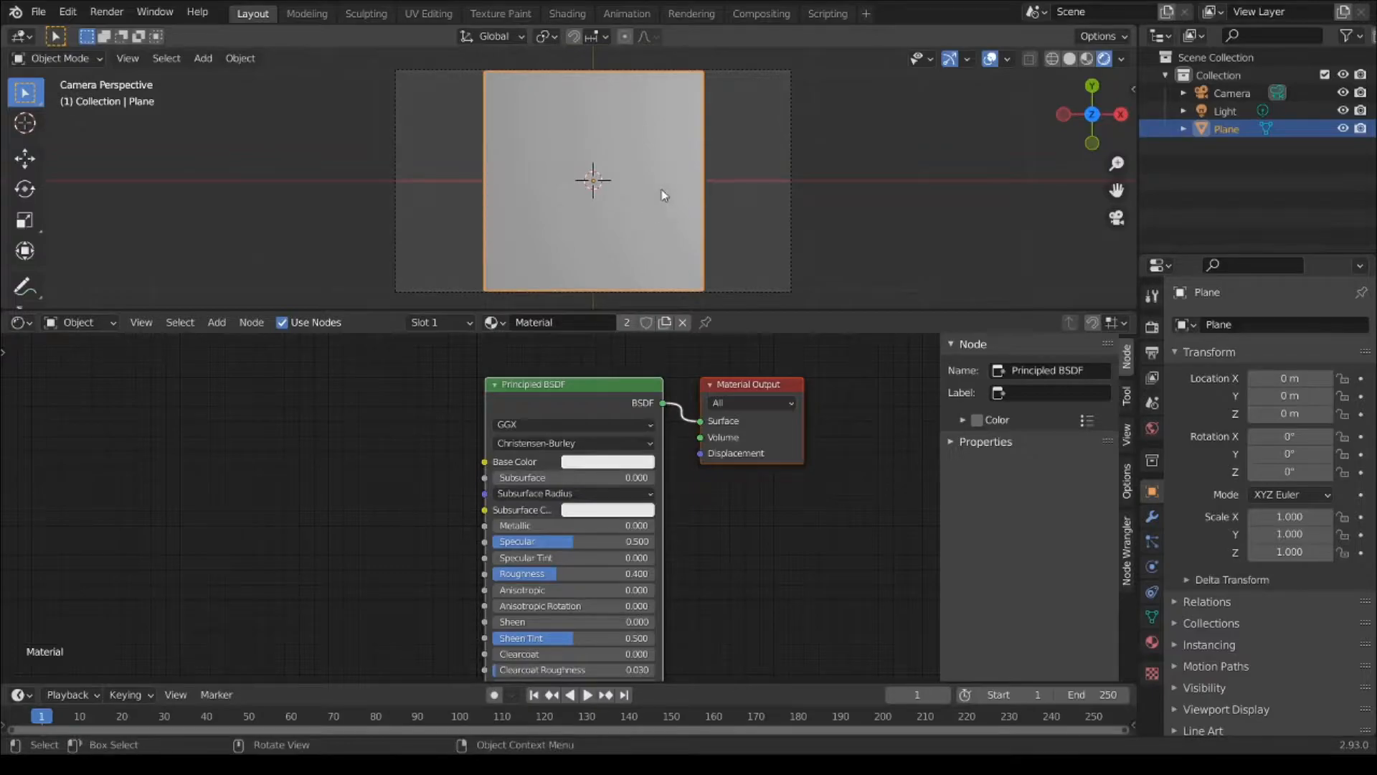
mouse_move(613, 200)
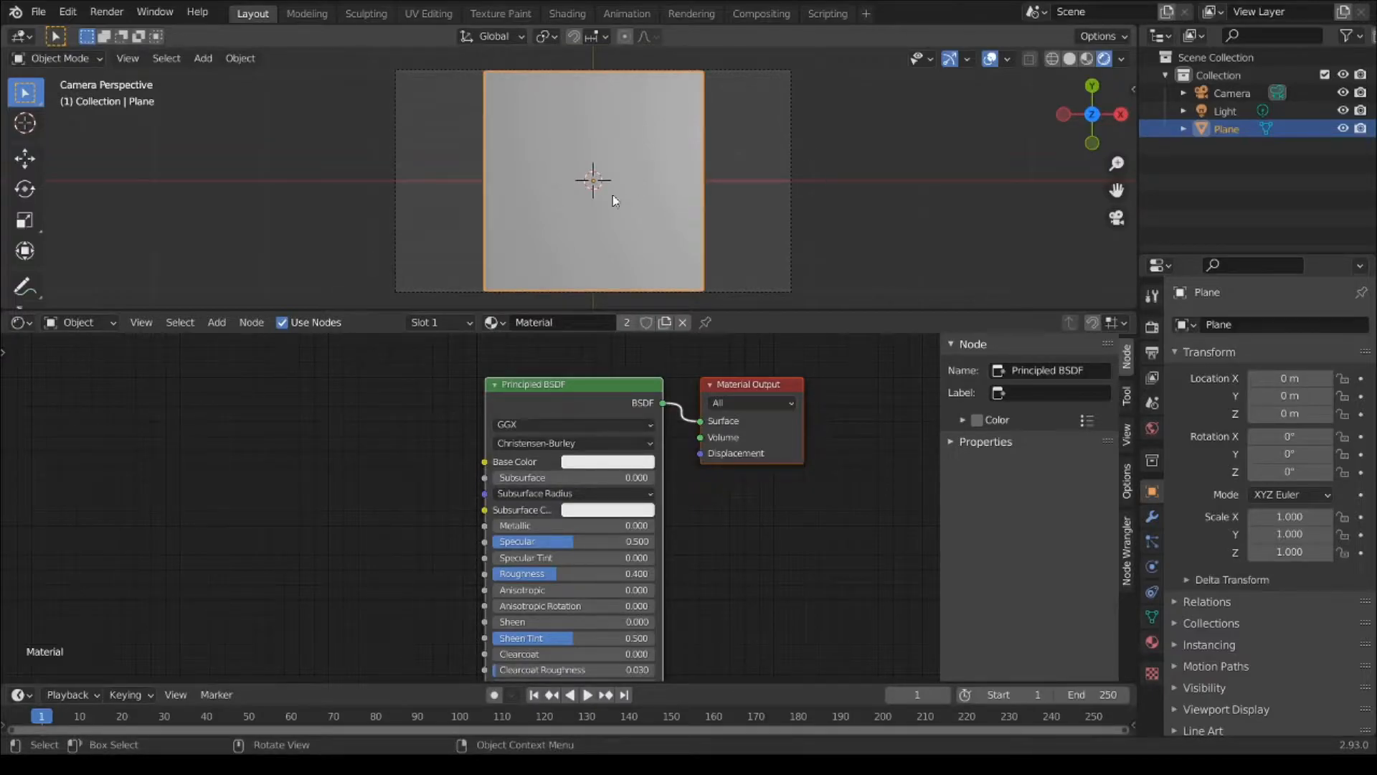
mouse_move(631, 180)
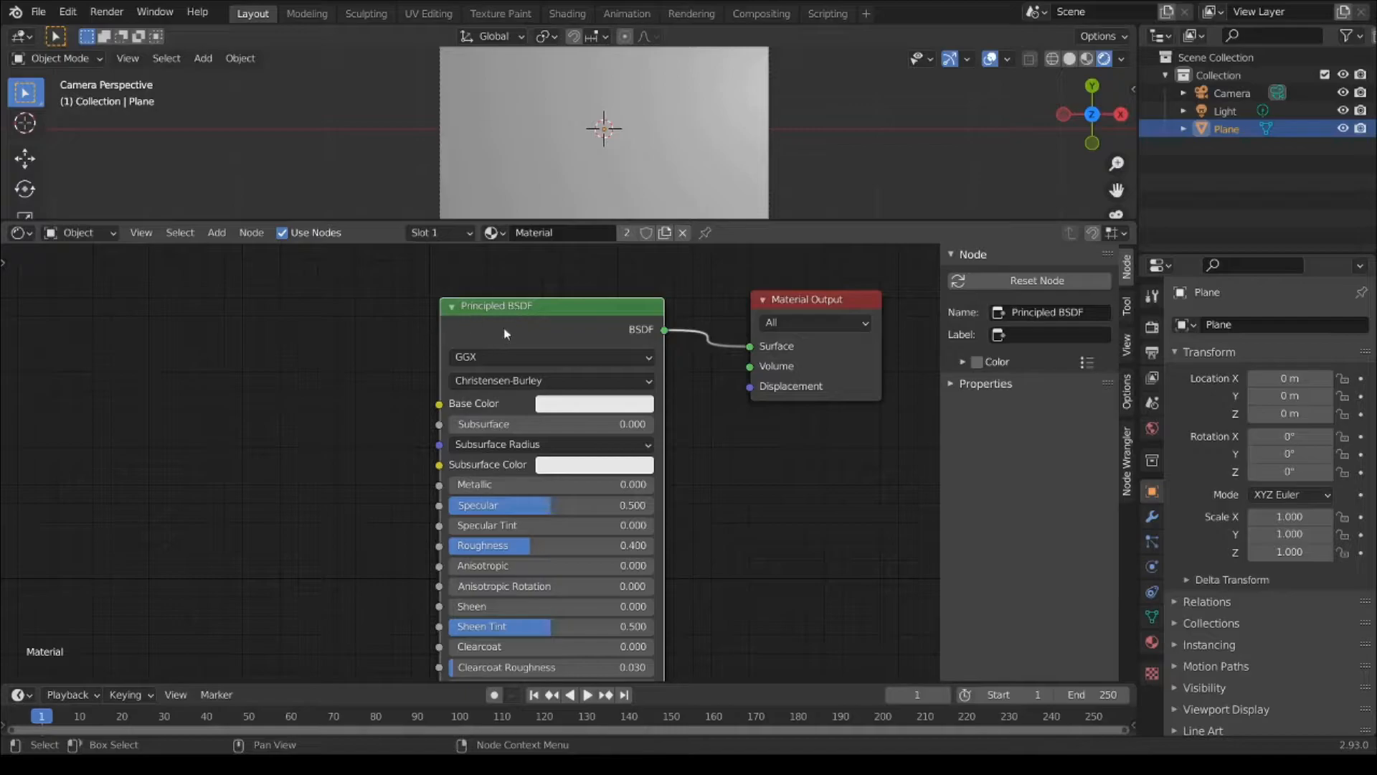
mouse_move(540, 323)
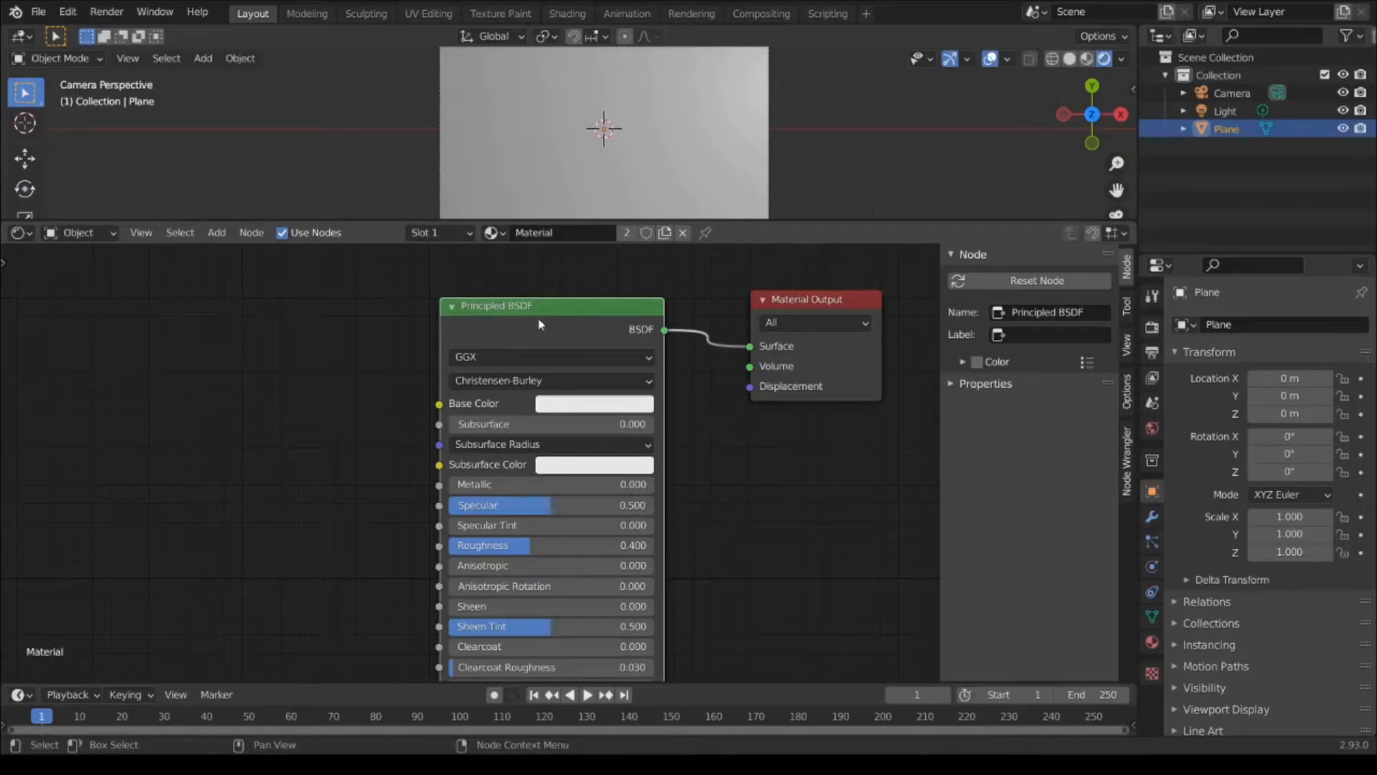
mouse_move(542, 332)
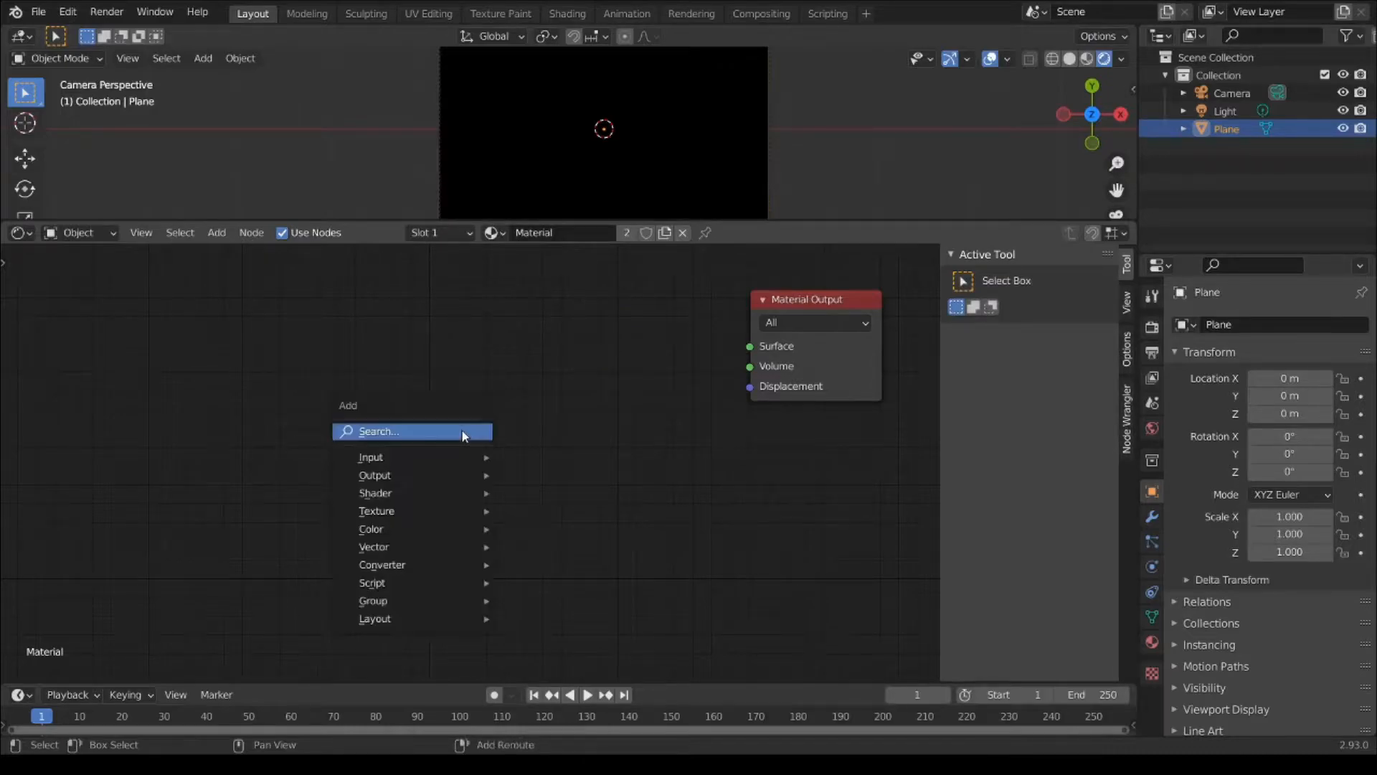
mouse_move(422, 563)
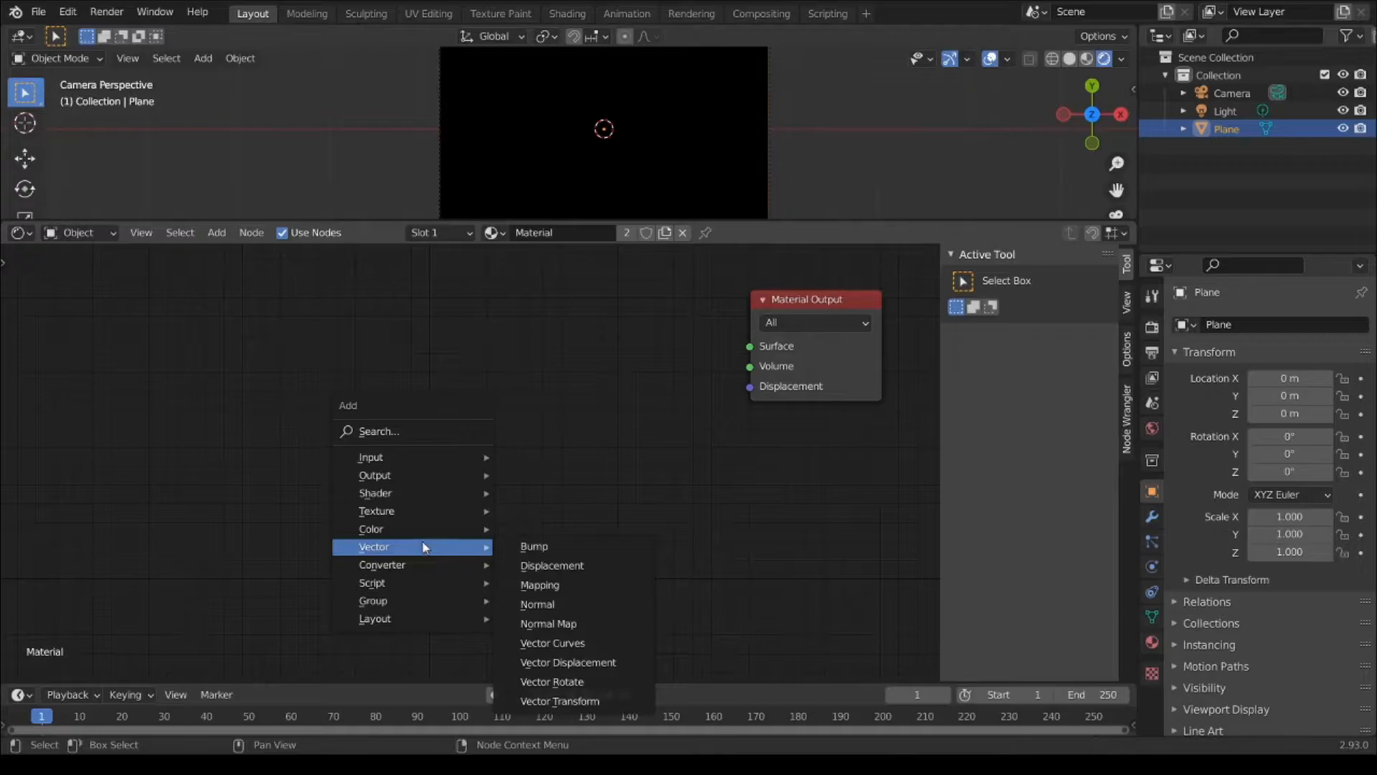
mouse_move(407, 510)
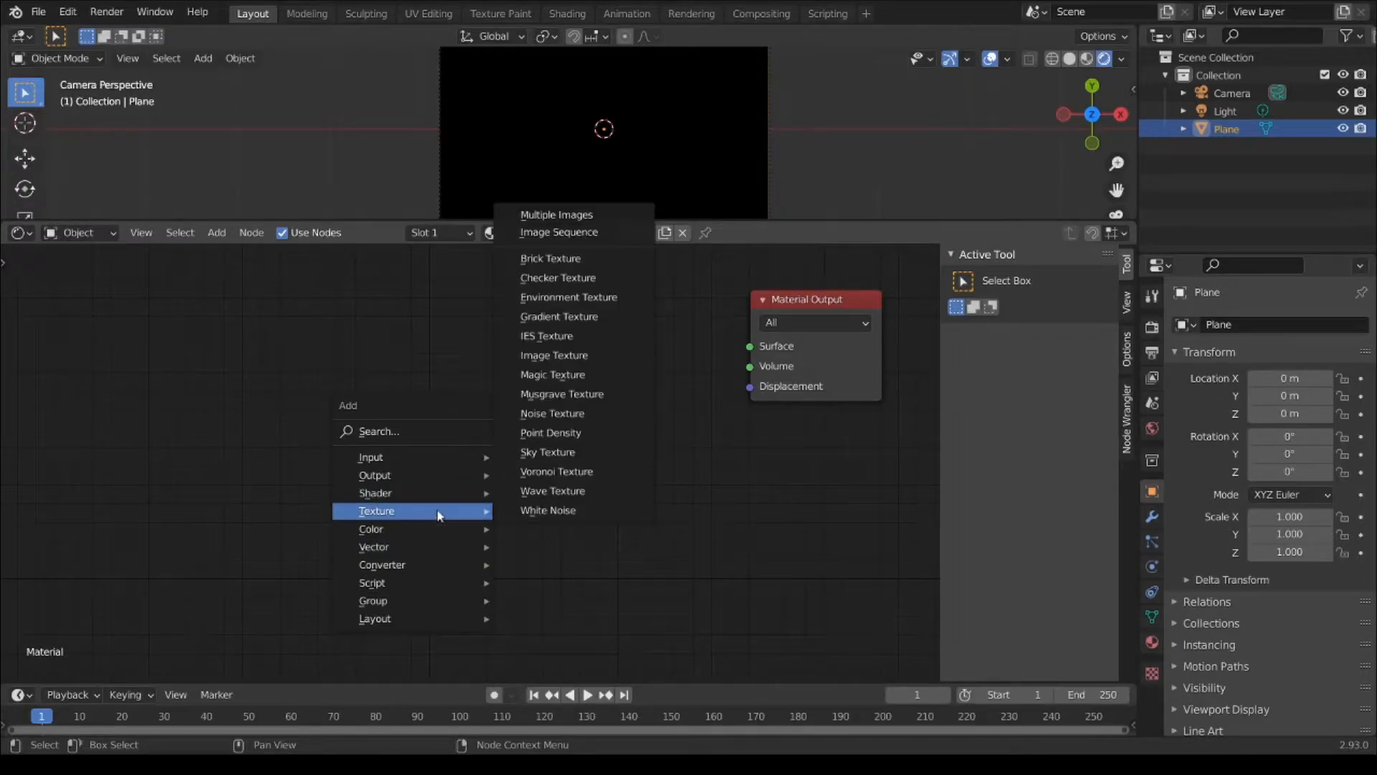
mouse_move(575, 474)
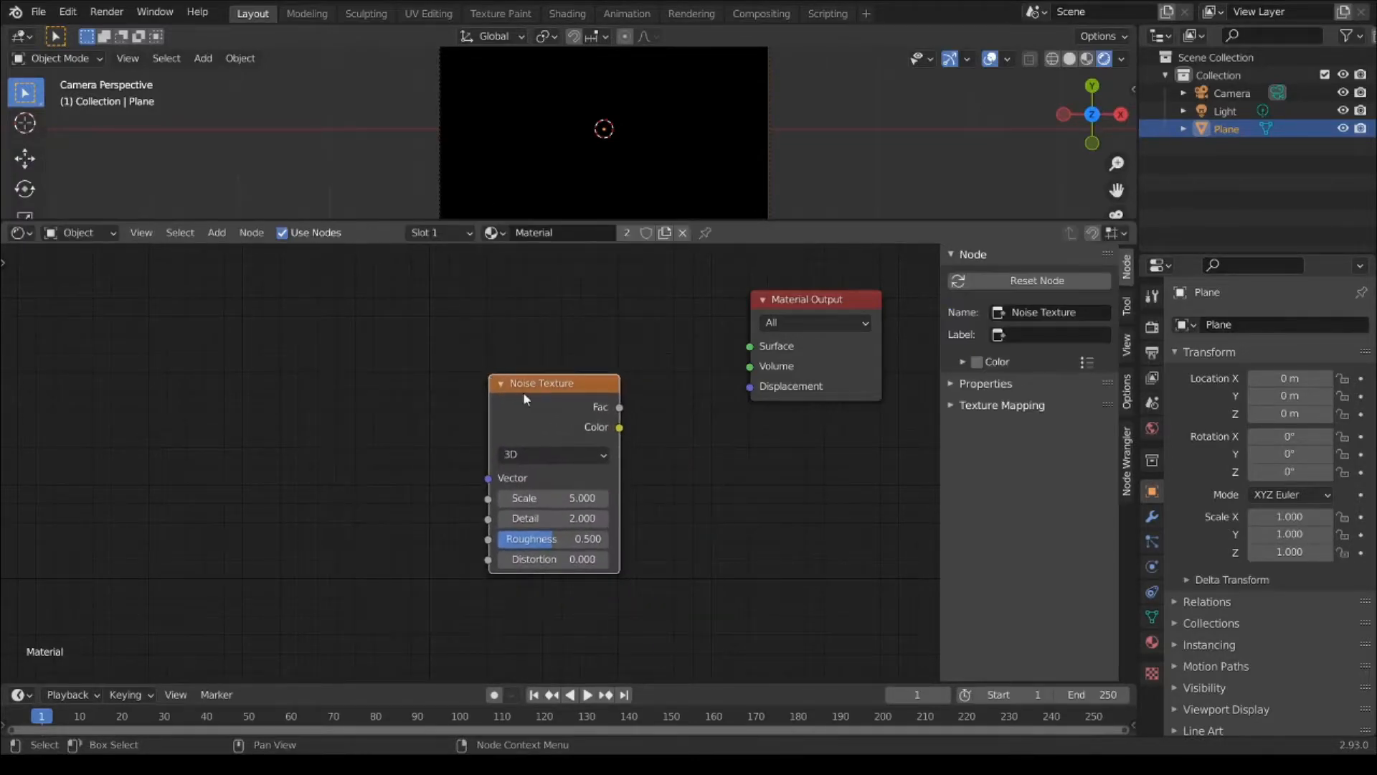
Step: Rearrange the nodes and select the Texture Coordinate node
left_click_drag(543, 382, 467, 367)
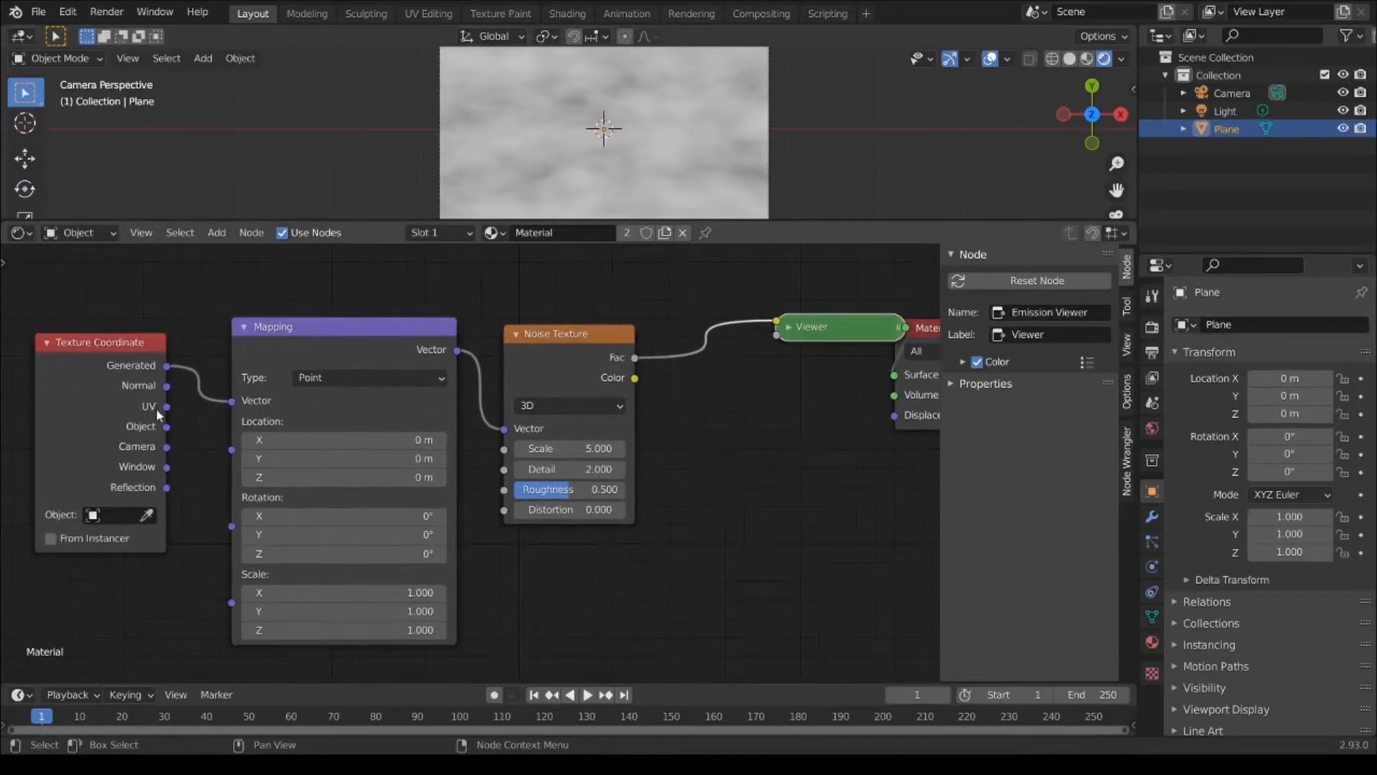
left_click(99, 342)
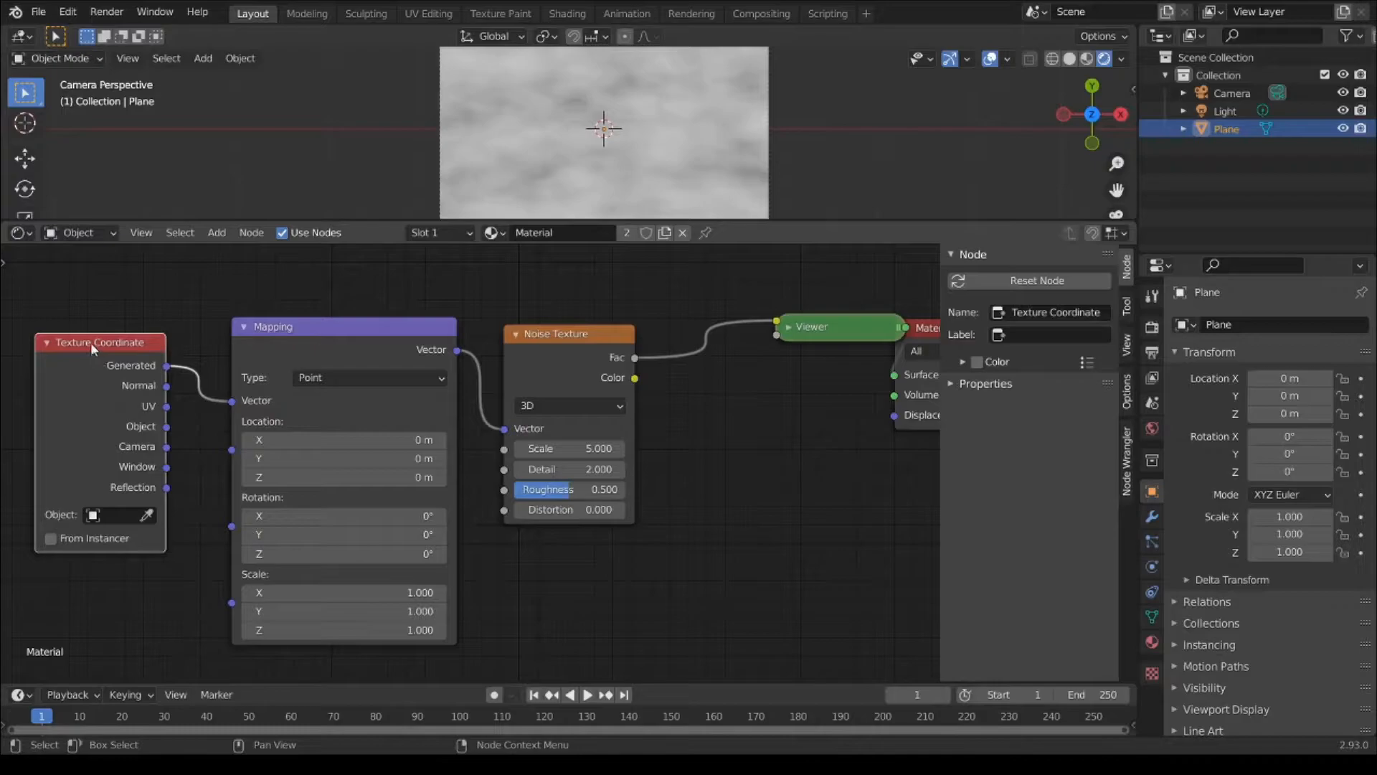
mouse_move(167, 434)
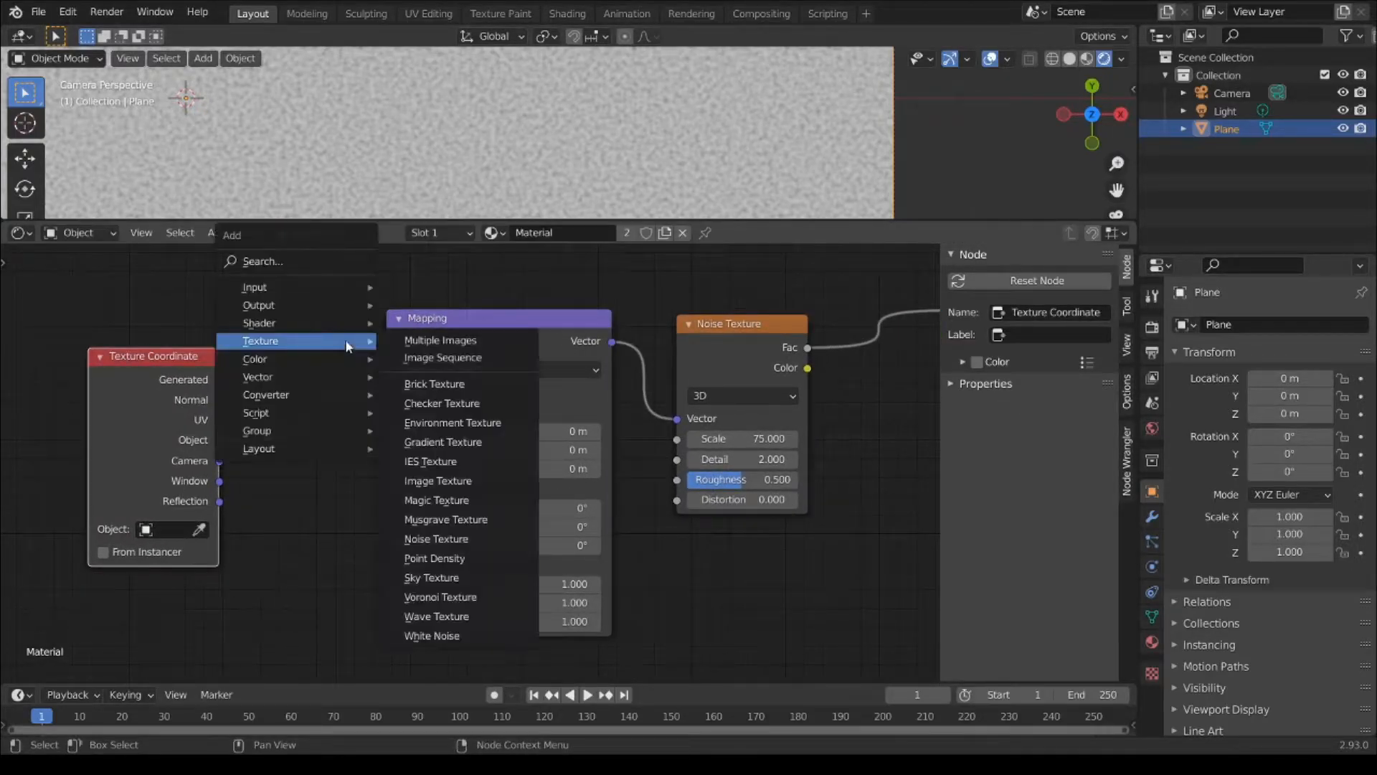
mouse_move(436, 616)
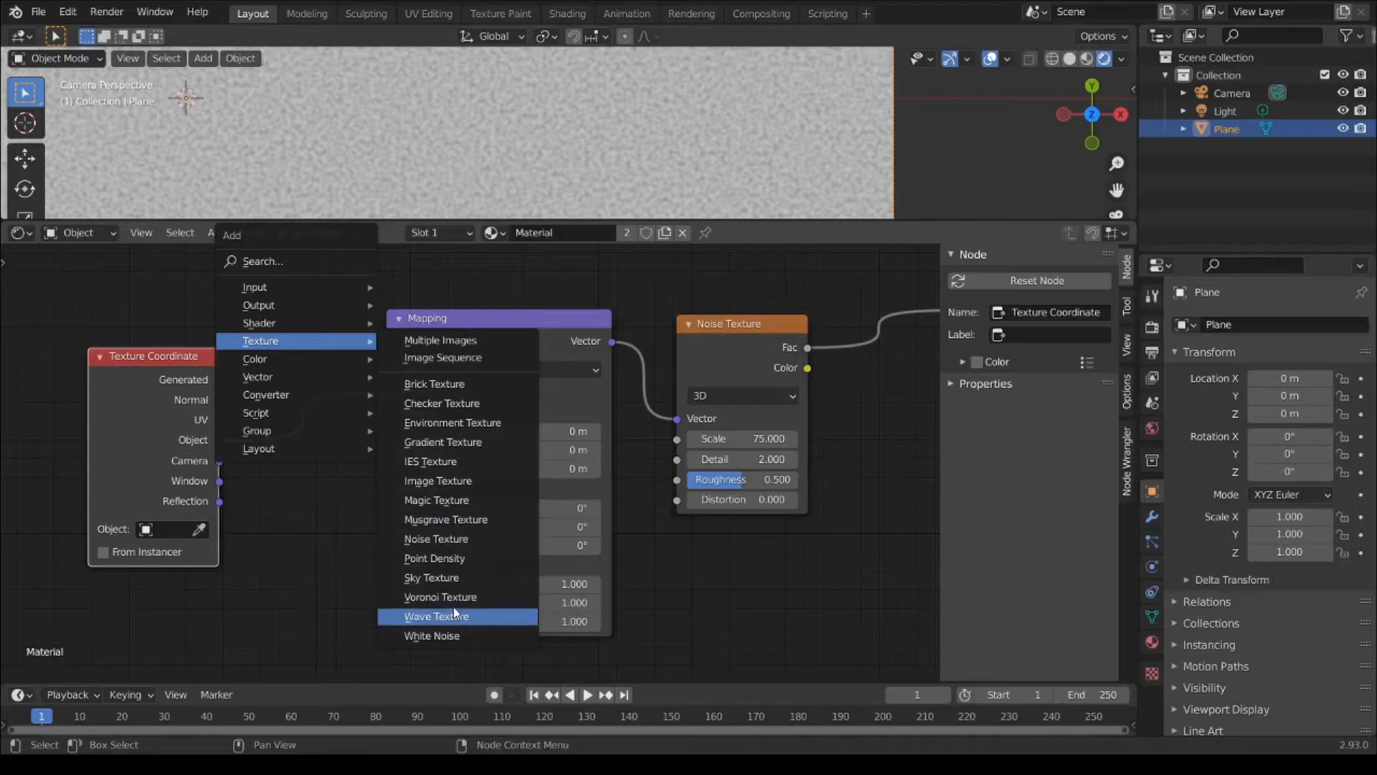
Step: Add a Wave Texture with bands along Y and scale 22
left_click(437, 616)
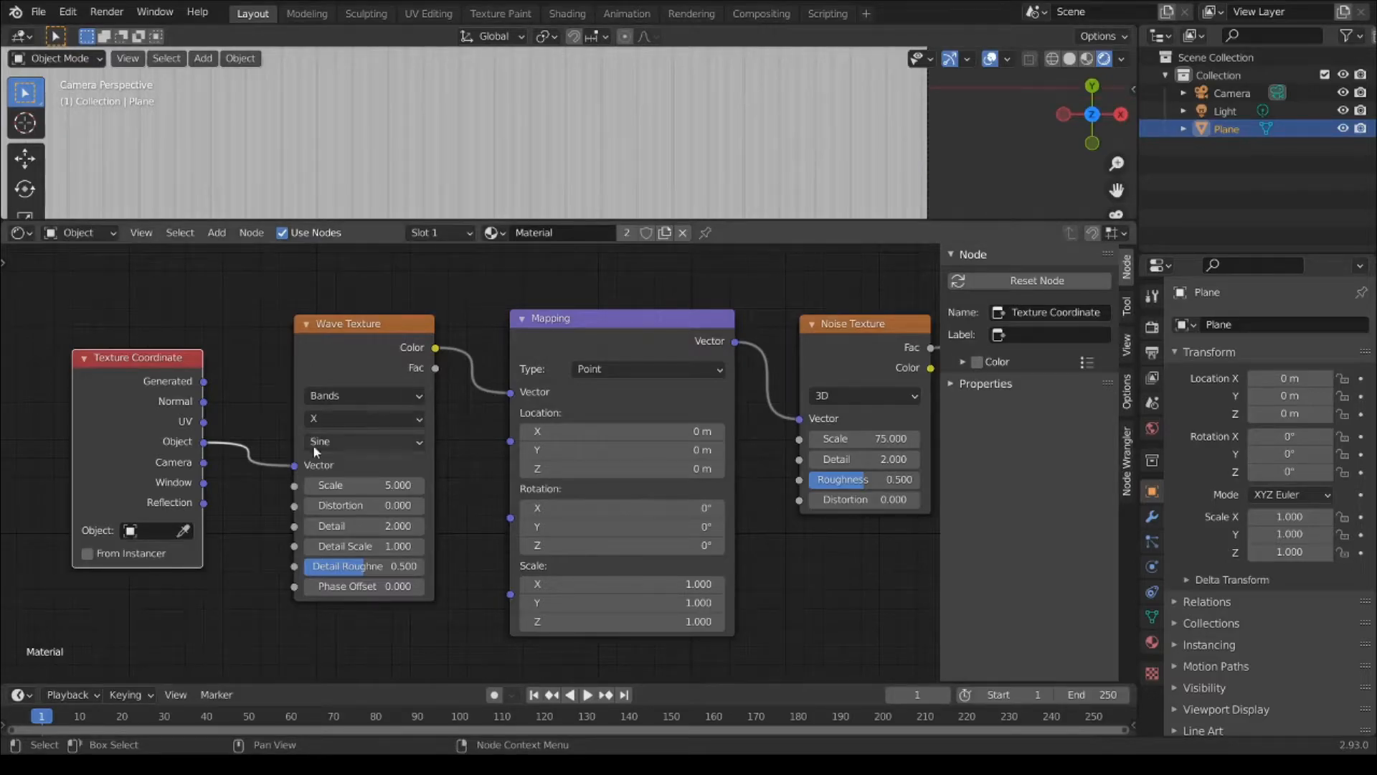
left_click(348, 324)
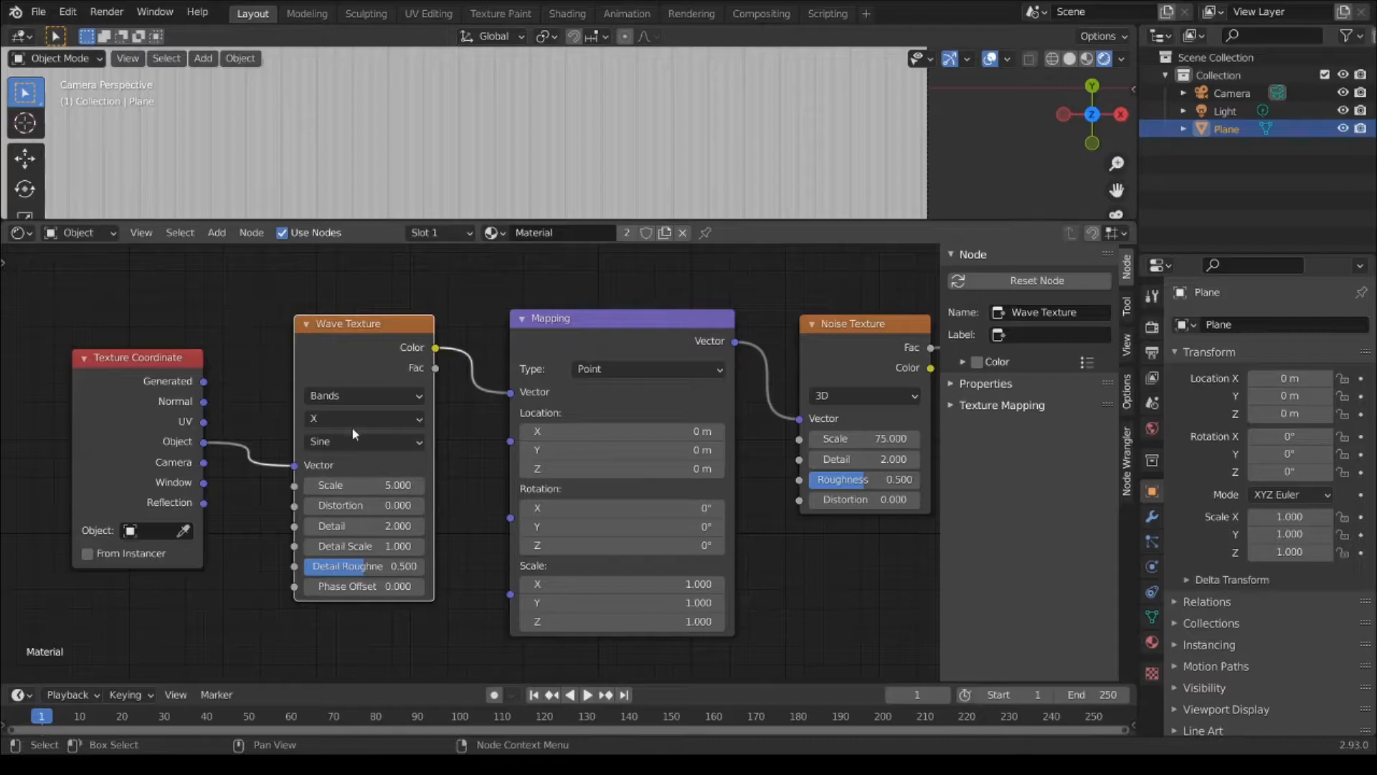
left_click(363, 418)
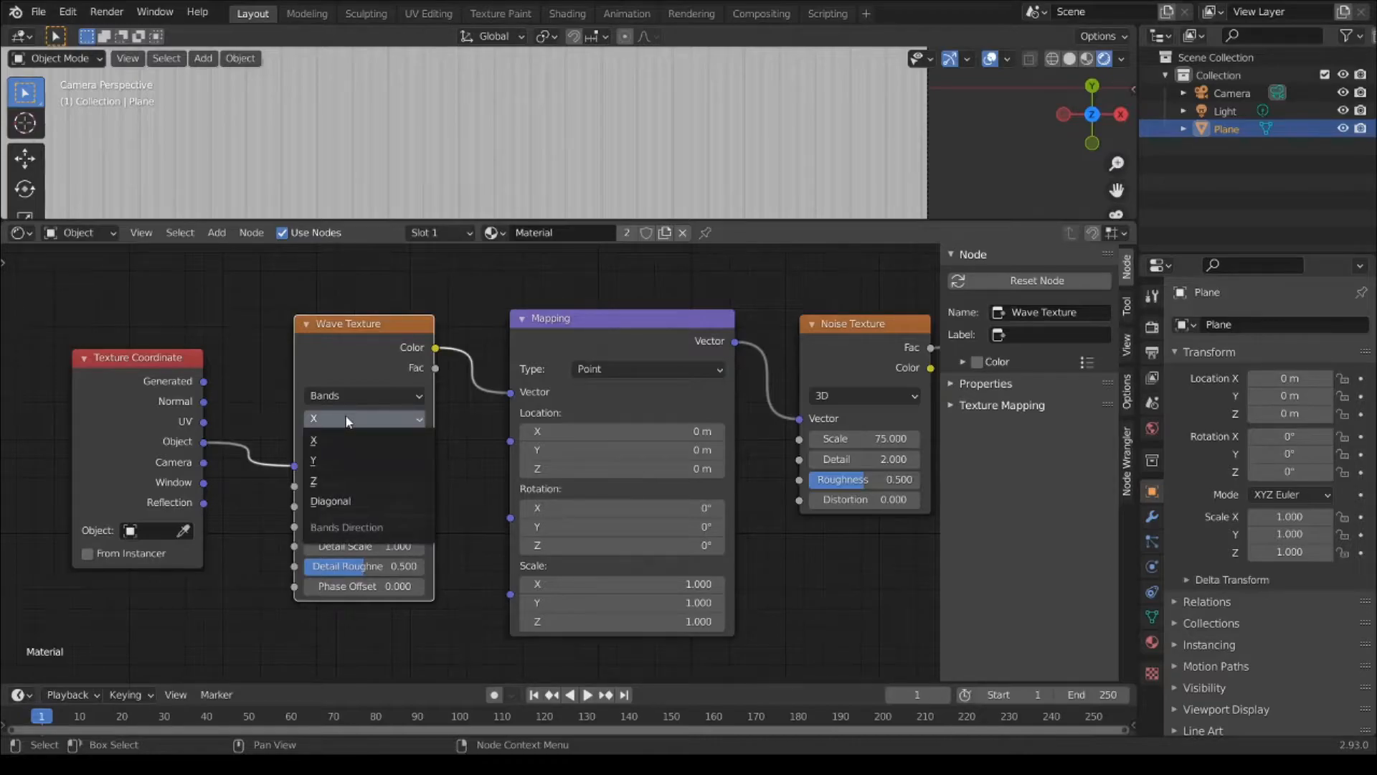
mouse_move(329, 439)
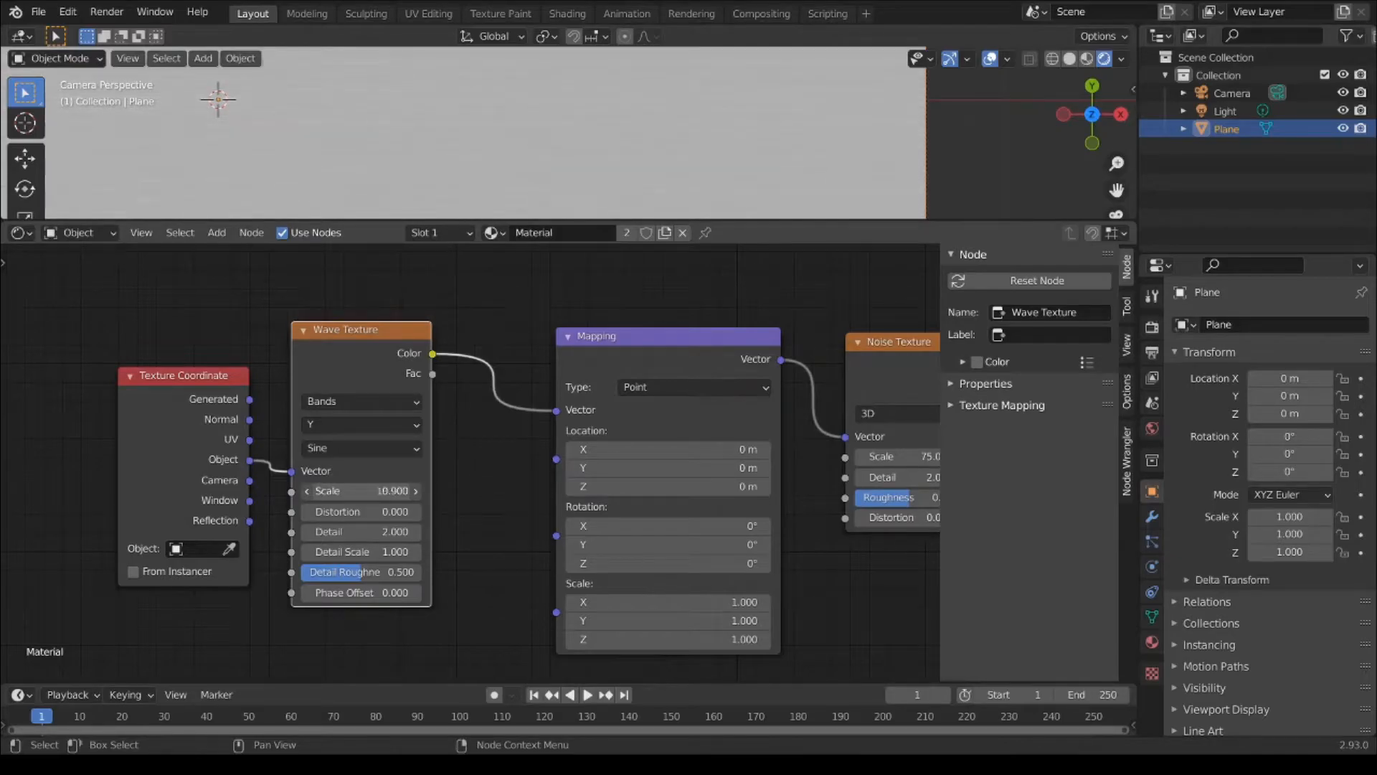
type("14.4")
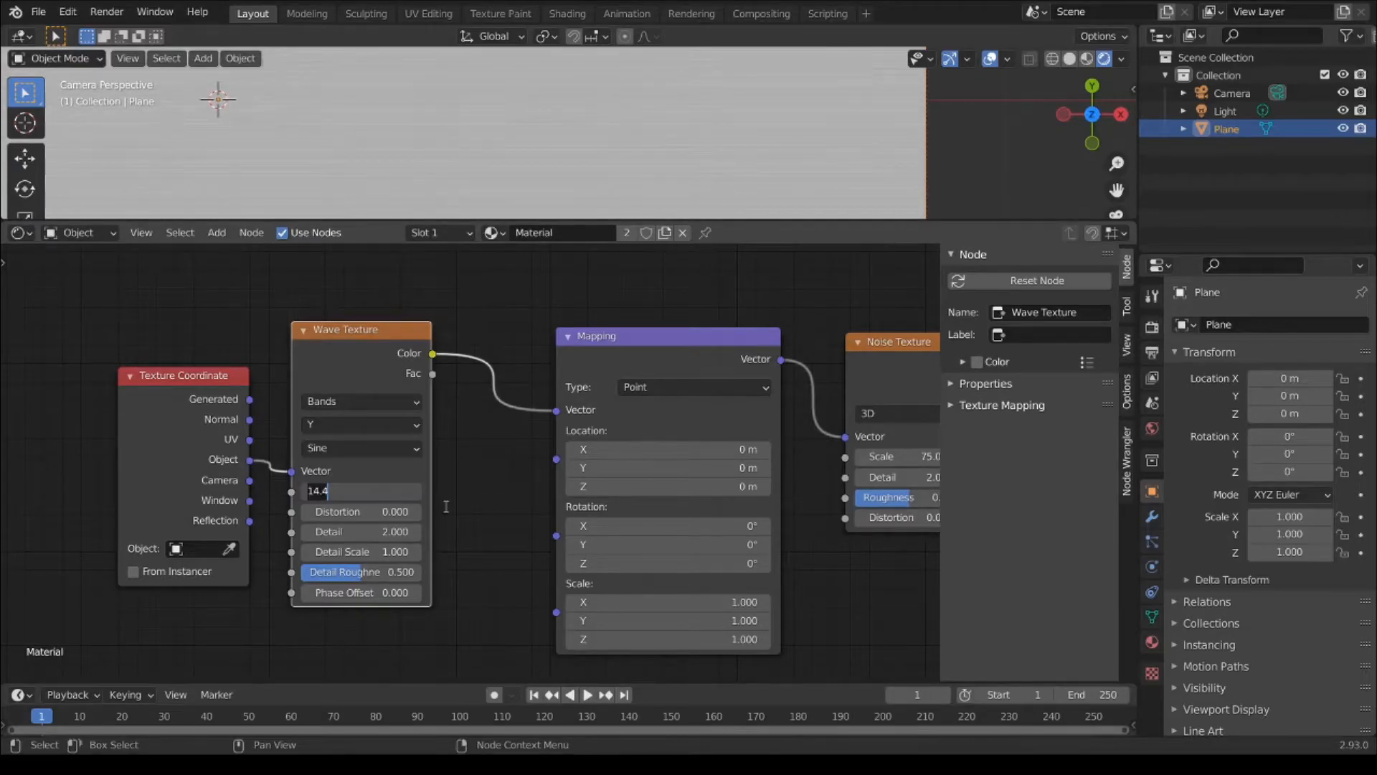
type("2")
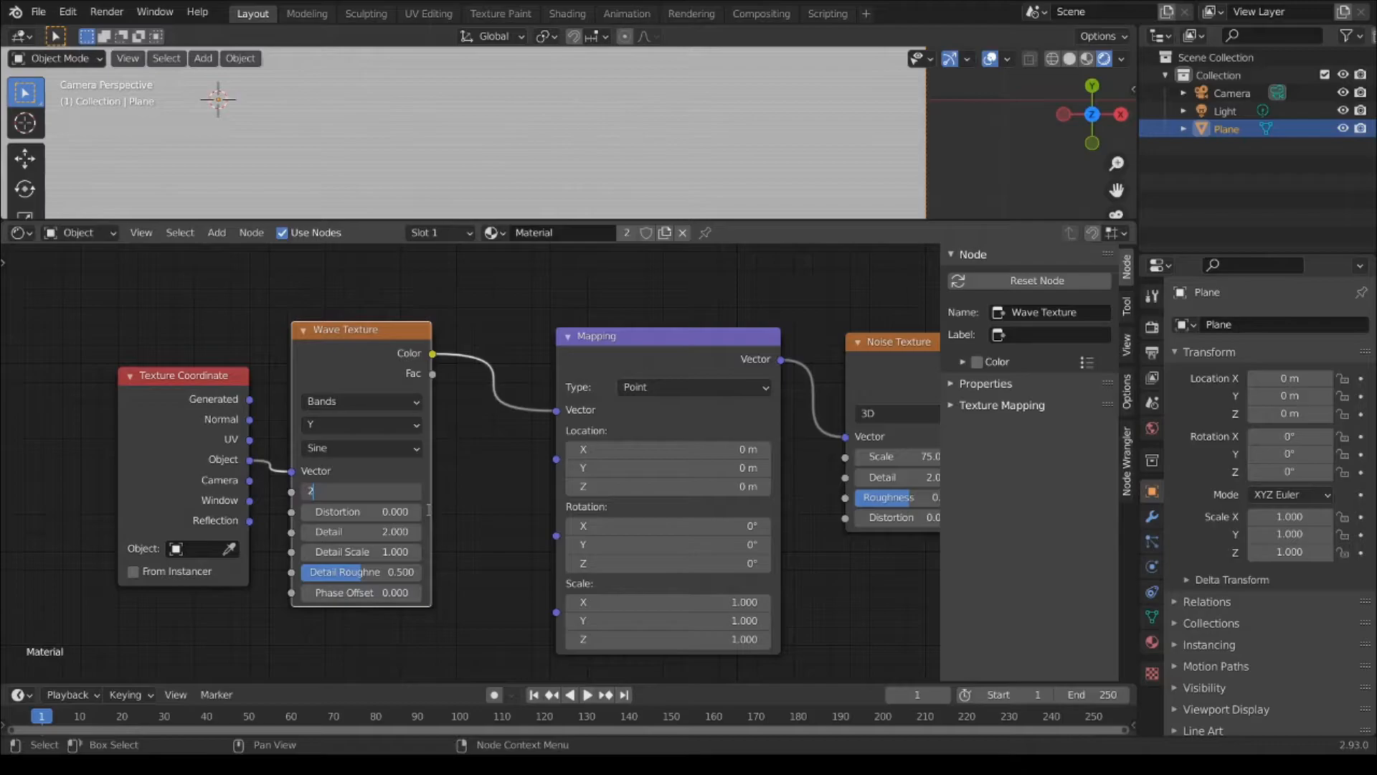
type("2")
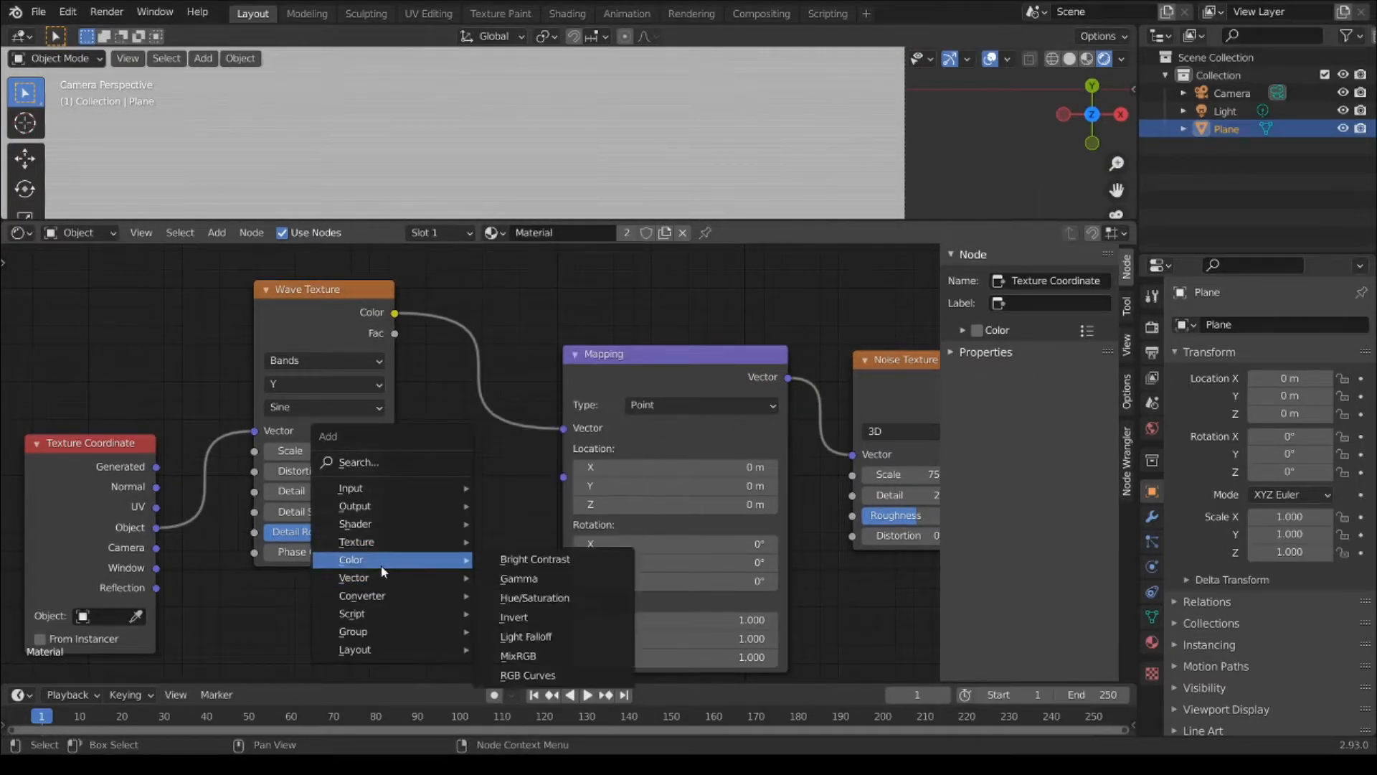
Step: Add a Mix color node and tune its factor, raising then lowering it
left_click(518, 655)
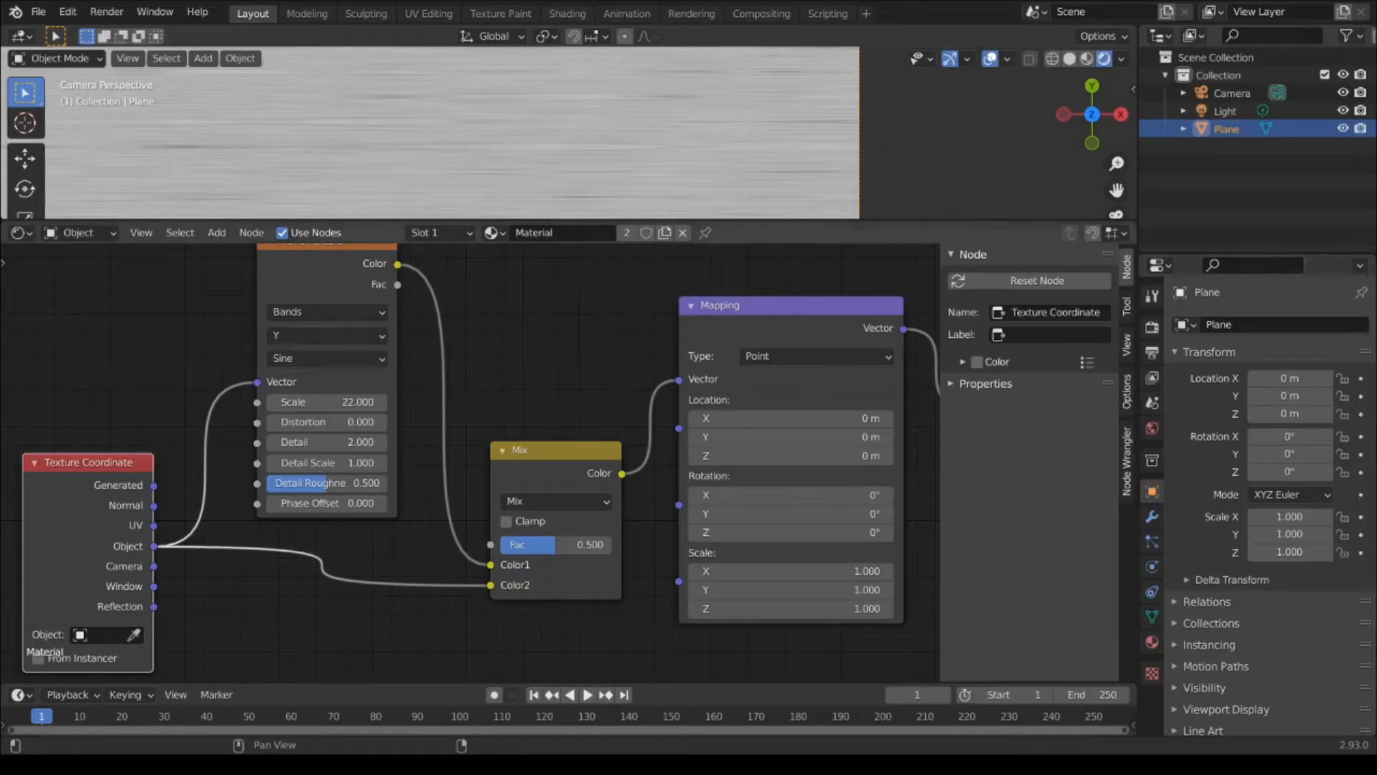
left_click_drag(588, 544, 545, 545)
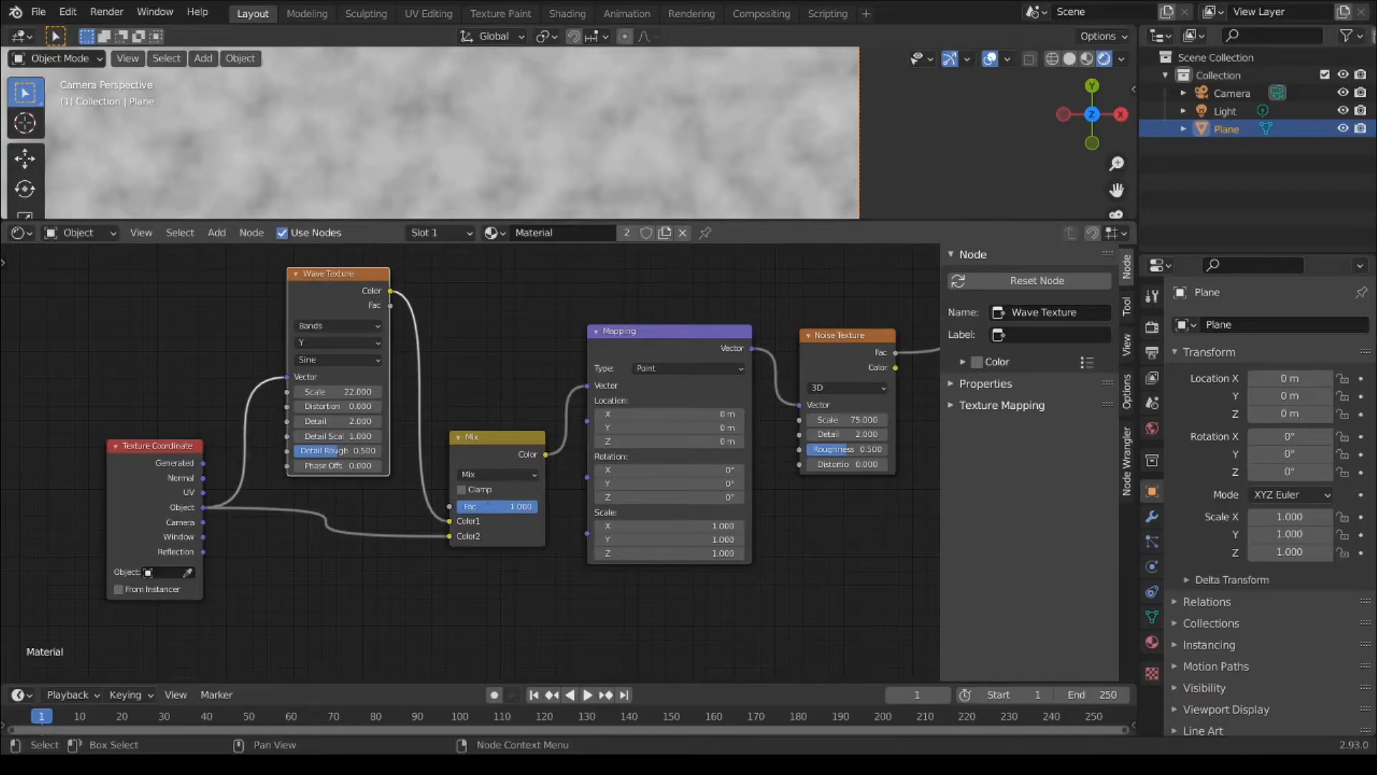
left_click_drag(521, 505, 492, 506)
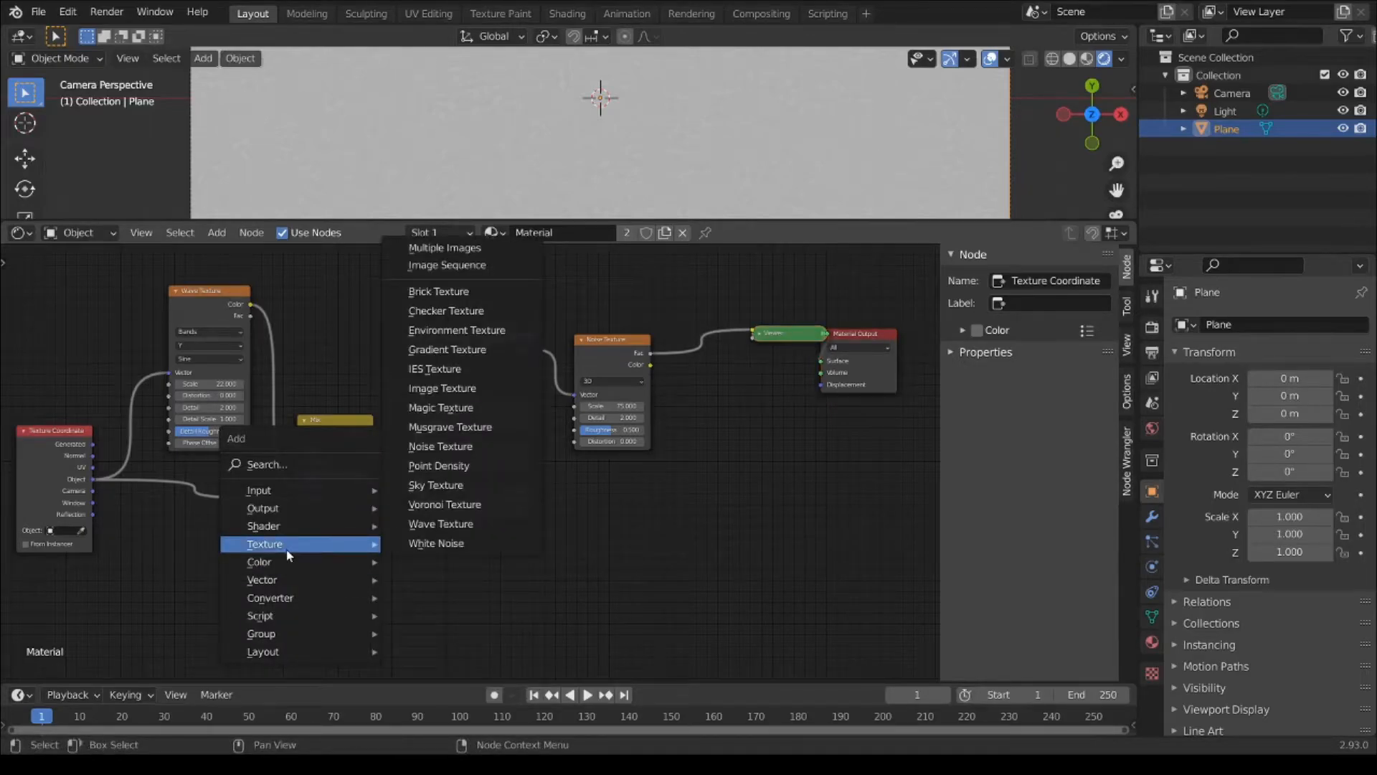
mouse_move(445, 504)
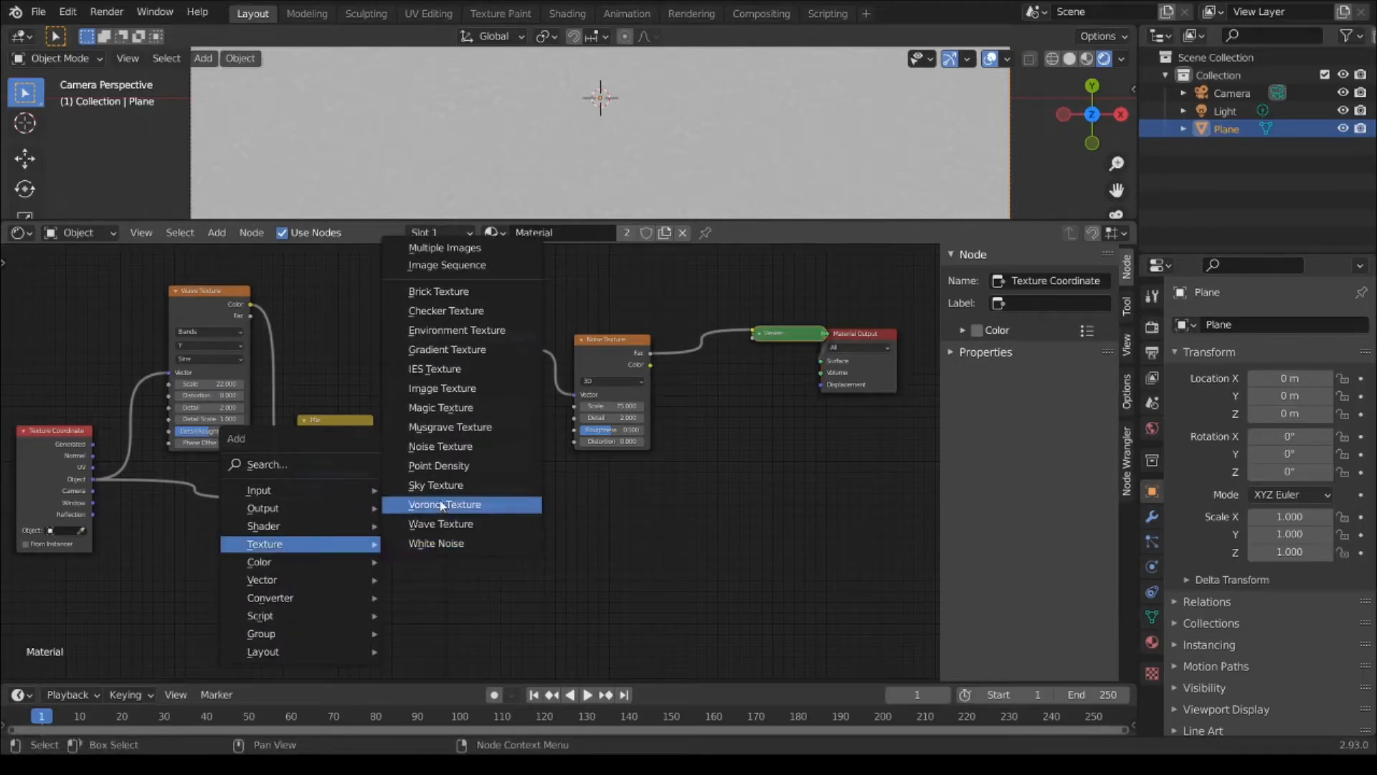
mouse_move(442, 523)
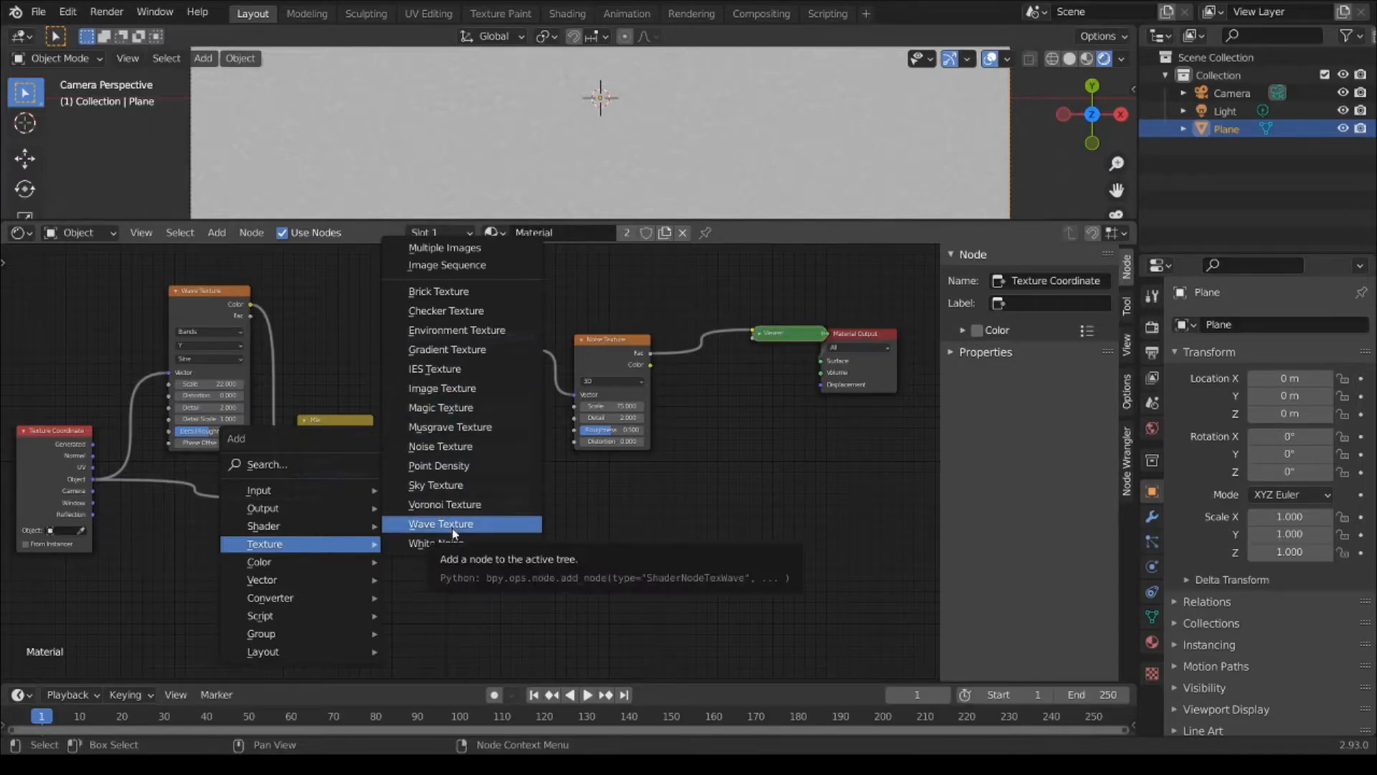
Step: Add a second Wave Texture node to the material
left_click(441, 523)
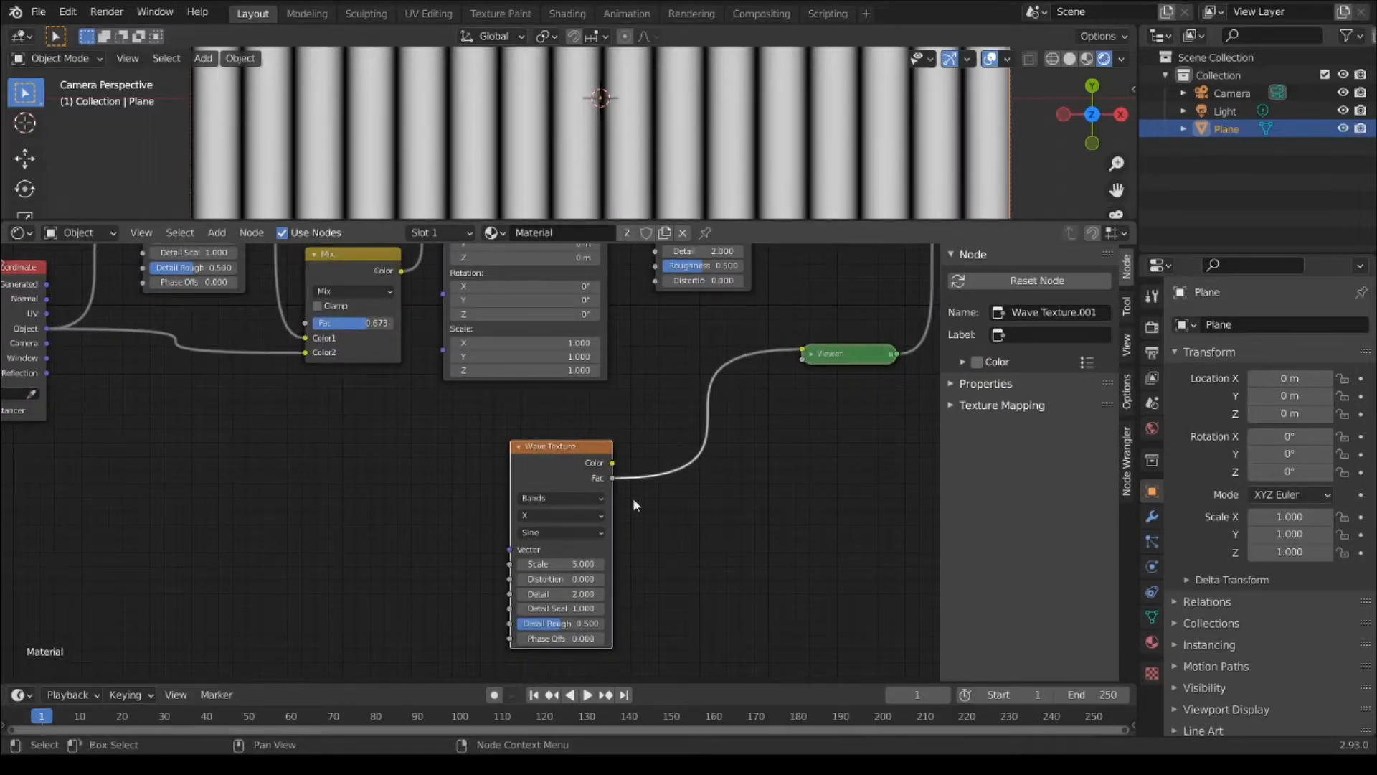
Step: Preview the second wave's colour, set its bands along Y and scale to 0.37
left_click_drag(548, 446, 579, 453)
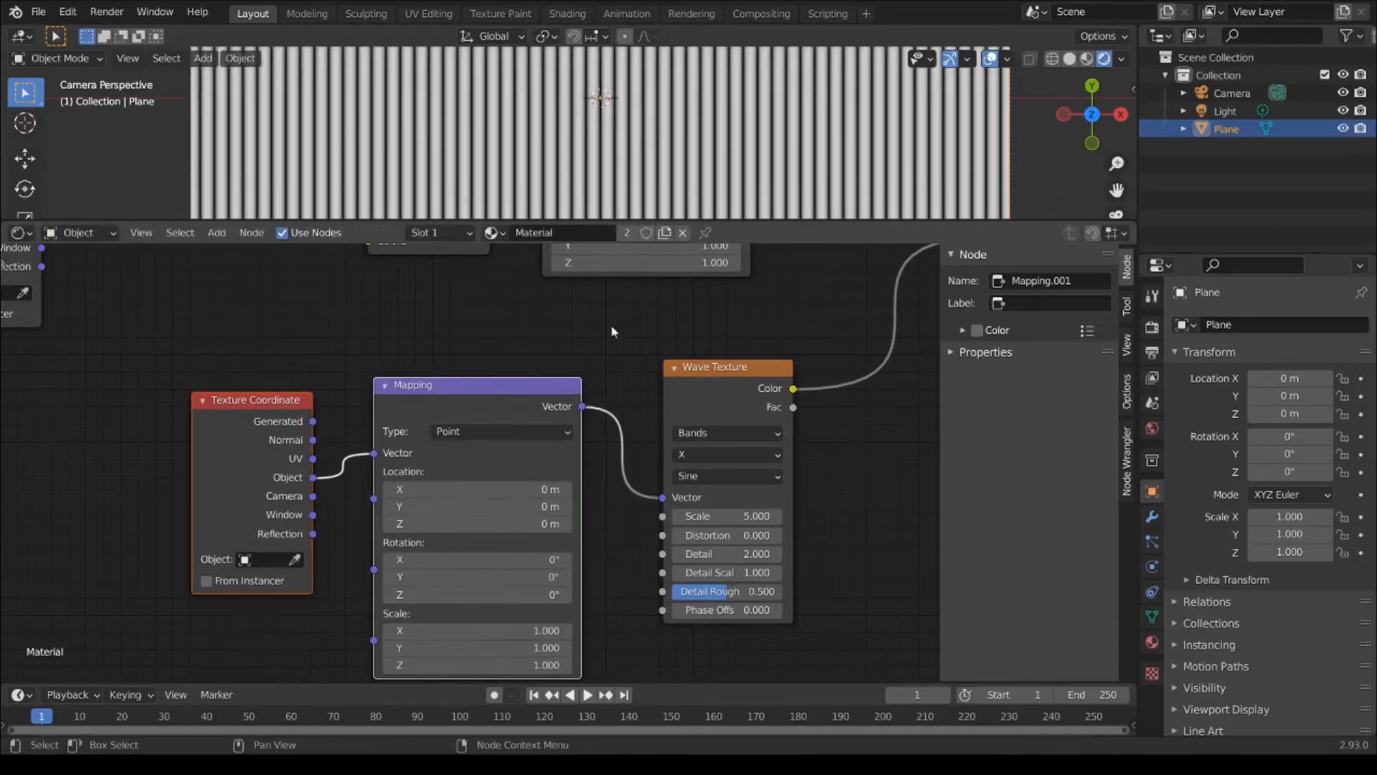
left_click(716, 367)
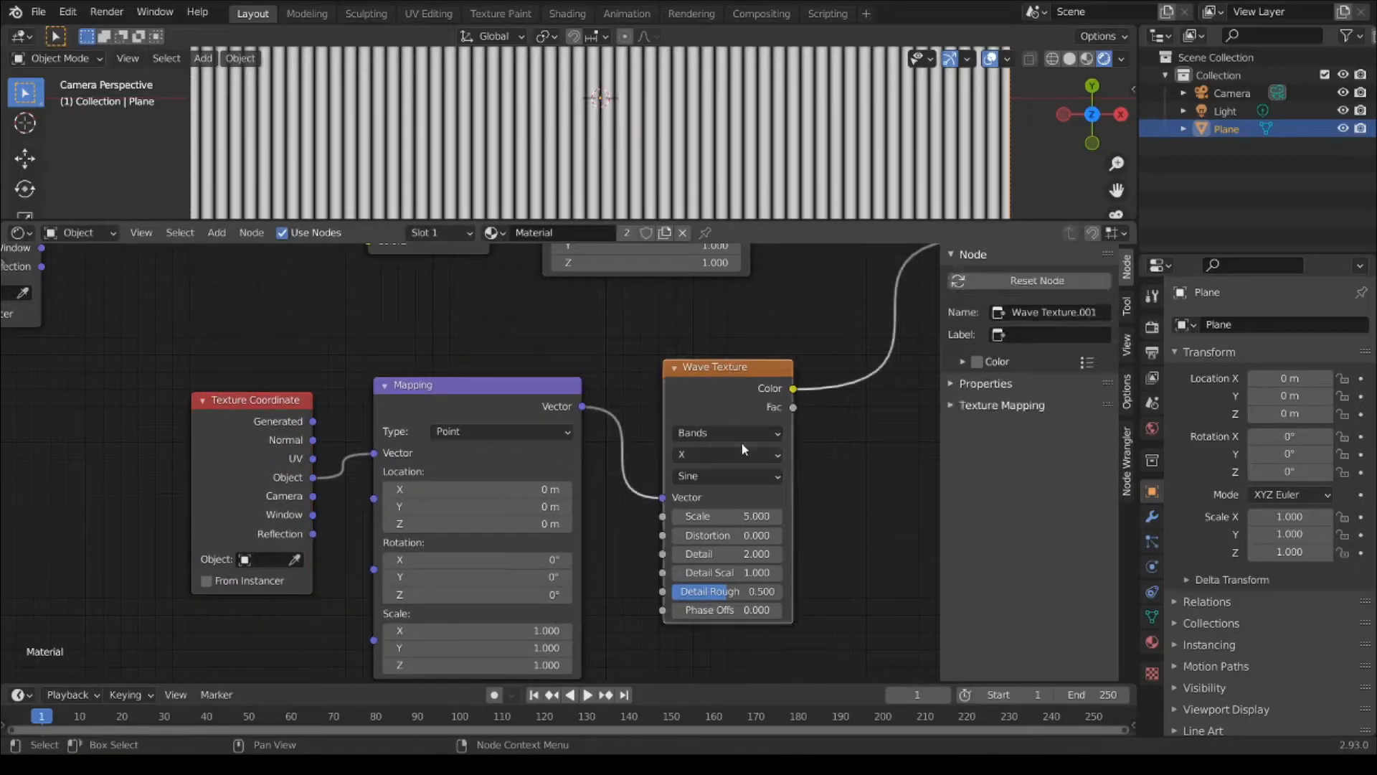
left_click(727, 454)
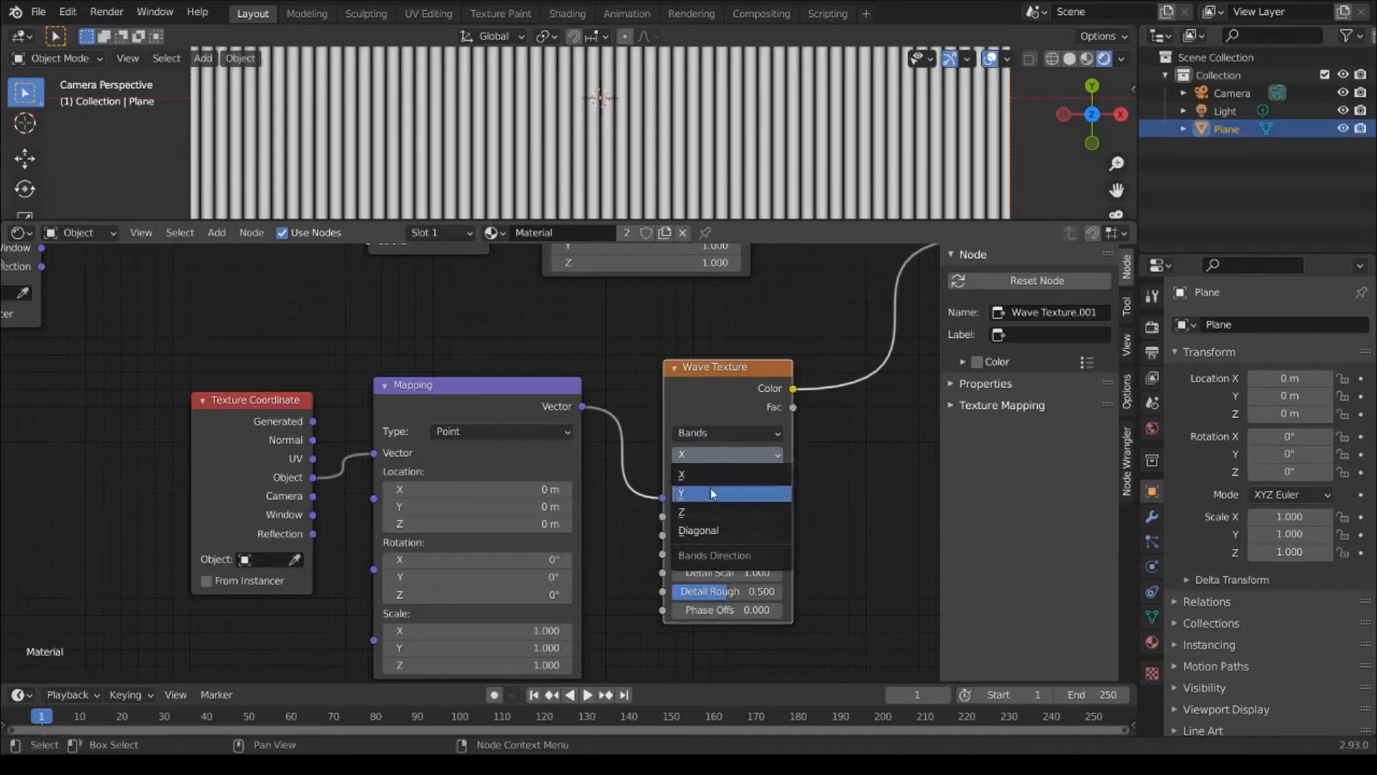
left_click(712, 492)
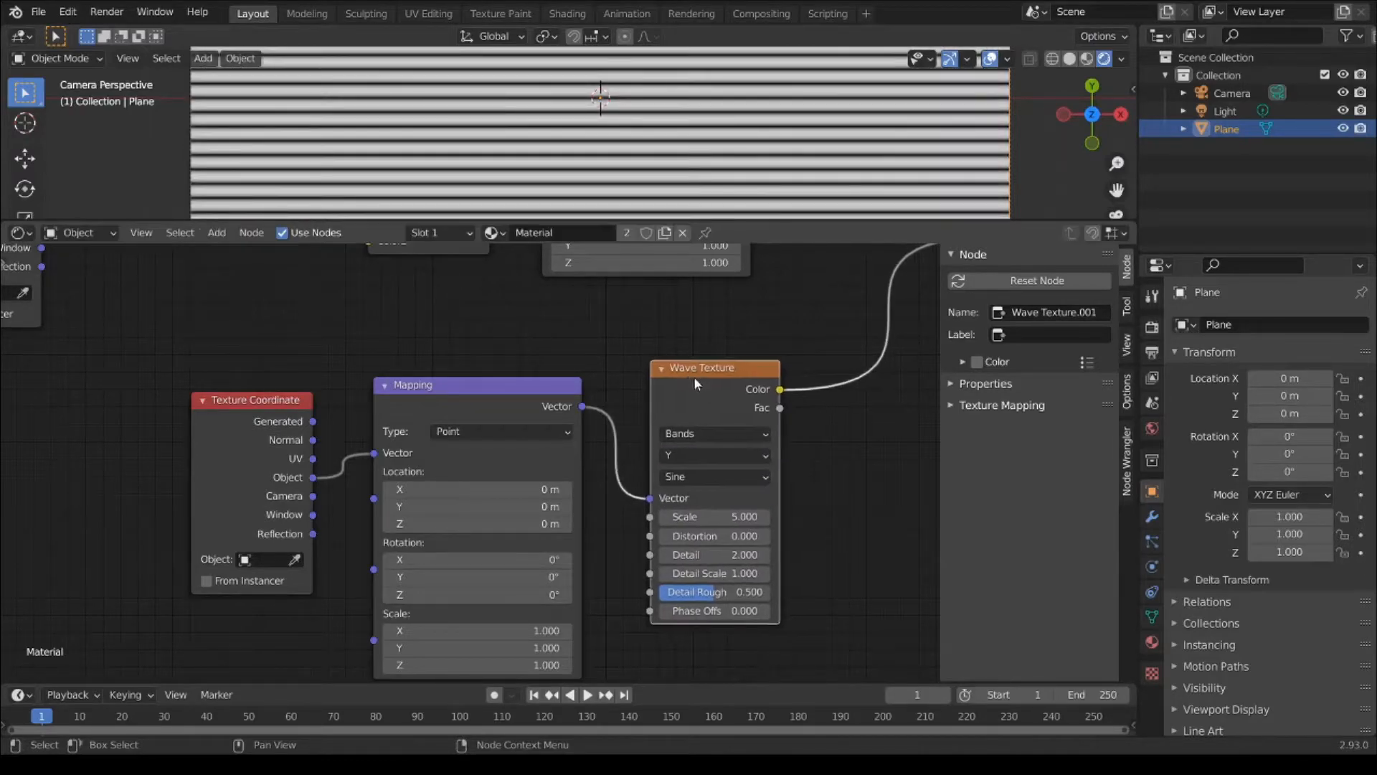
mouse_move(1288, 534)
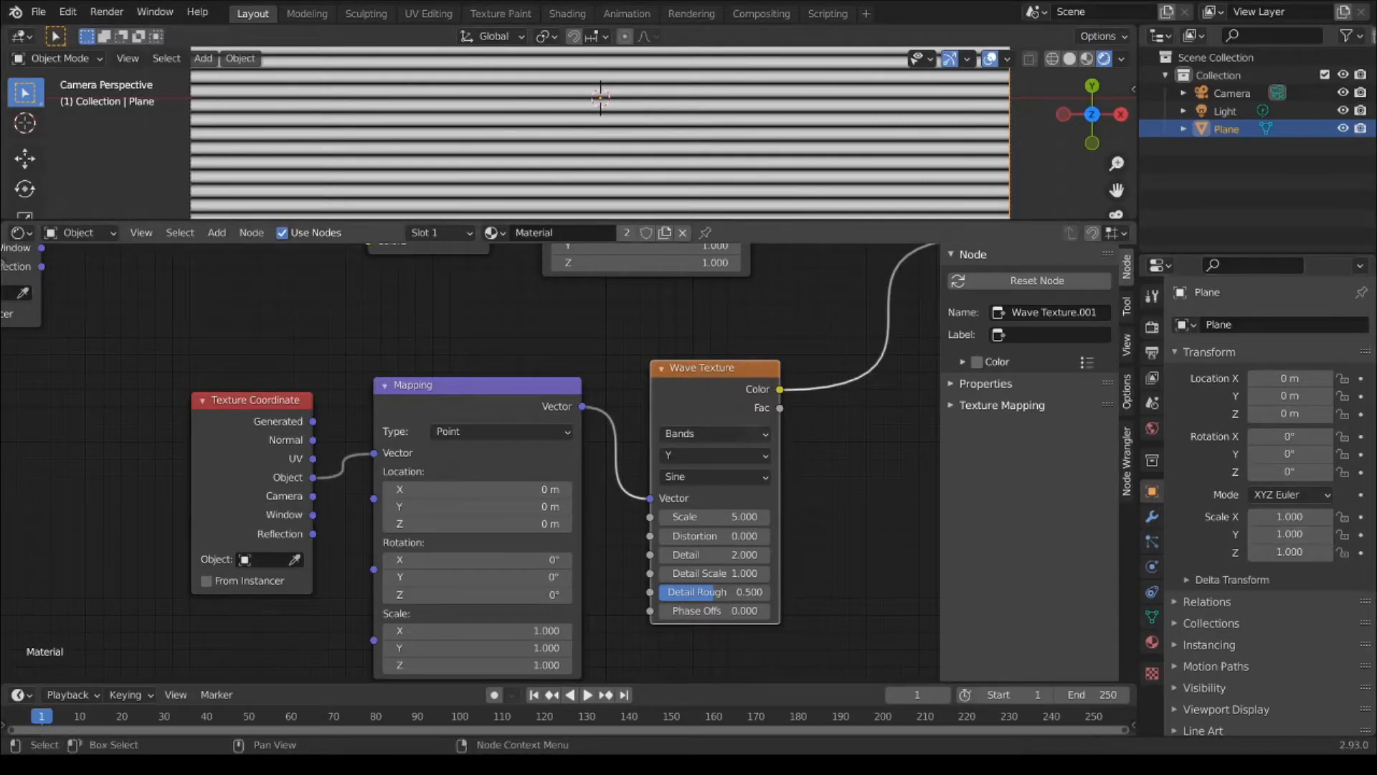
left_click_drag(713, 516, 694, 516)
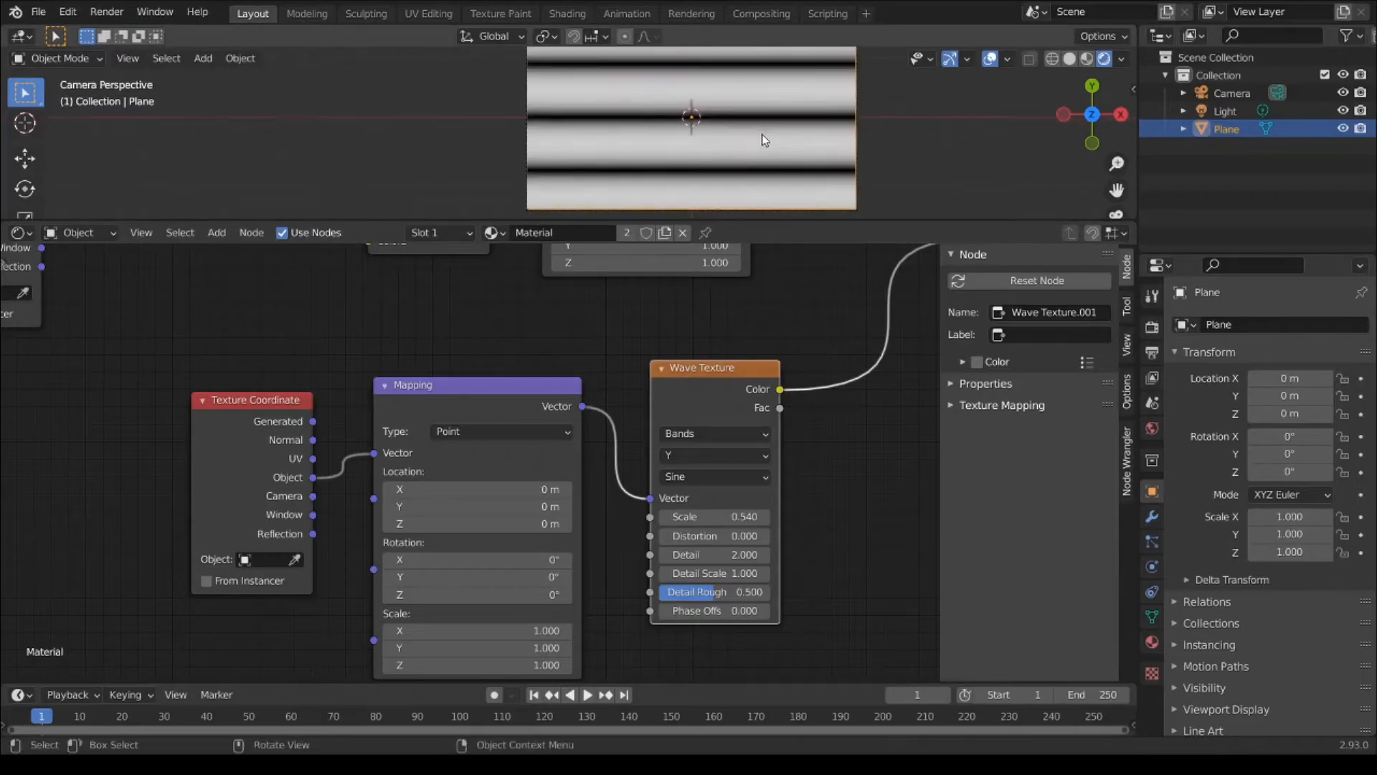
double_click(685, 517)
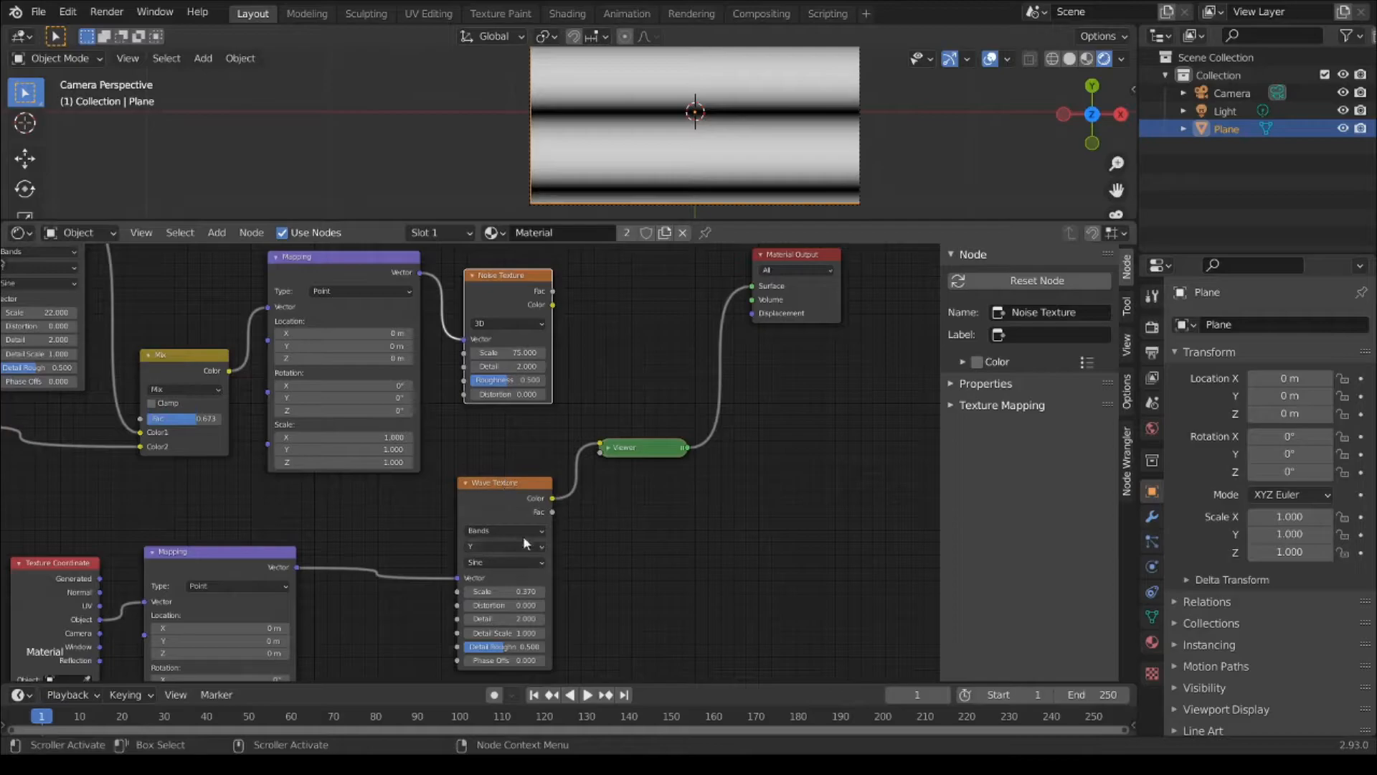
mouse_move(525, 307)
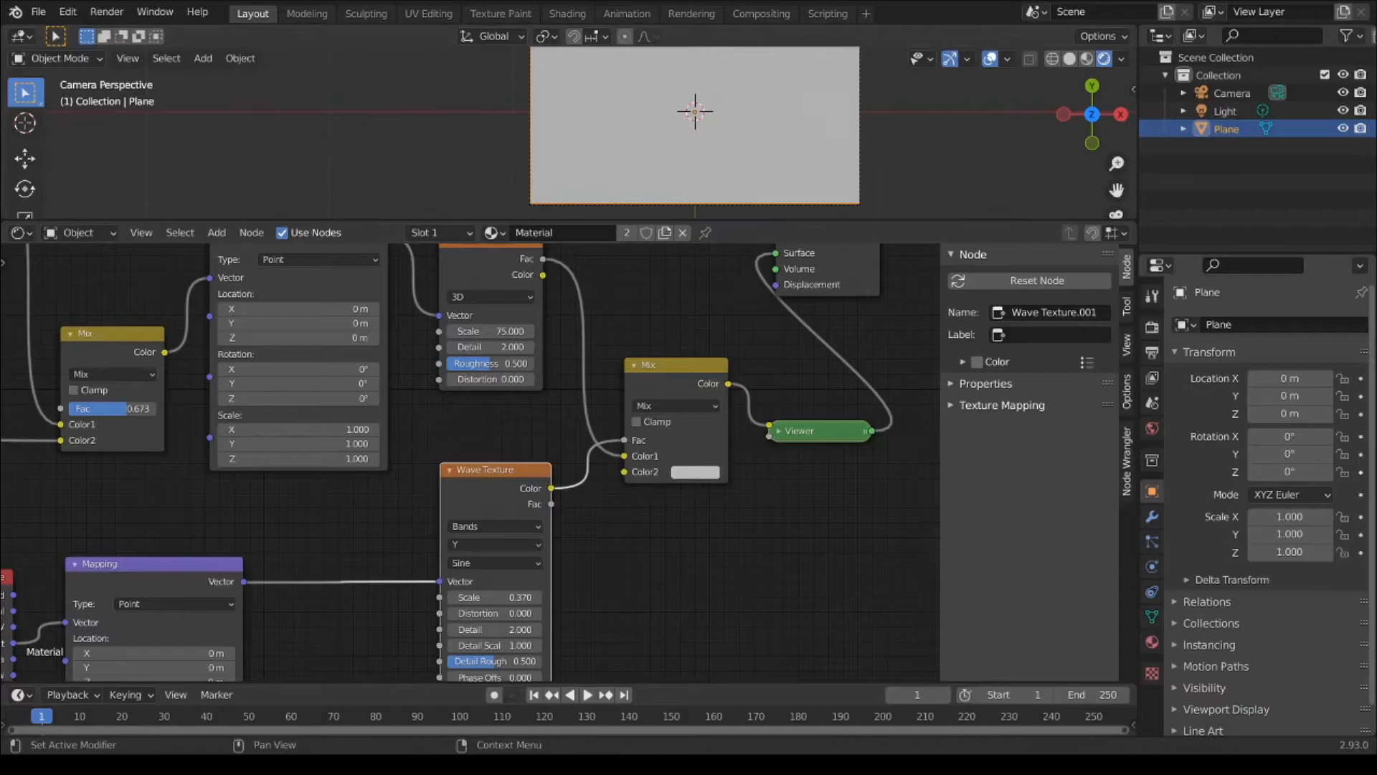
Step: Set the new Mix node's blend mode to Color Dodge
left_click(676, 404)
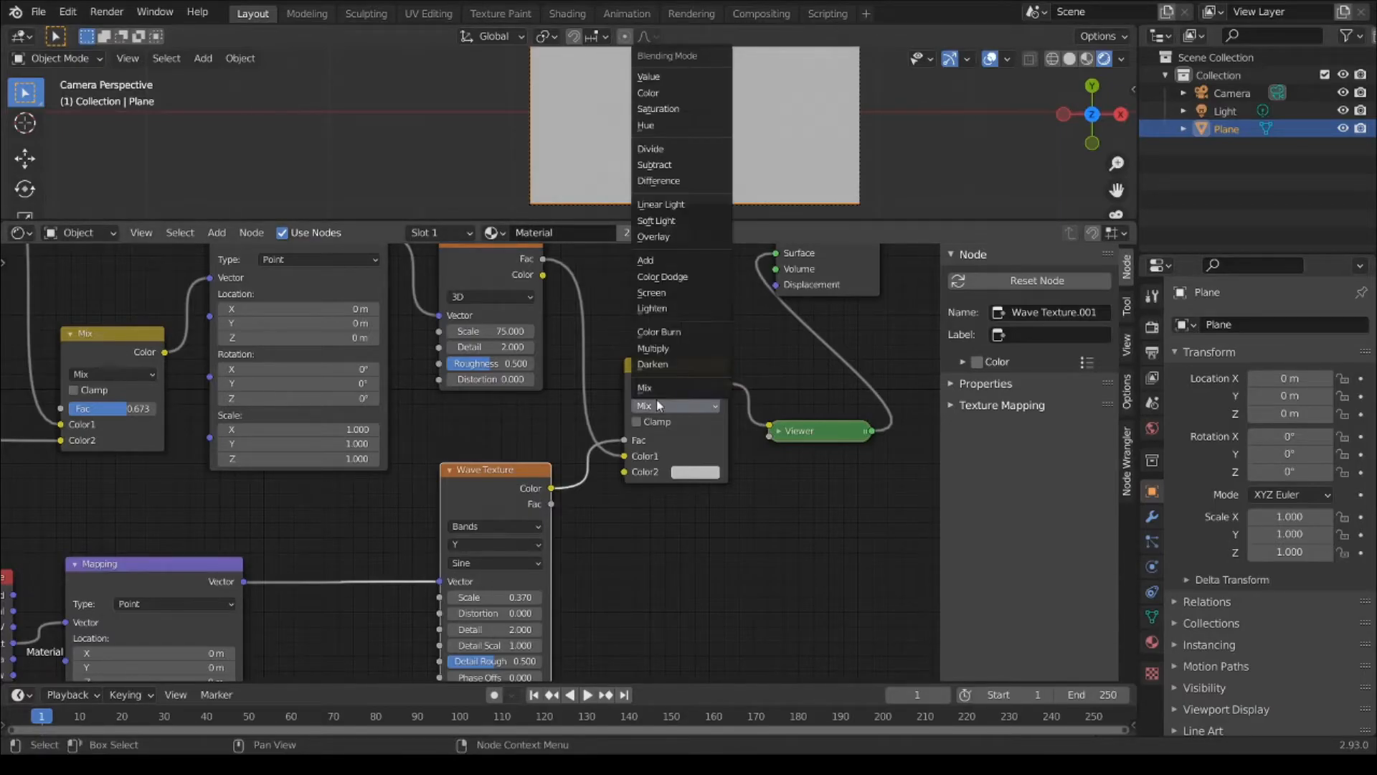
mouse_move(681, 388)
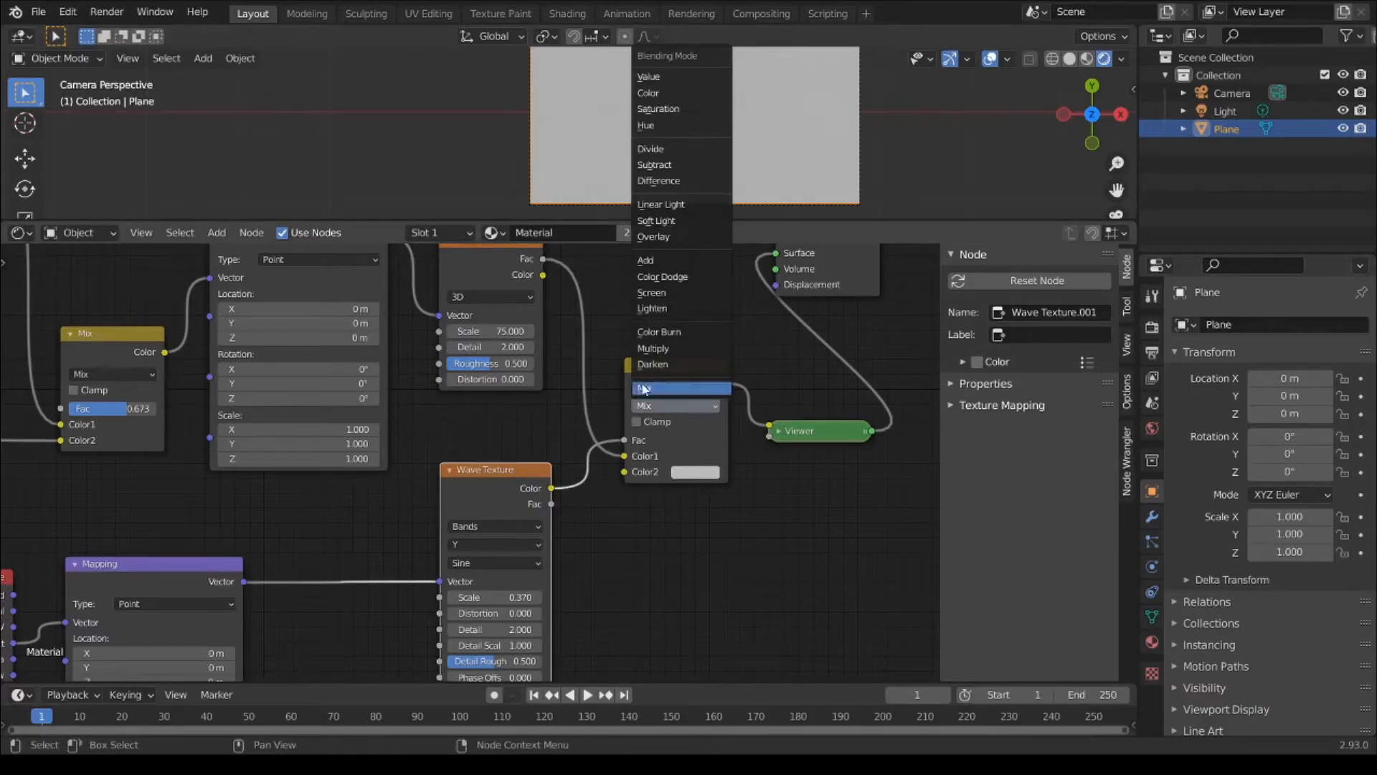
mouse_move(663, 308)
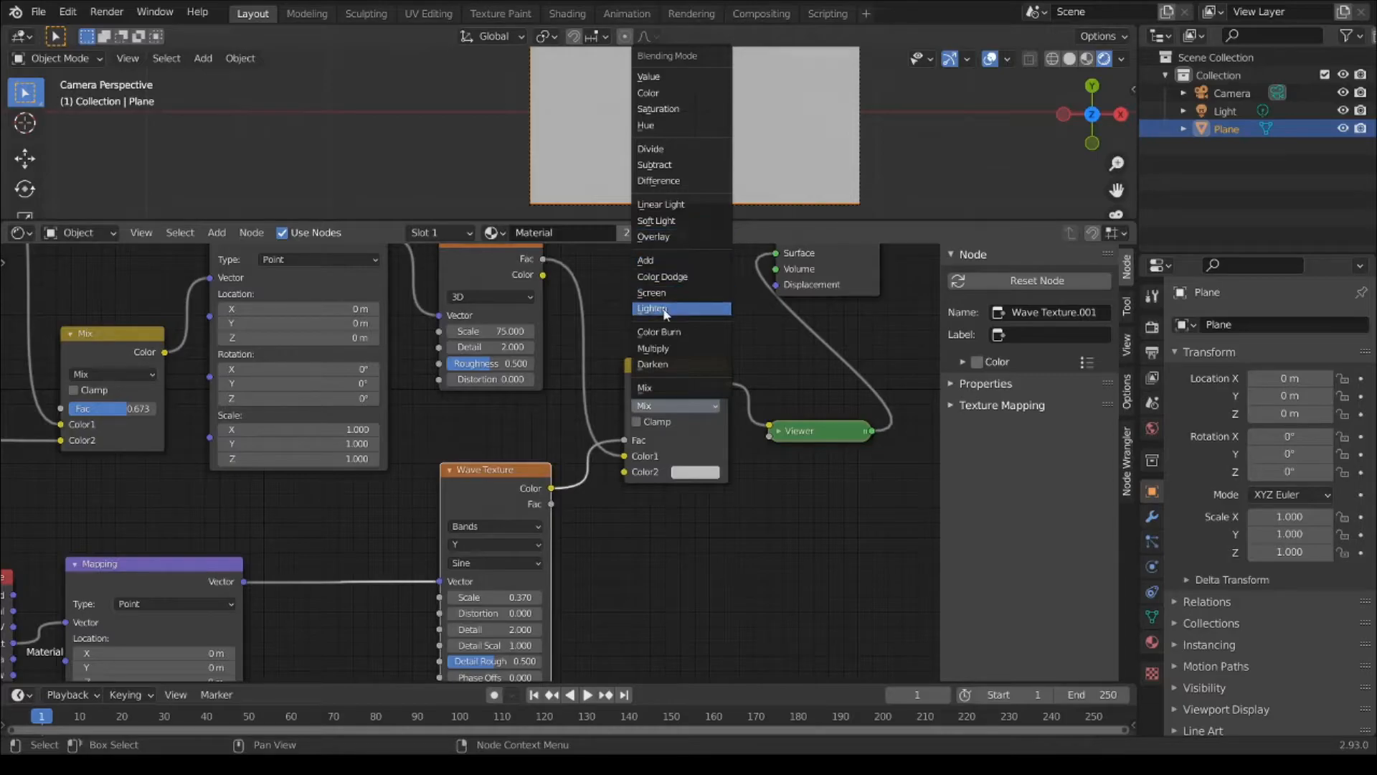
mouse_move(662, 275)
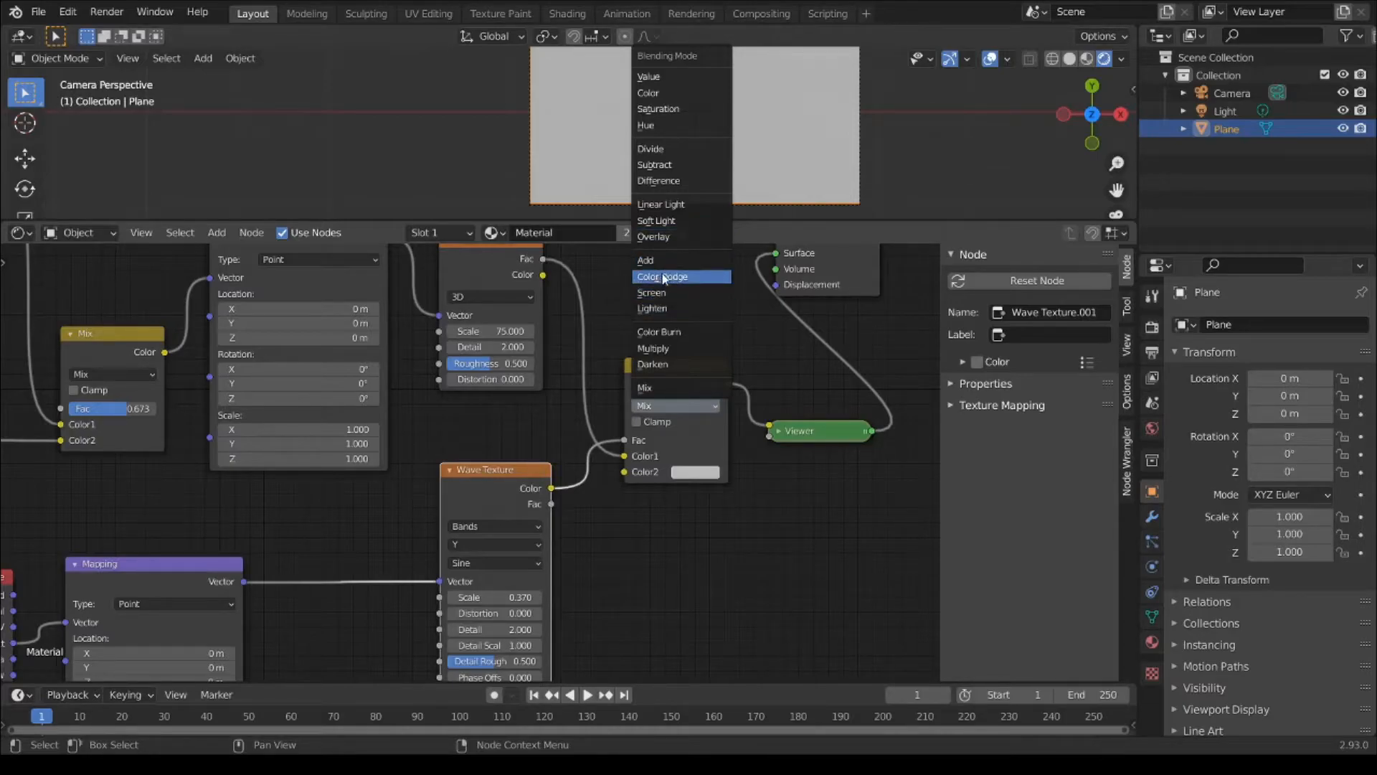
left_click(661, 276)
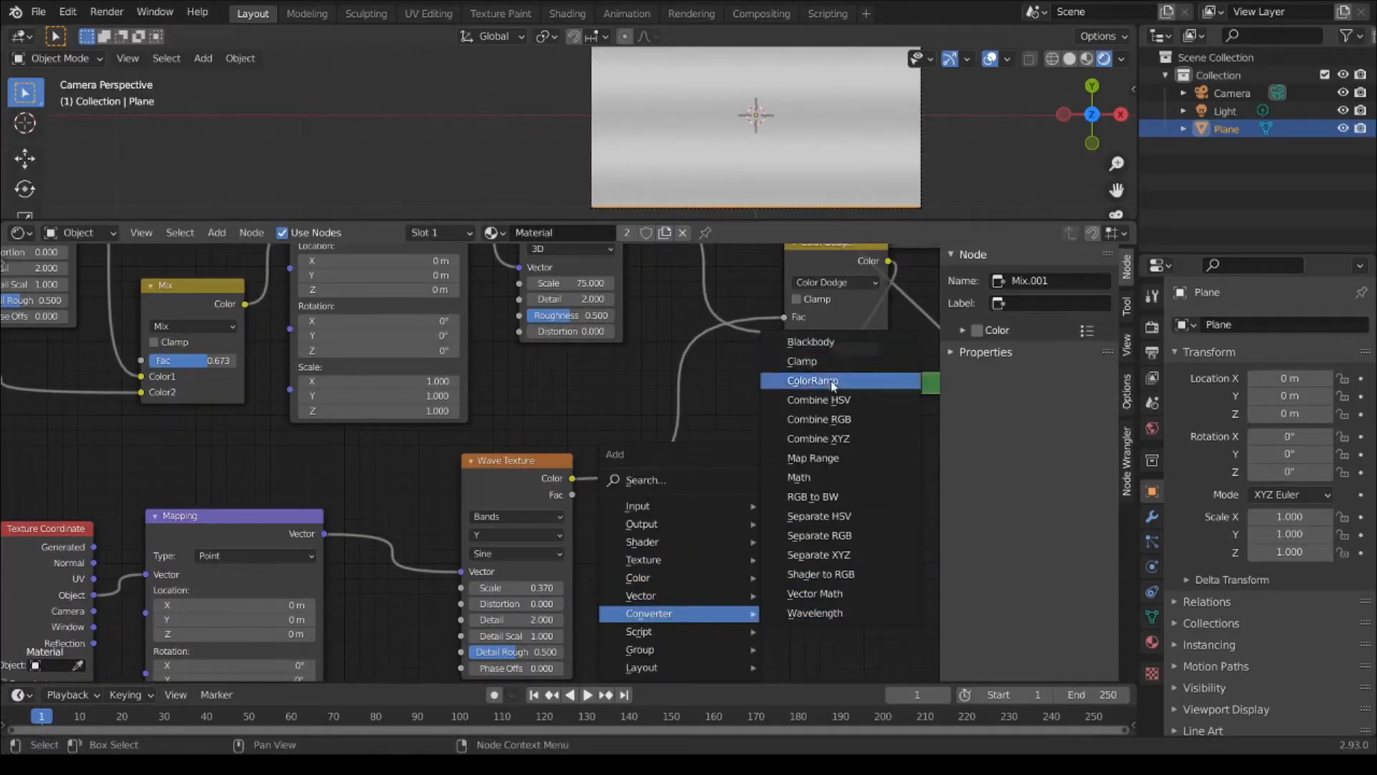
Step: Add a Color Ramp and slide the wave ramp's white stop toward the middle
left_click(811, 380)
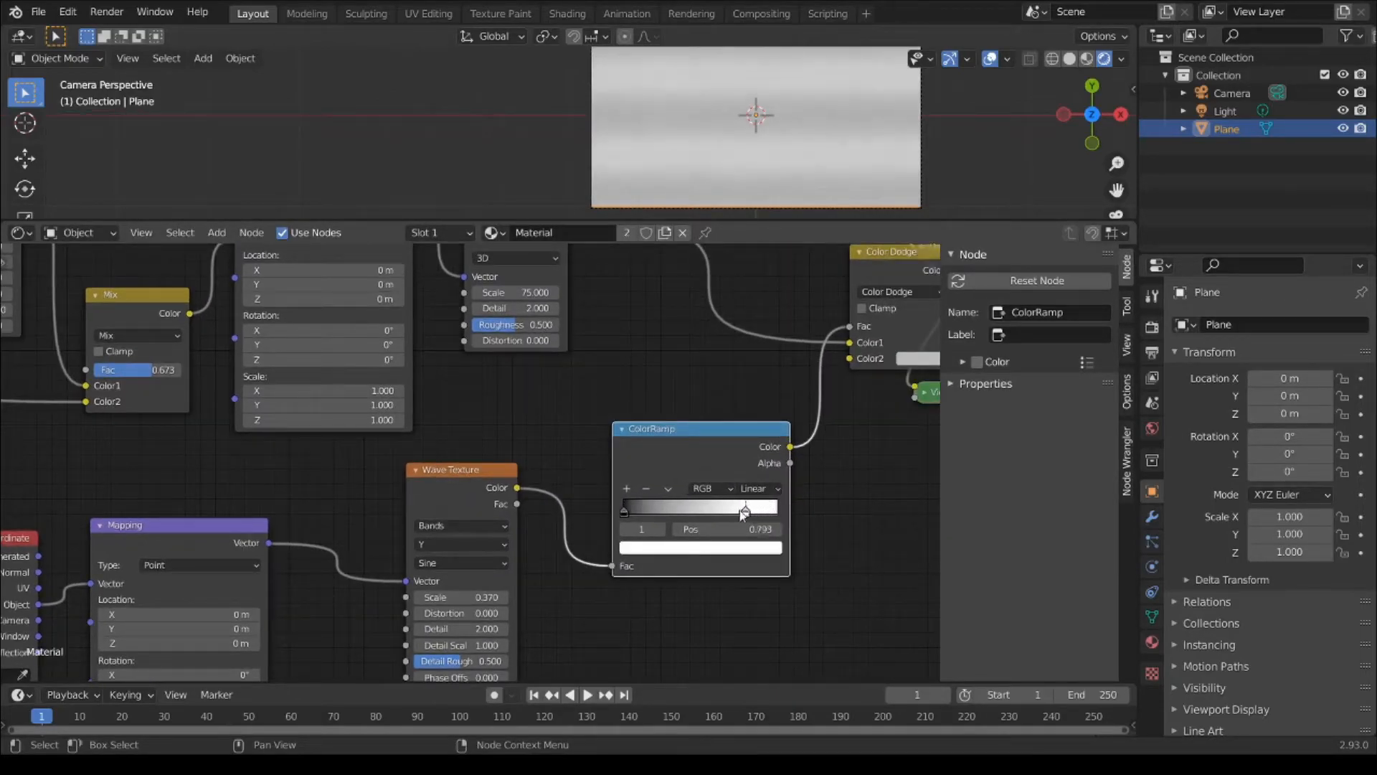
left_click_drag(742, 513, 692, 512)
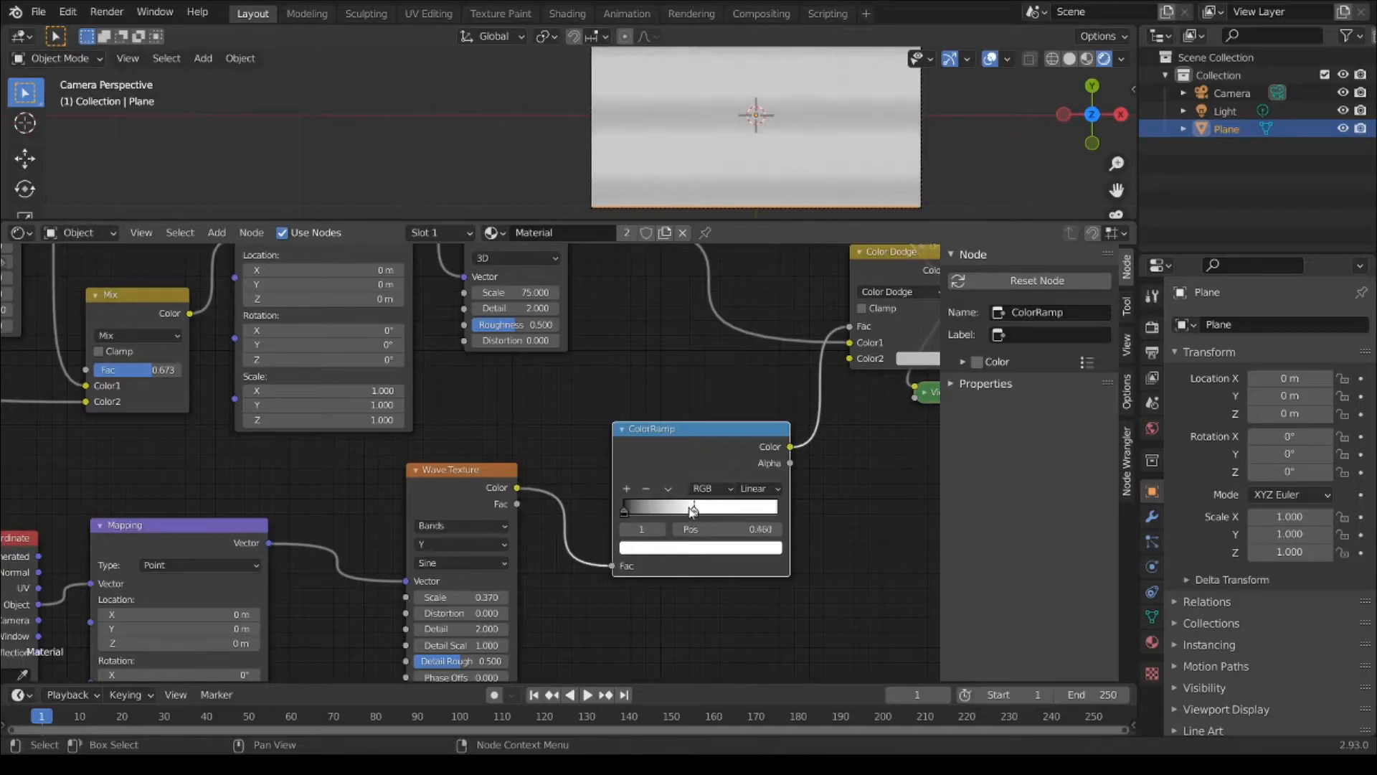
left_click_drag(692, 507, 696, 507)
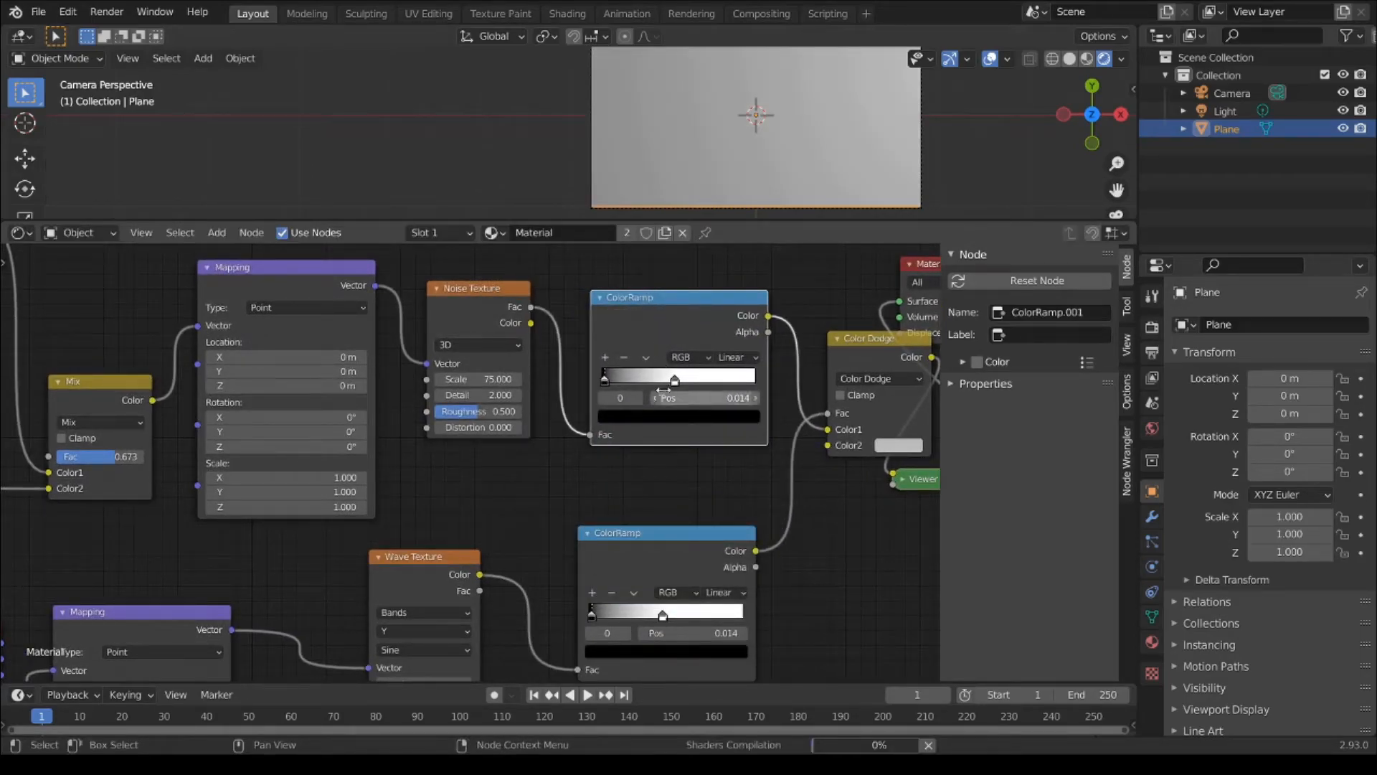
Step: Reposition the noise ramp's stops, with mid-grey and full white stop colours
left_click_drag(603, 376, 667, 376)
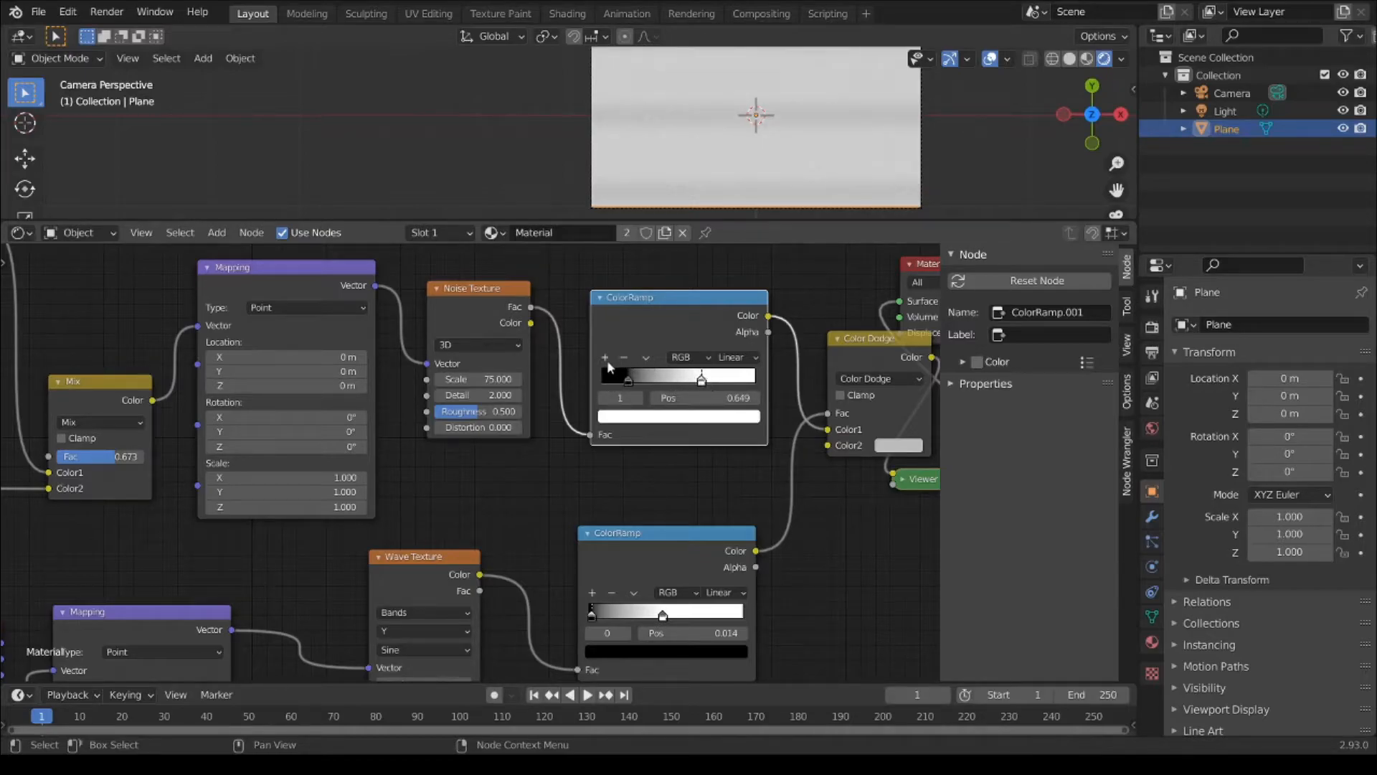
left_click_drag(700, 379, 662, 378)
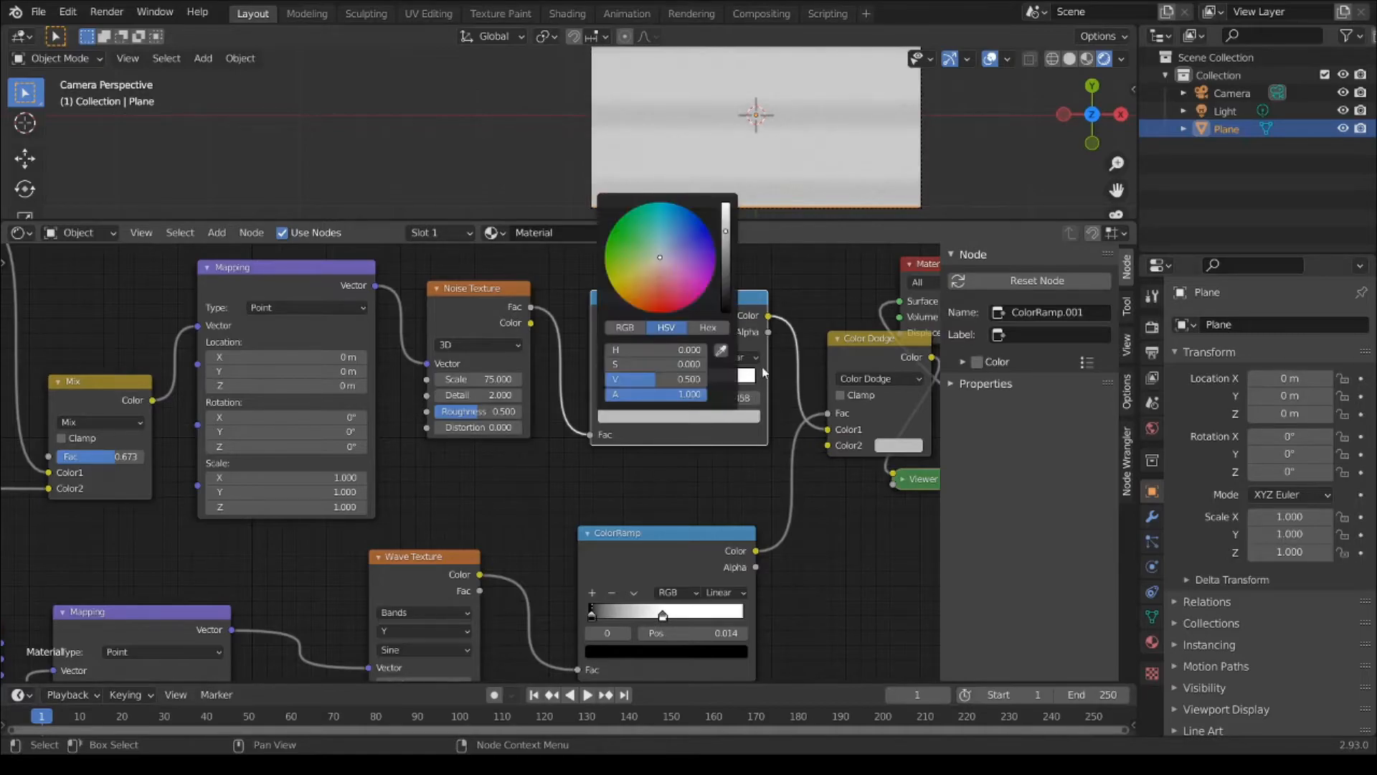
left_click_drag(724, 230, 724, 288)
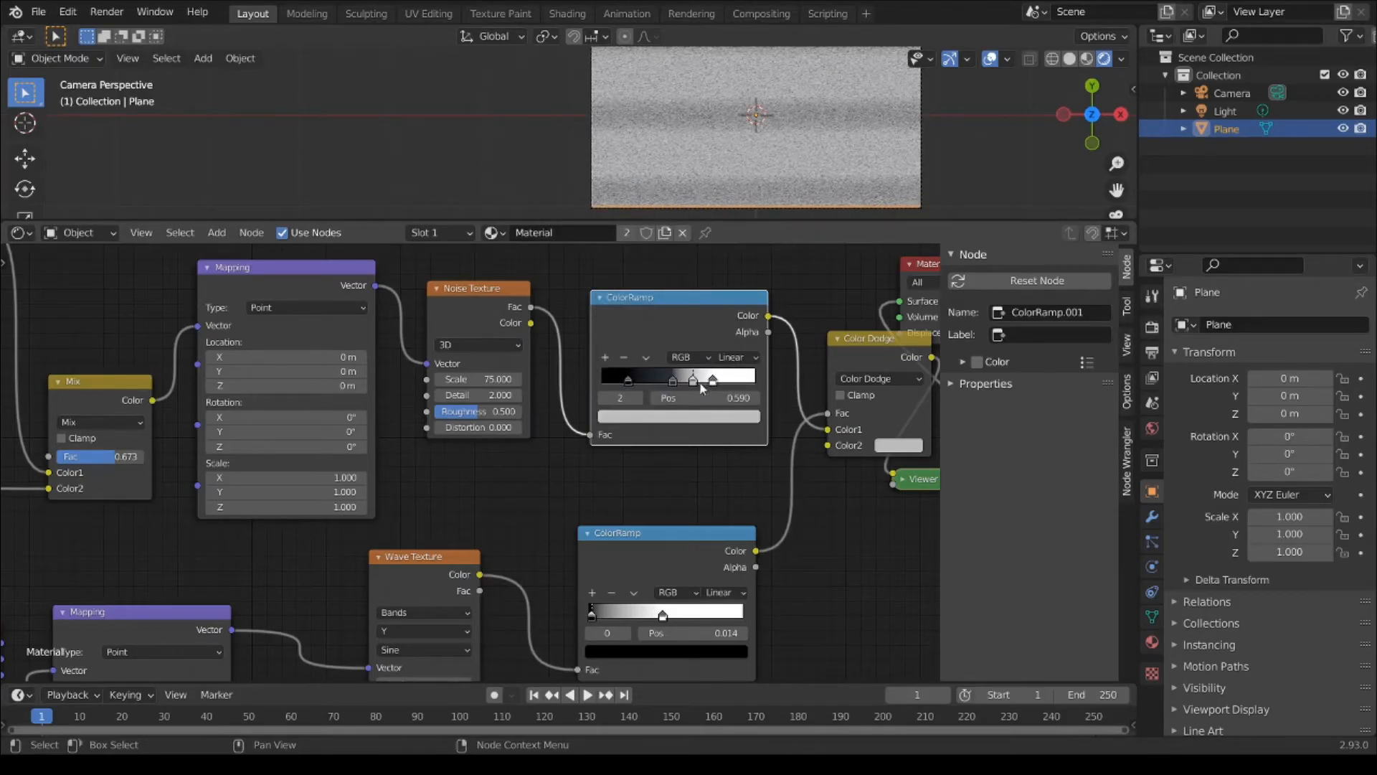
left_click_drag(694, 379, 674, 379)
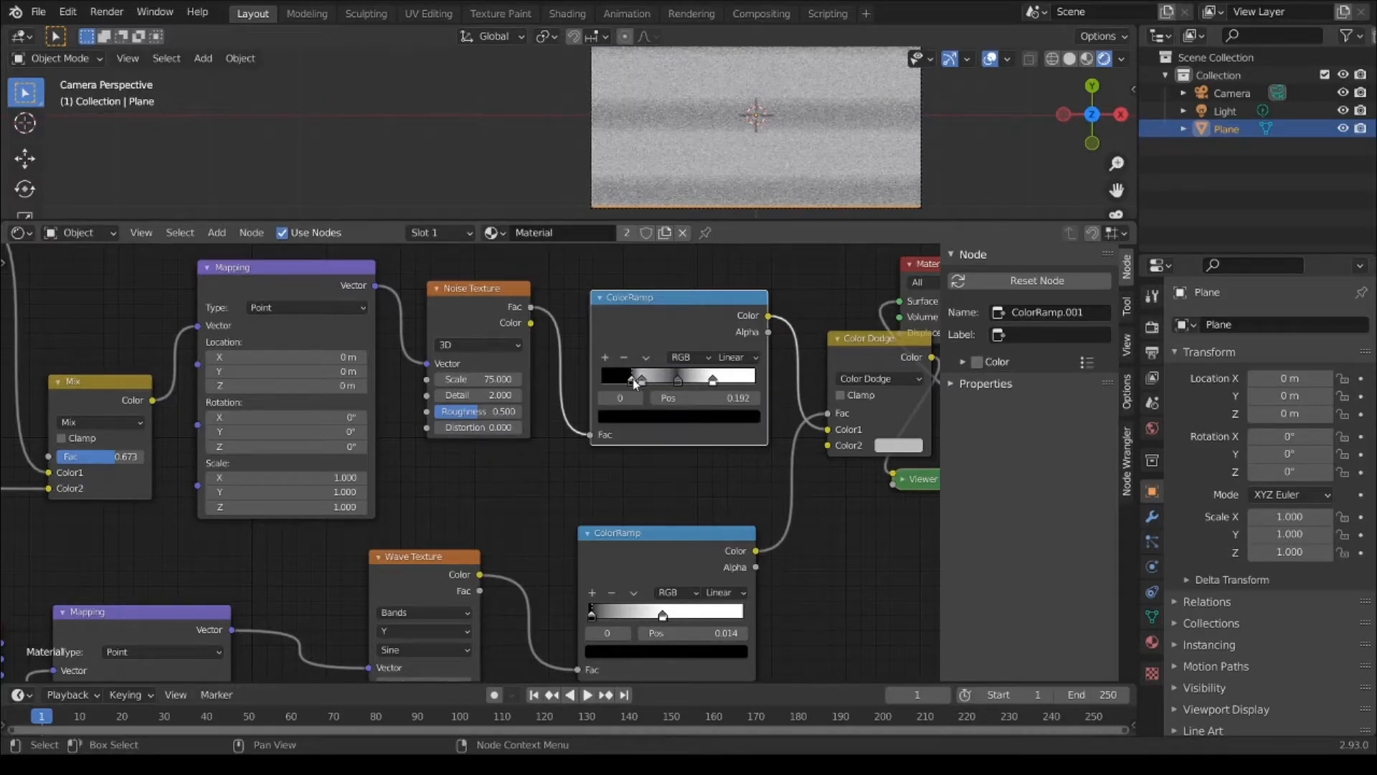
left_click_drag(632, 379, 643, 380)
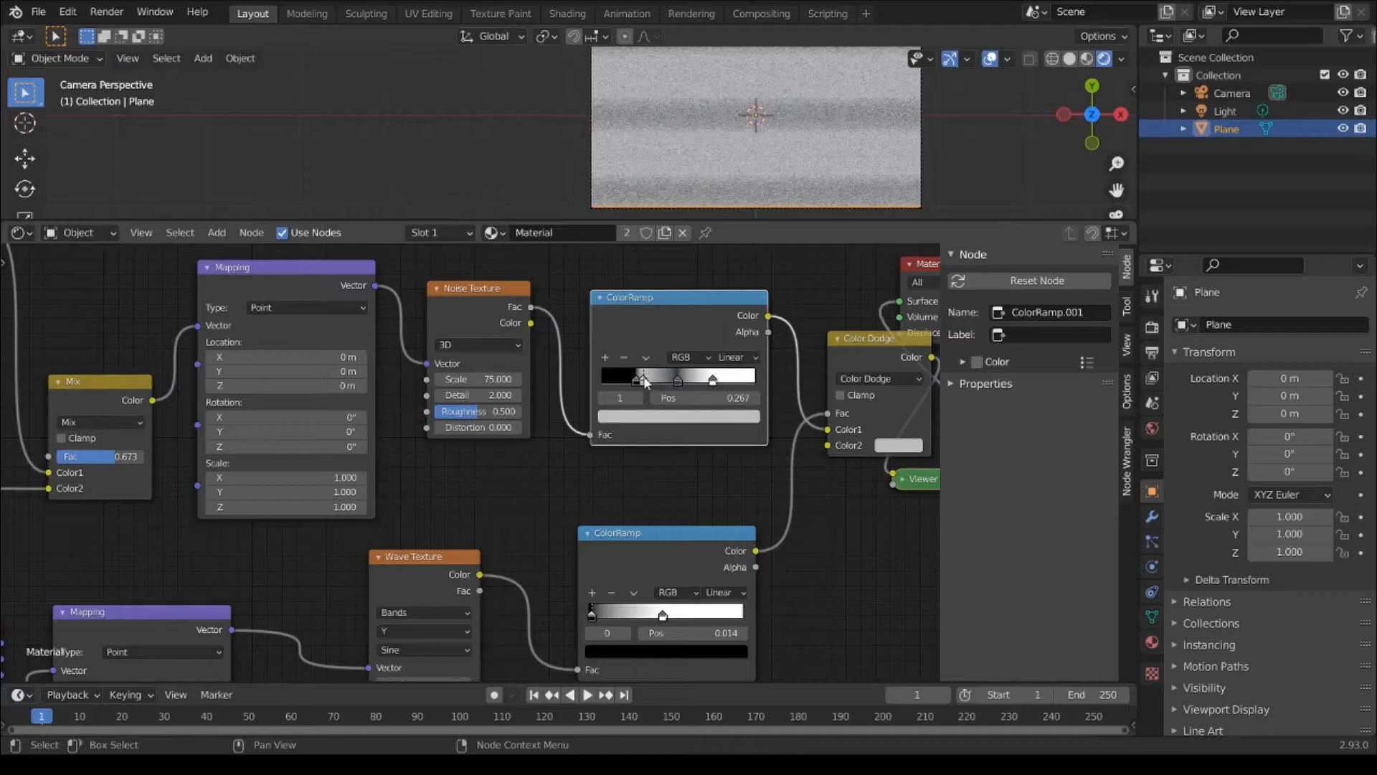
left_click_drag(636, 378, 643, 379)
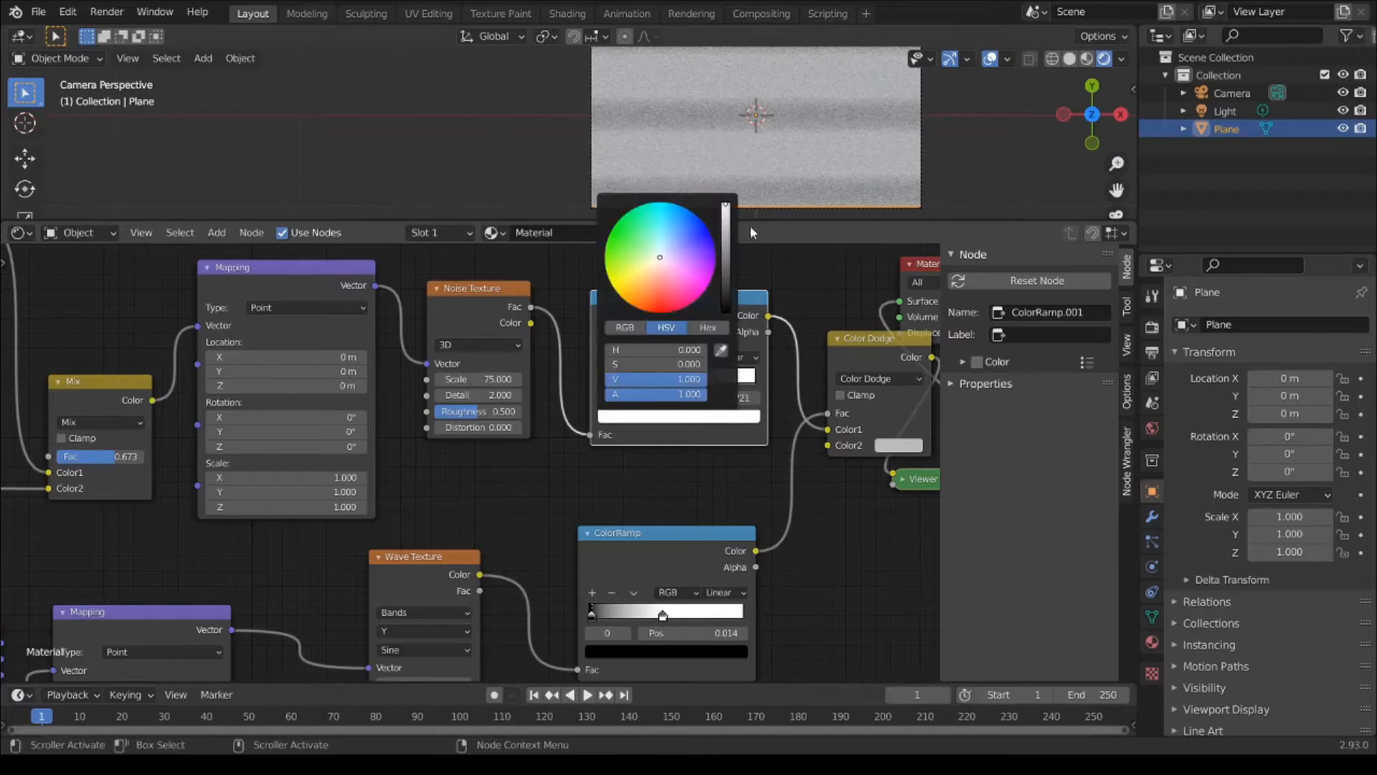
left_click_drag(660, 255, 664, 246)
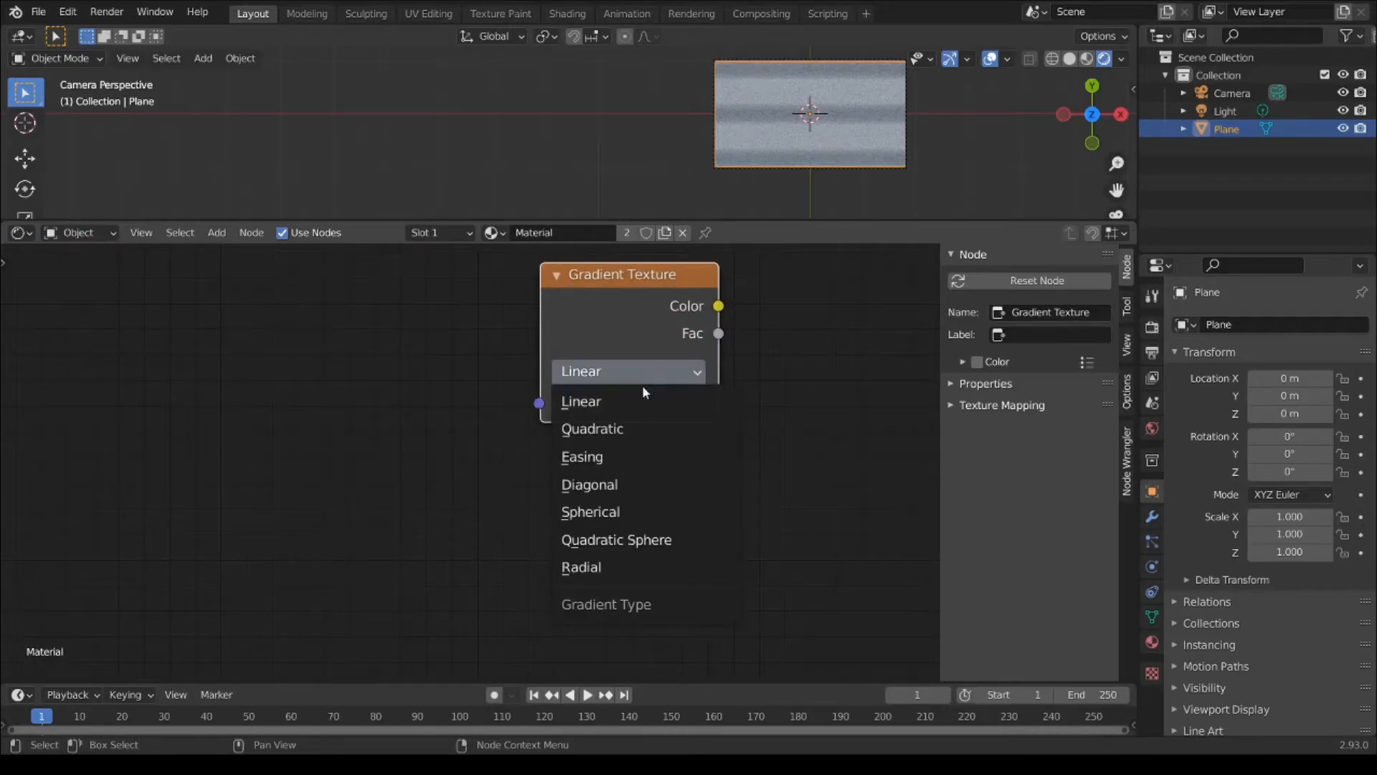
mouse_move(646, 512)
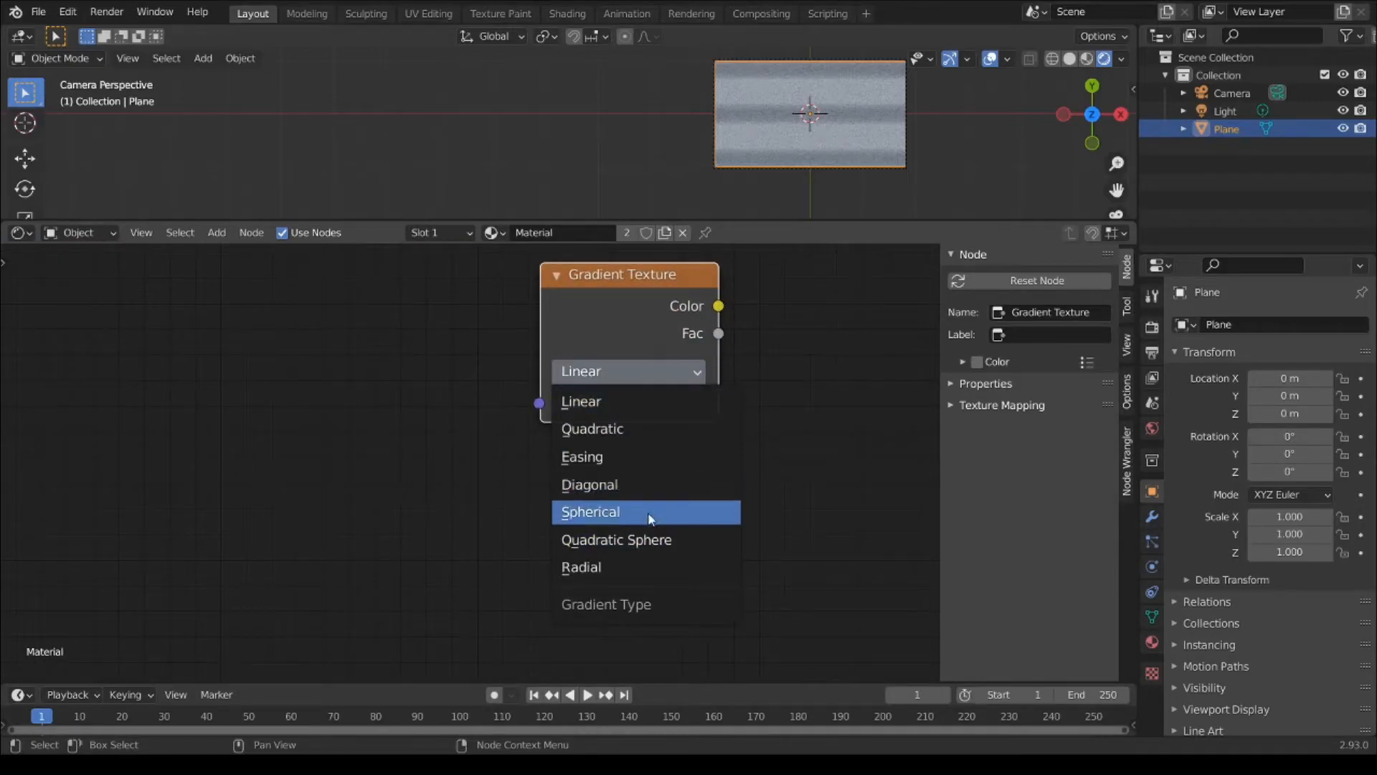
Step: Make the gradient spherical and stretch its mapping horizontally into an oval
left_click(590, 512)
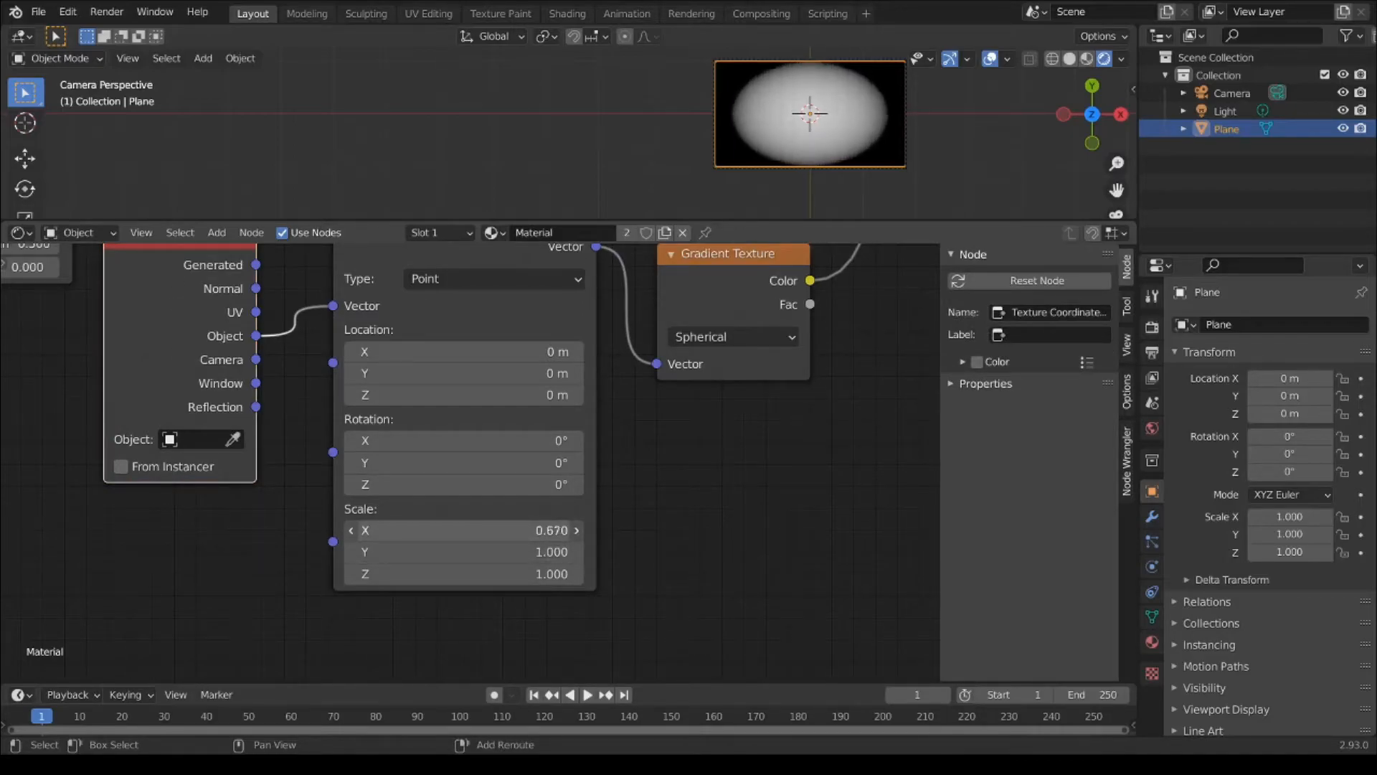
left_click_drag(501, 529, 463, 529)
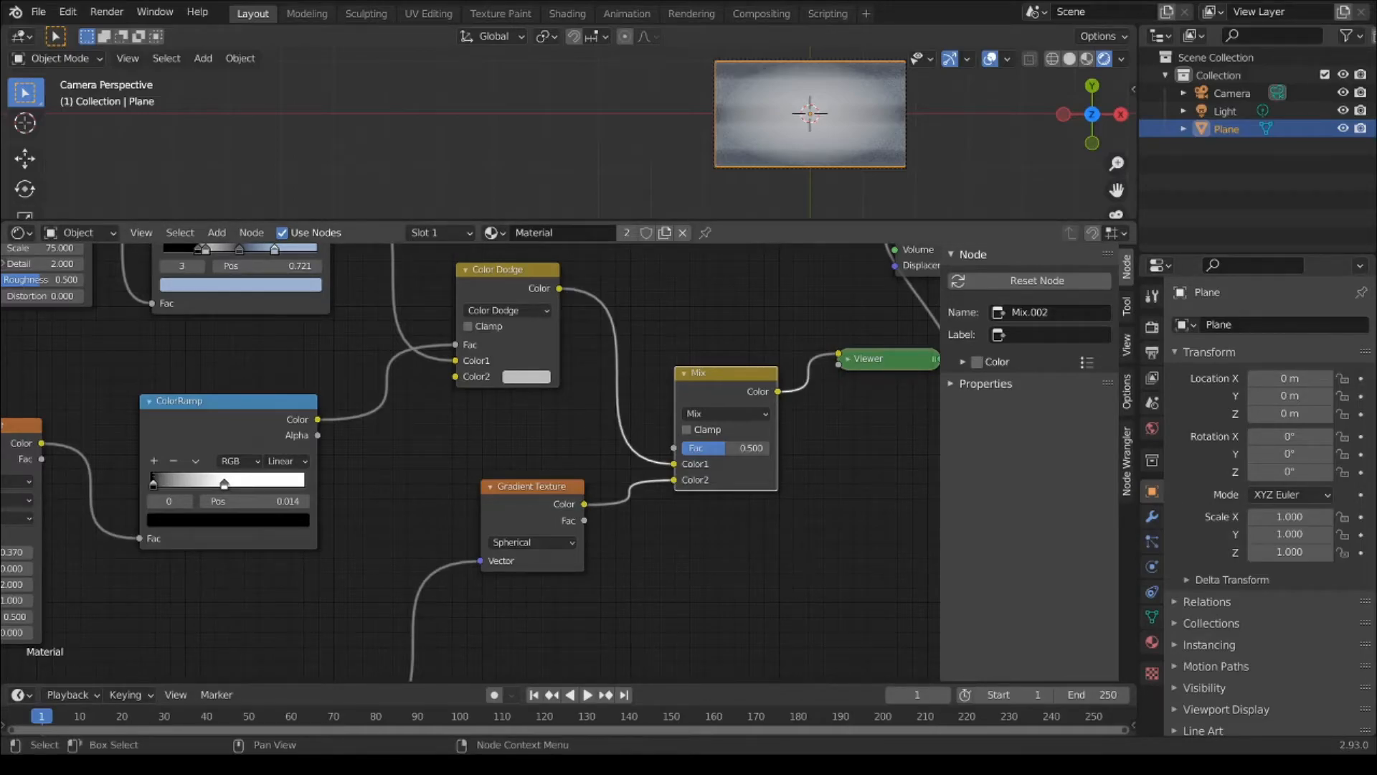
Step: Wire the Gradient Texture Color into the Mix Fac and pick a new second colour
left_click_drag(582, 504, 676, 480)
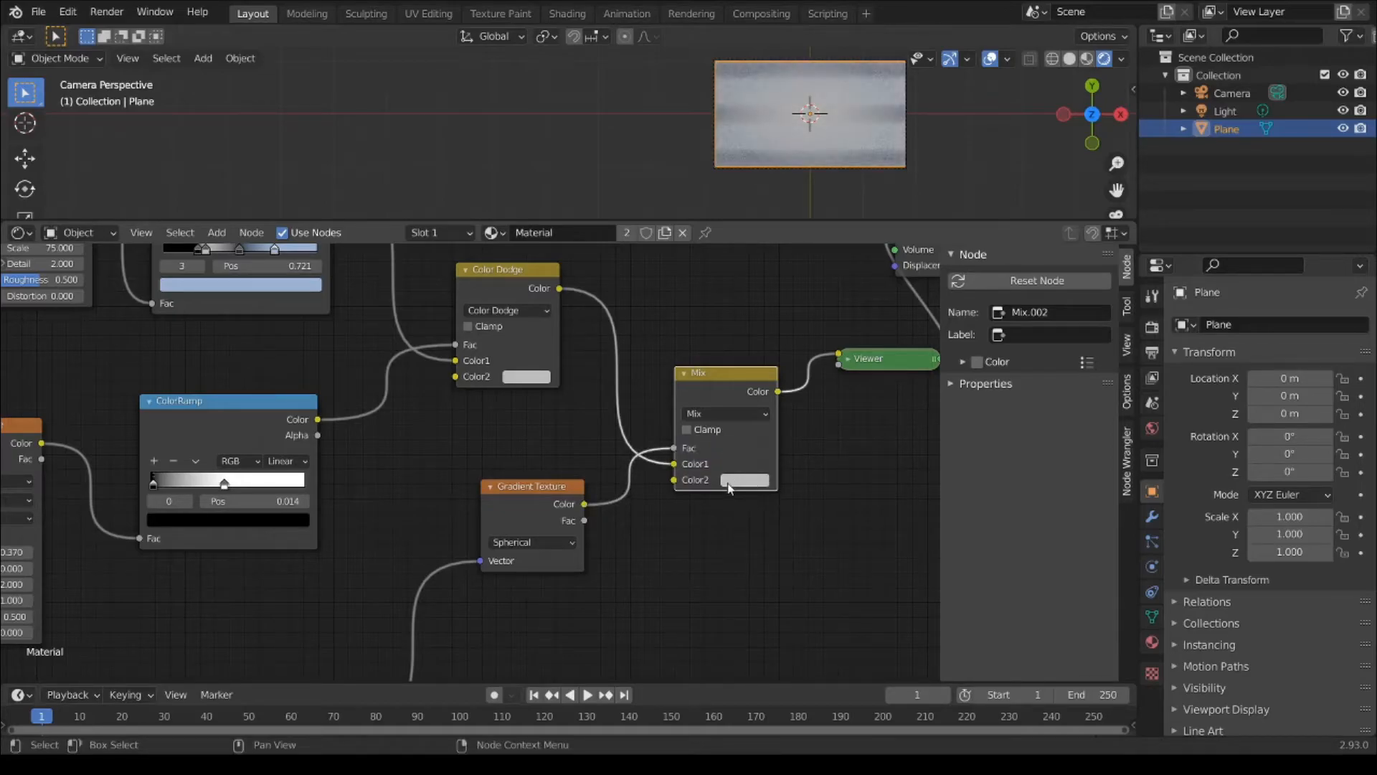
left_click(746, 481)
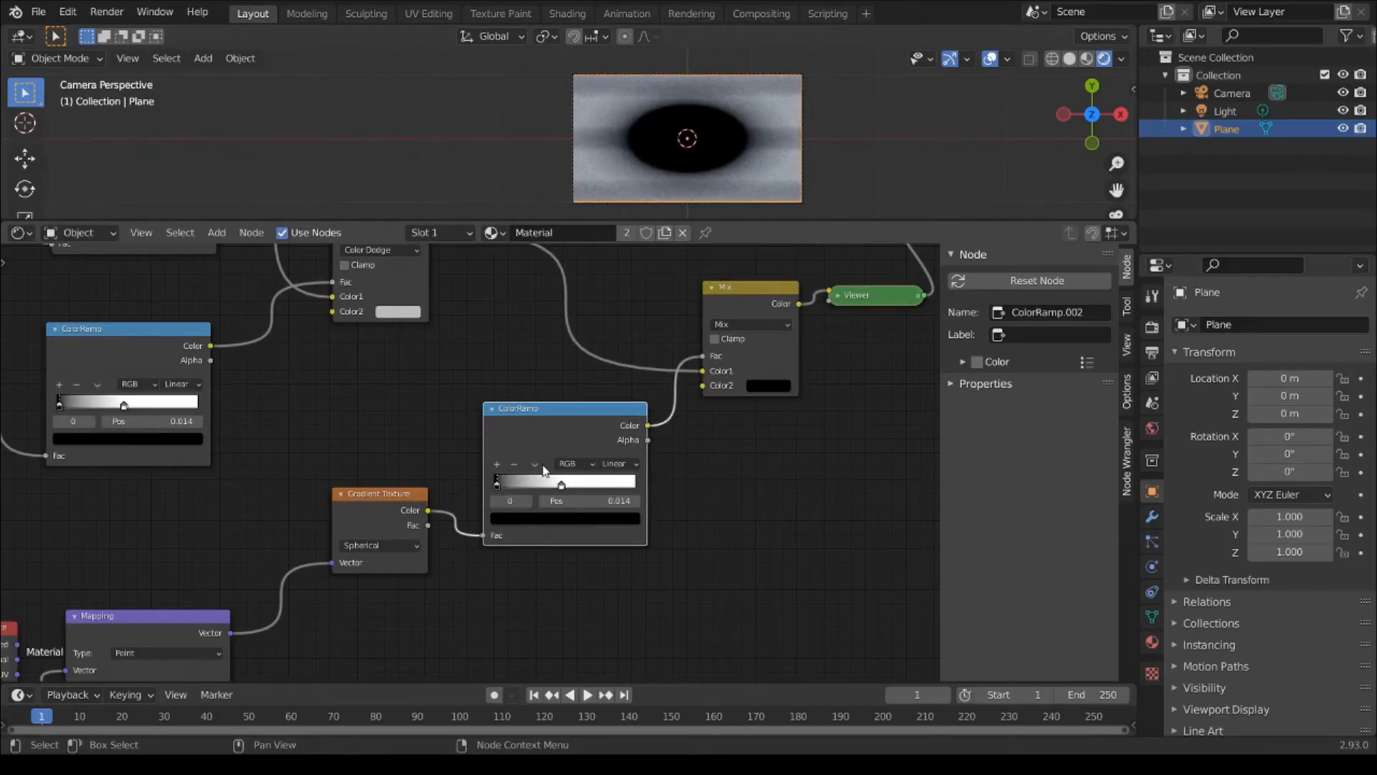
Step: Flip the gradient's ColorRamp and drag a stop to shape the oval's edge
left_click(533, 464)
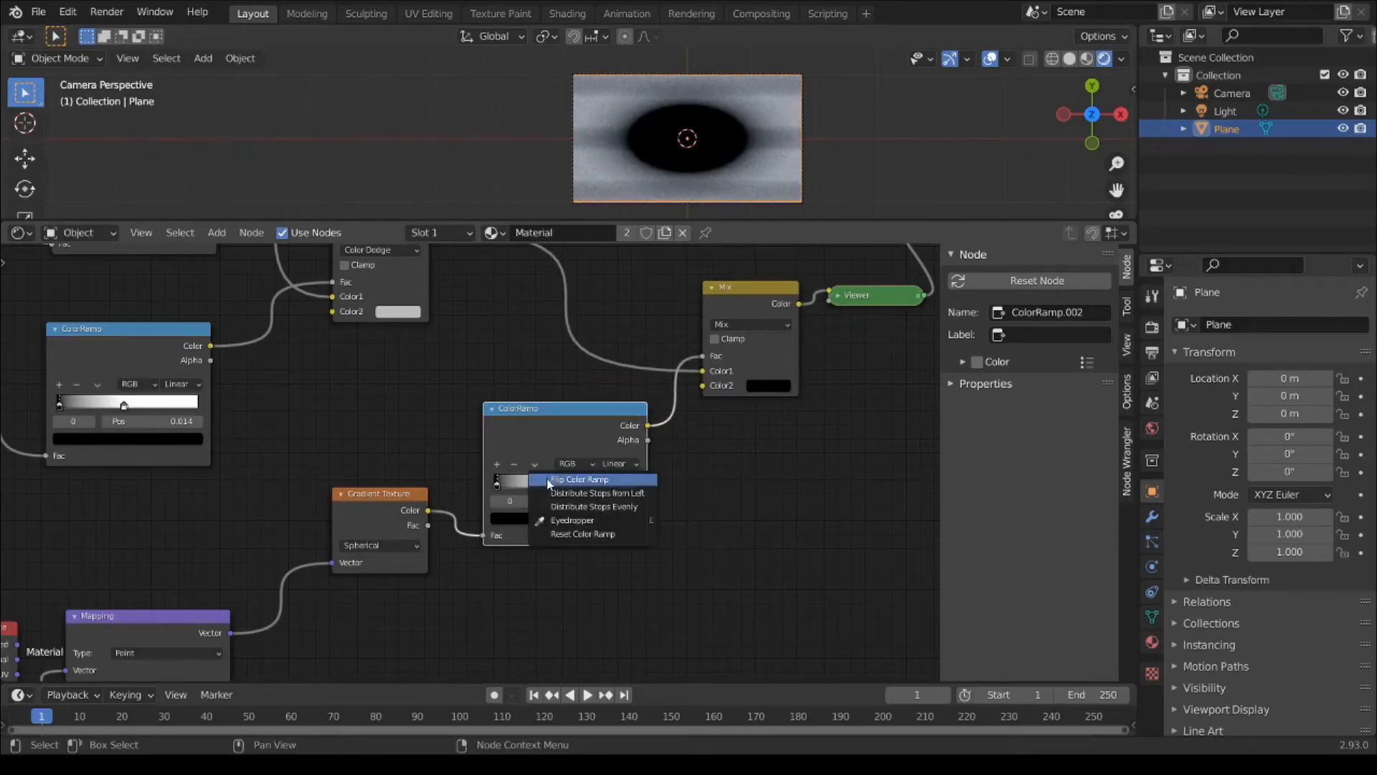
left_click(581, 479)
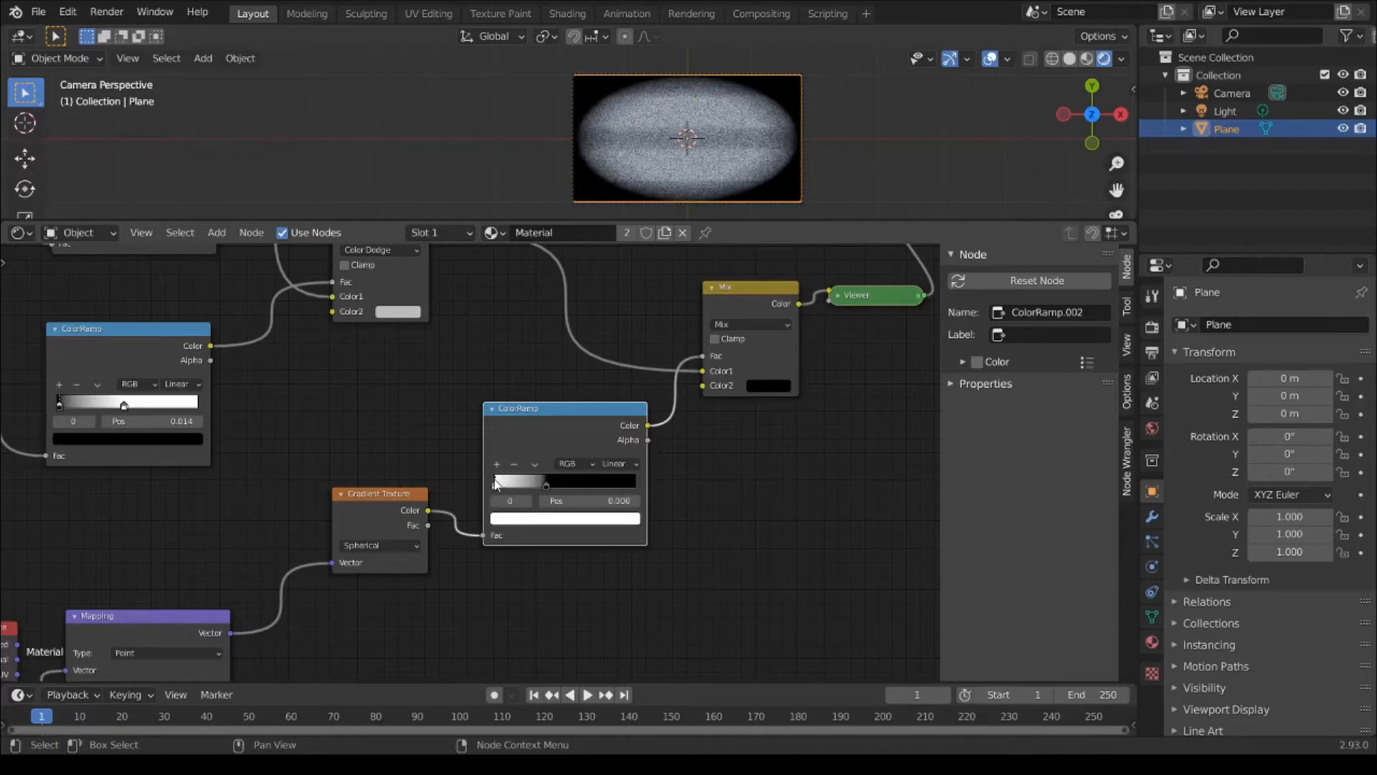
left_click_drag(498, 480, 537, 480)
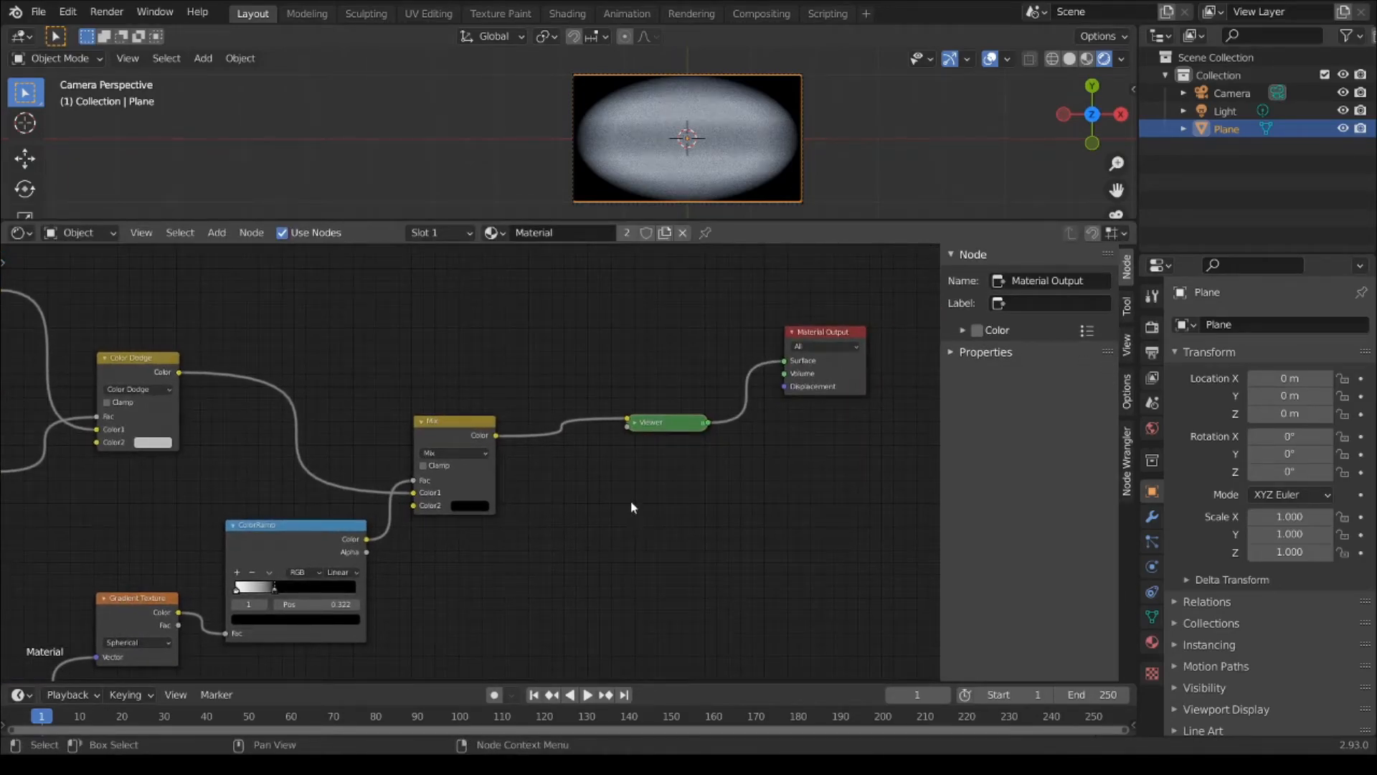
Step: Add a Glass BSDF between the Mix Color and the Material Output Surface
left_click(216, 231)
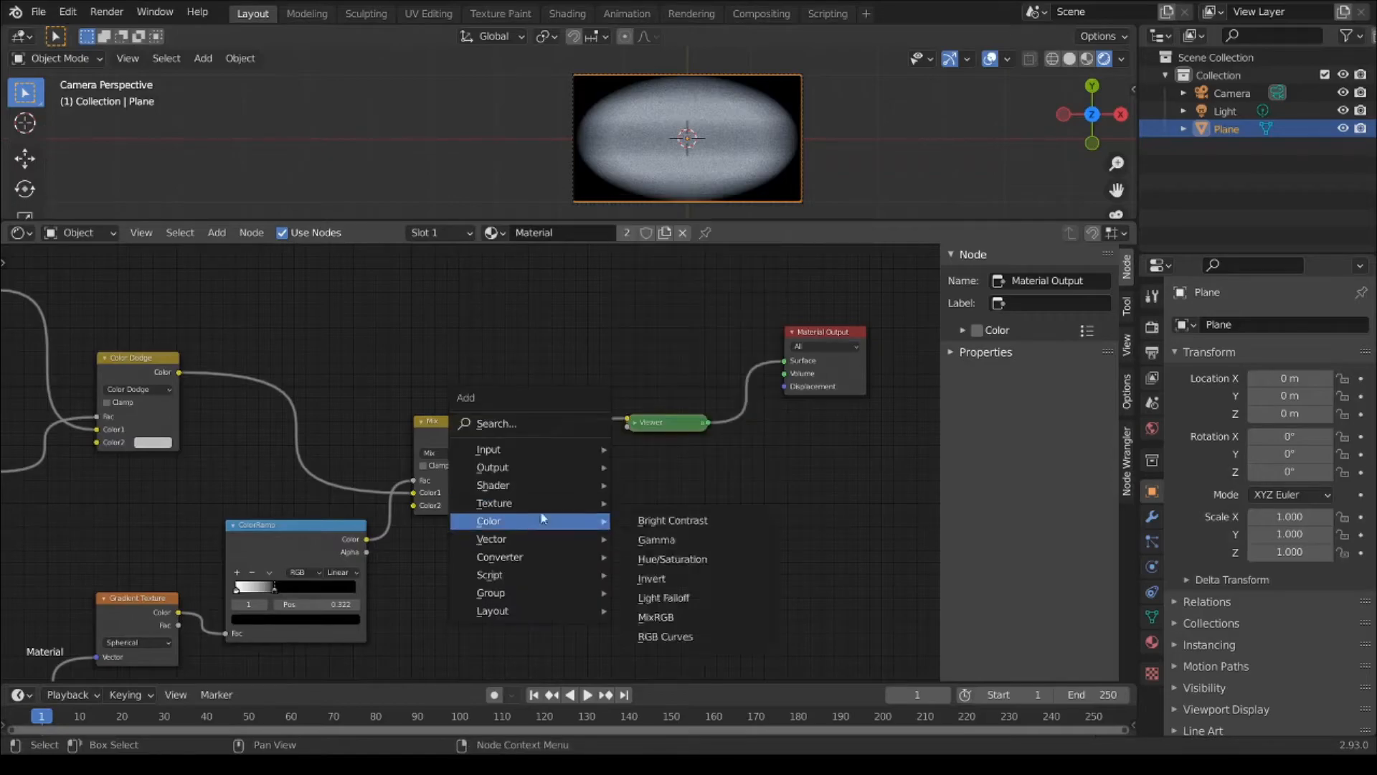
mouse_move(493, 484)
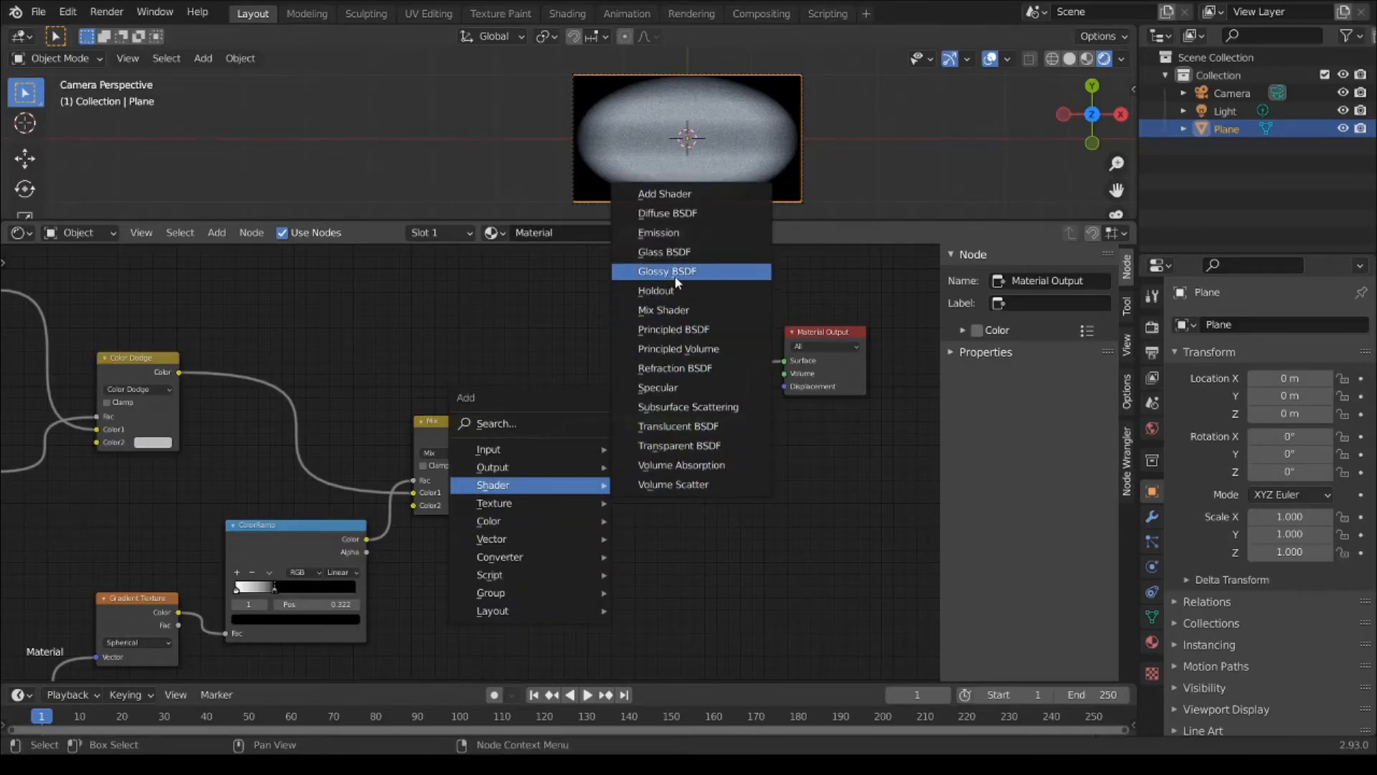
mouse_move(682, 257)
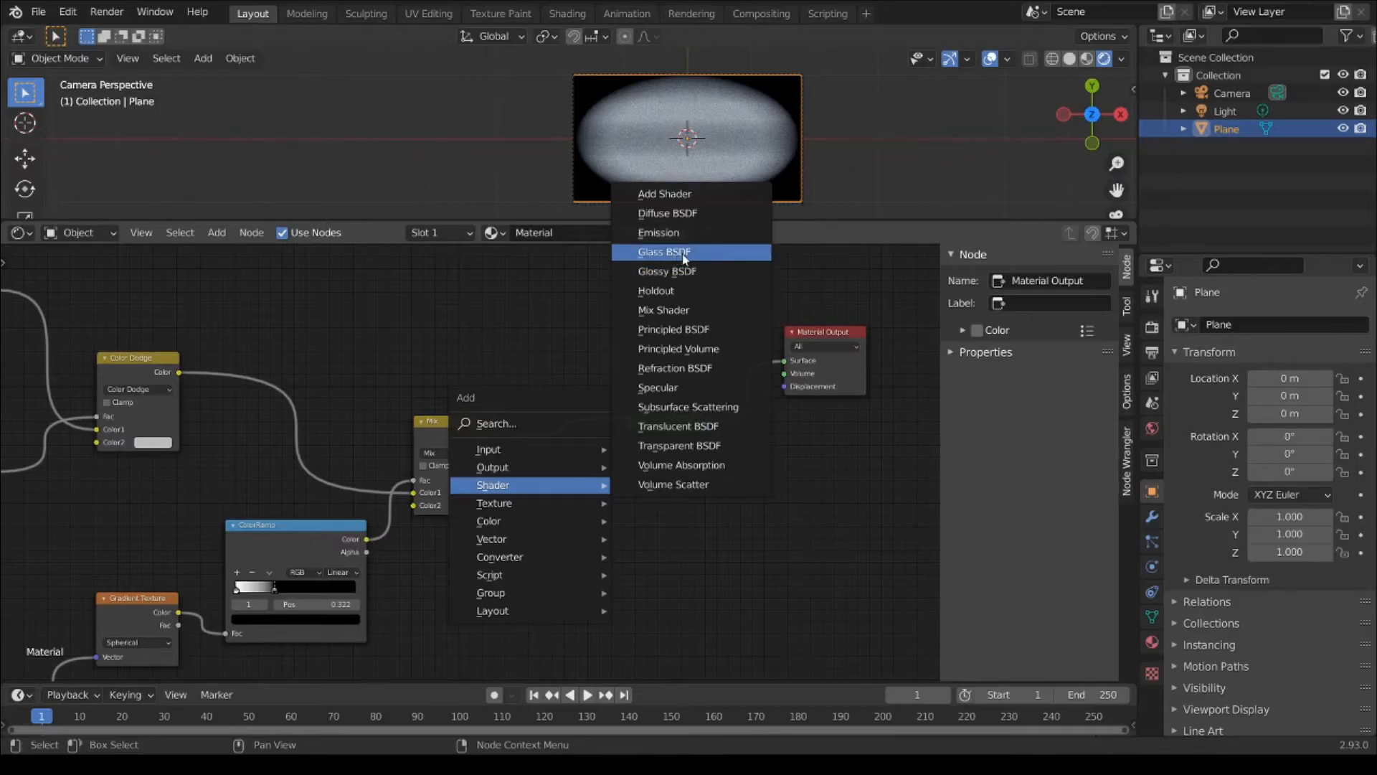
left_click(664, 252)
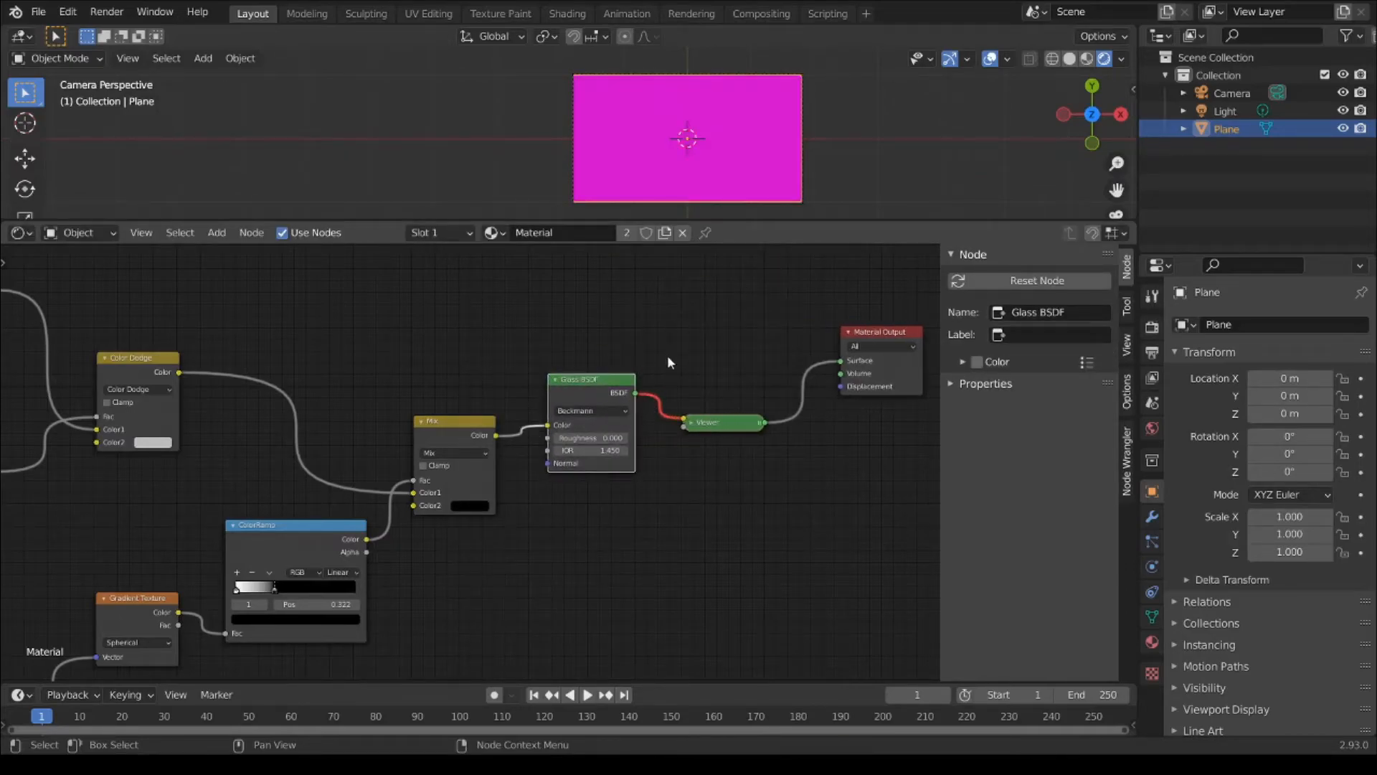
left_click_drag(588, 379, 633, 401)
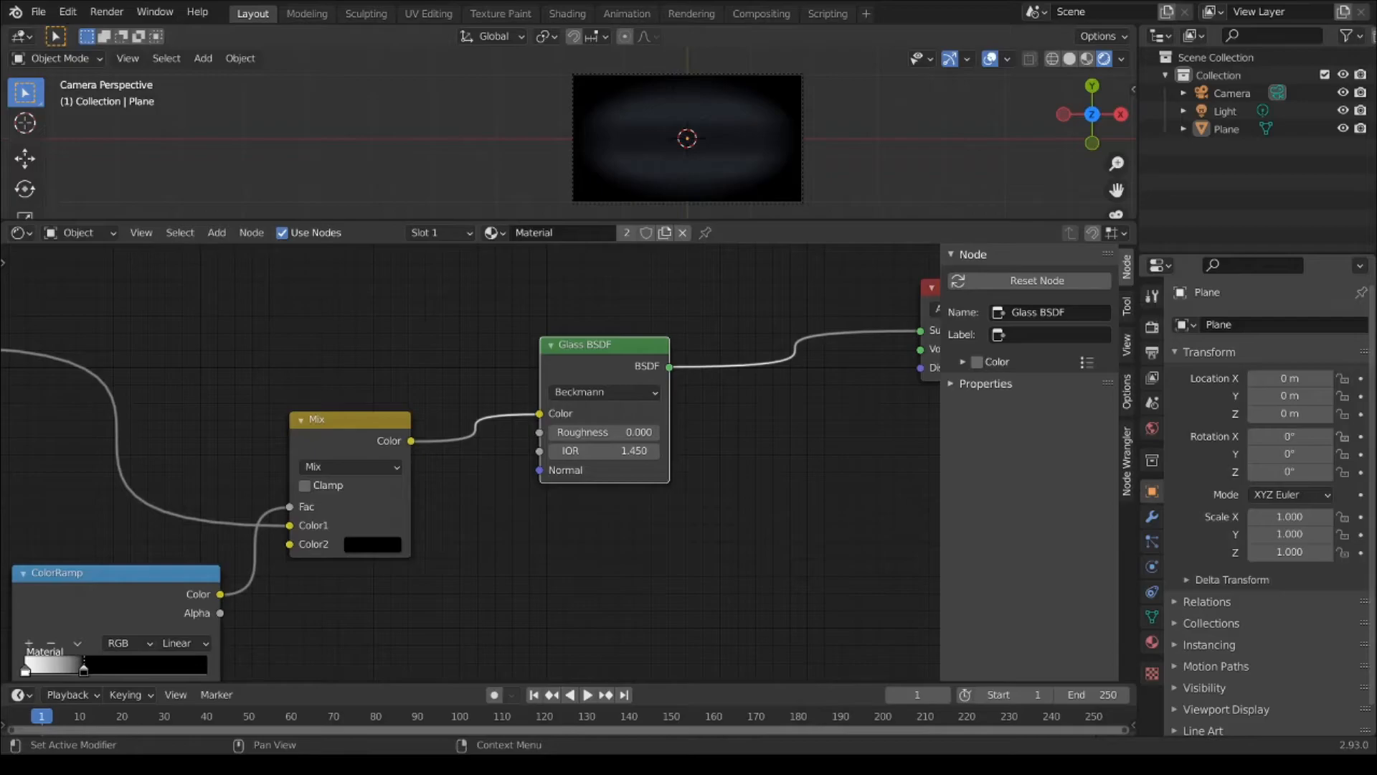
Step: Set the Glass BSDF Roughness to 0.420 and IOR to 1.720
left_click_drag(579, 431, 639, 431)
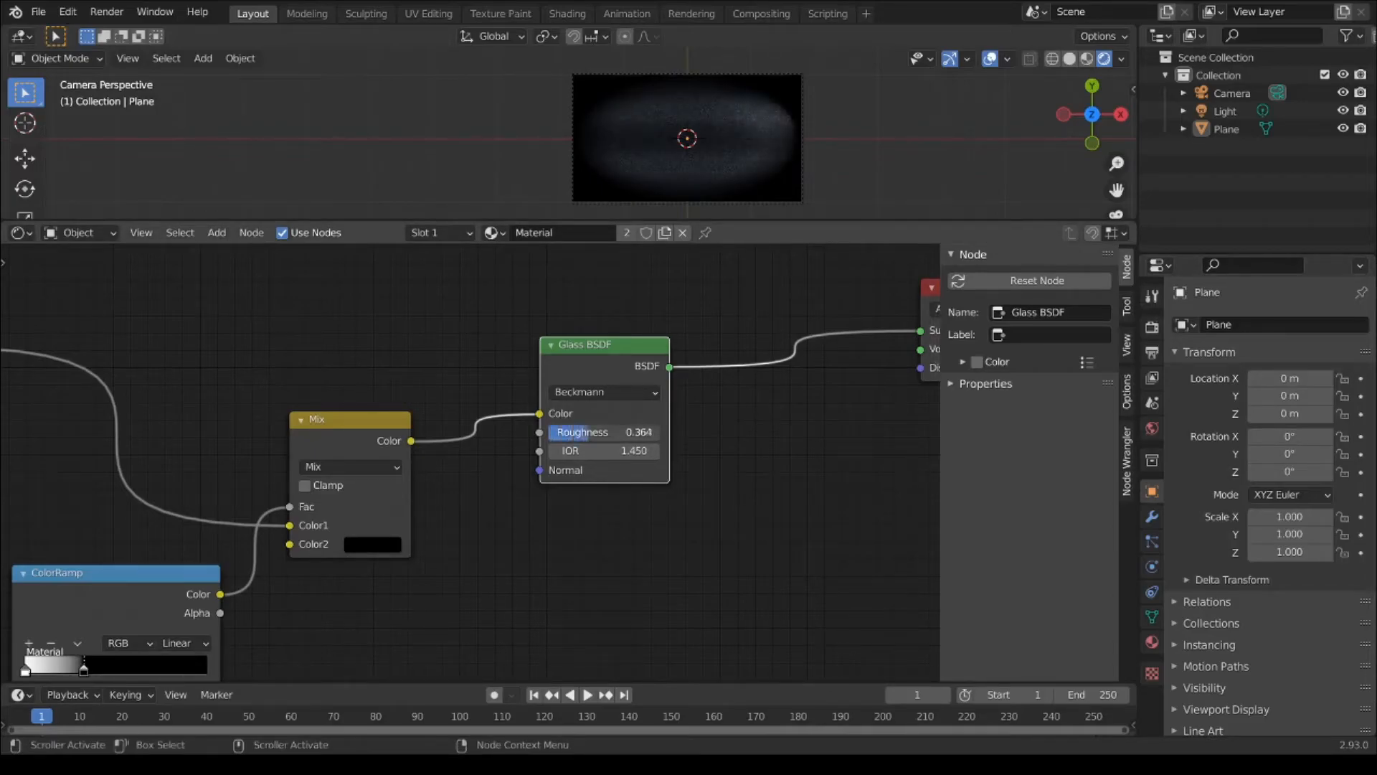
left_click_drag(579, 431, 633, 431)
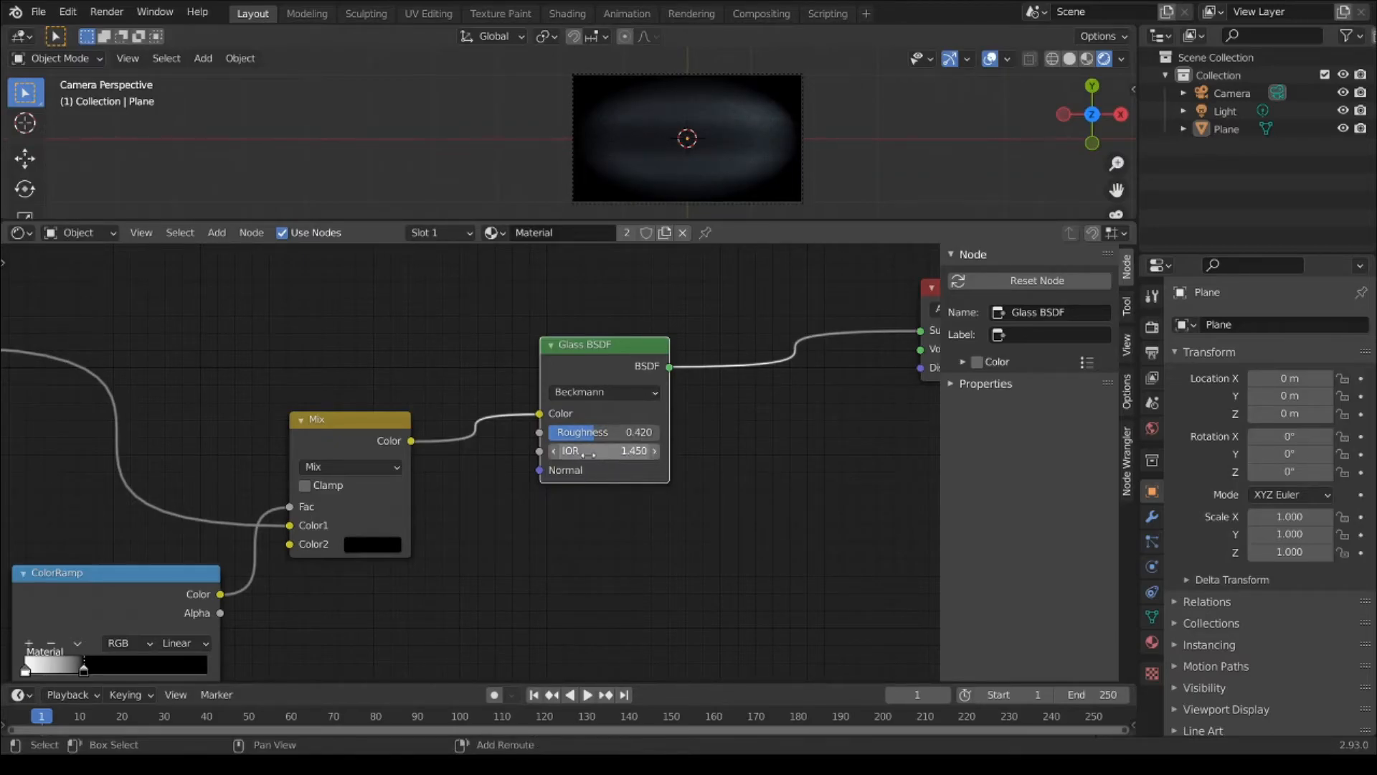
left_click_drag(580, 450, 615, 451)
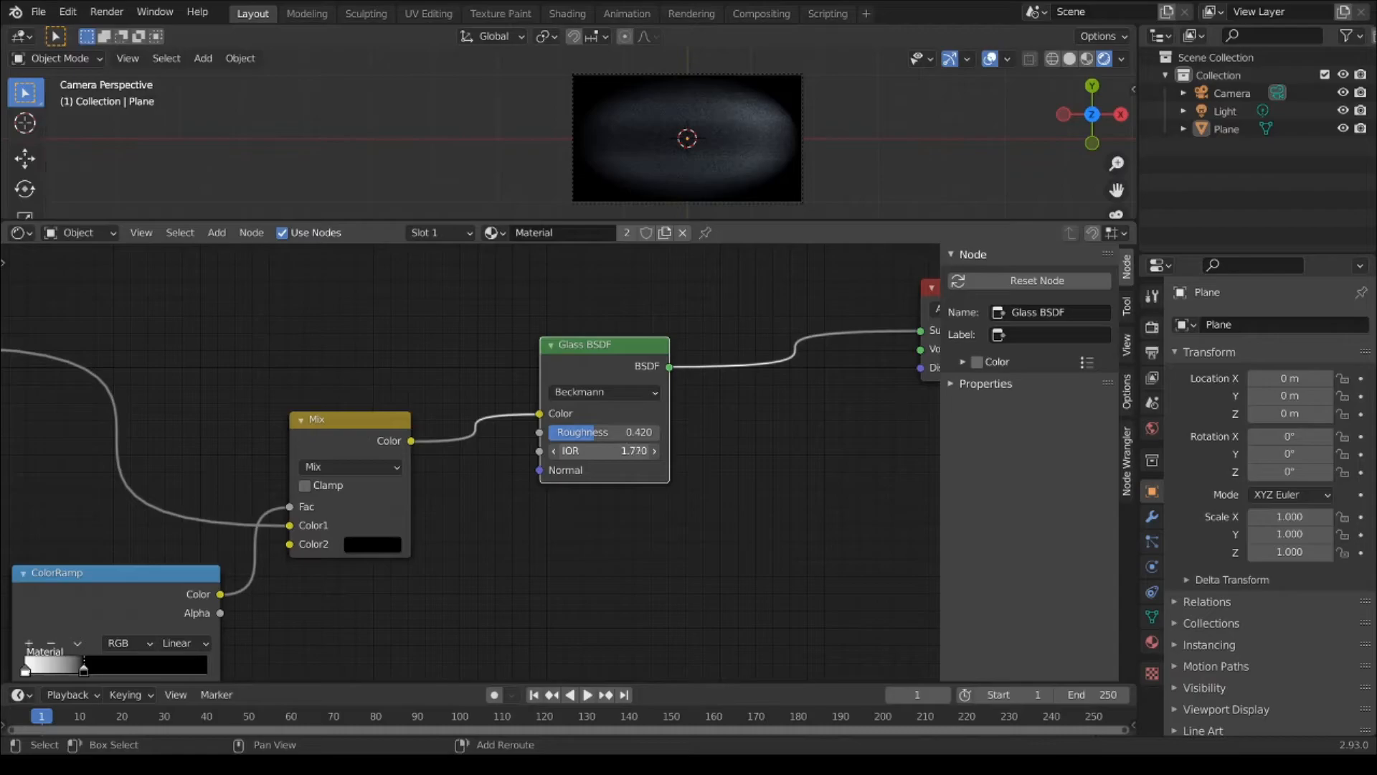
left_click_drag(632, 451, 598, 451)
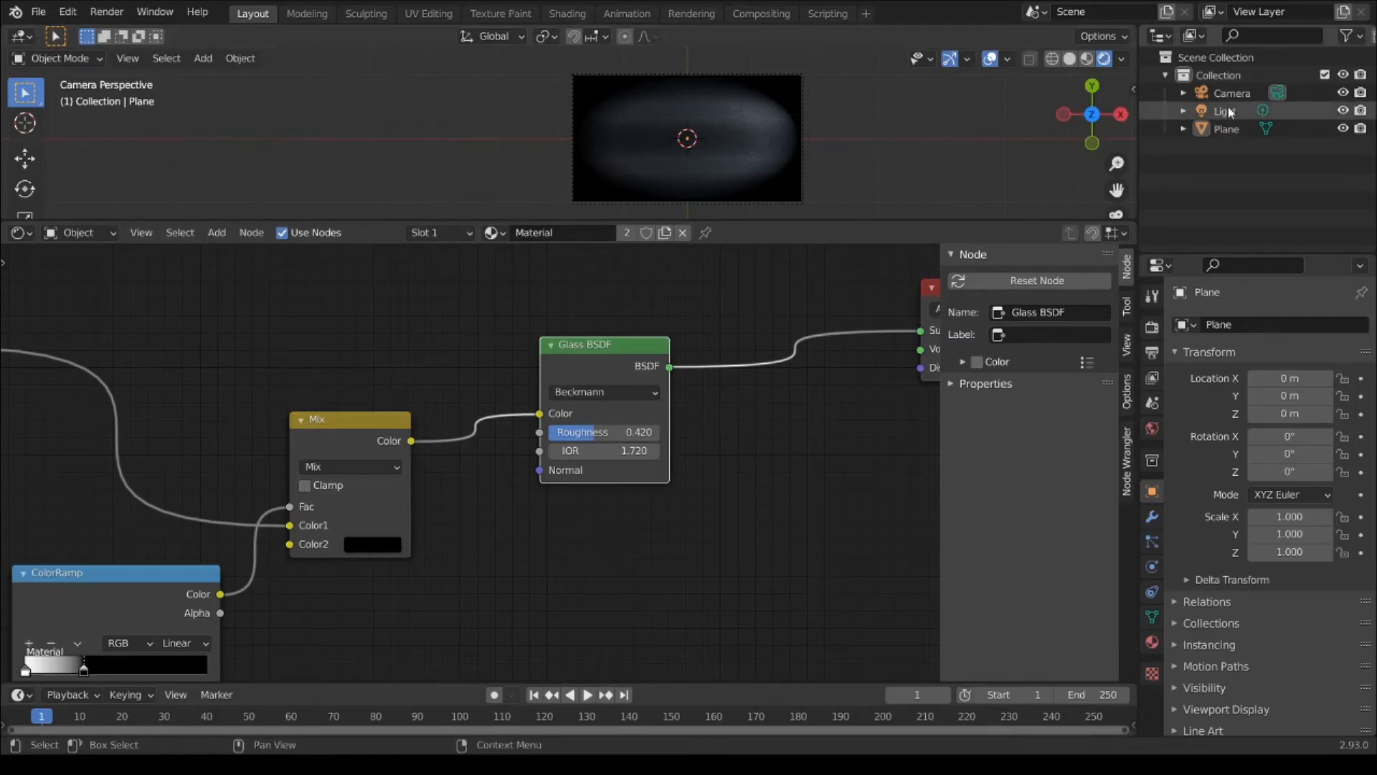
Step: Select the Light in the Outliner and move it close above the plane
left_click(1225, 129)
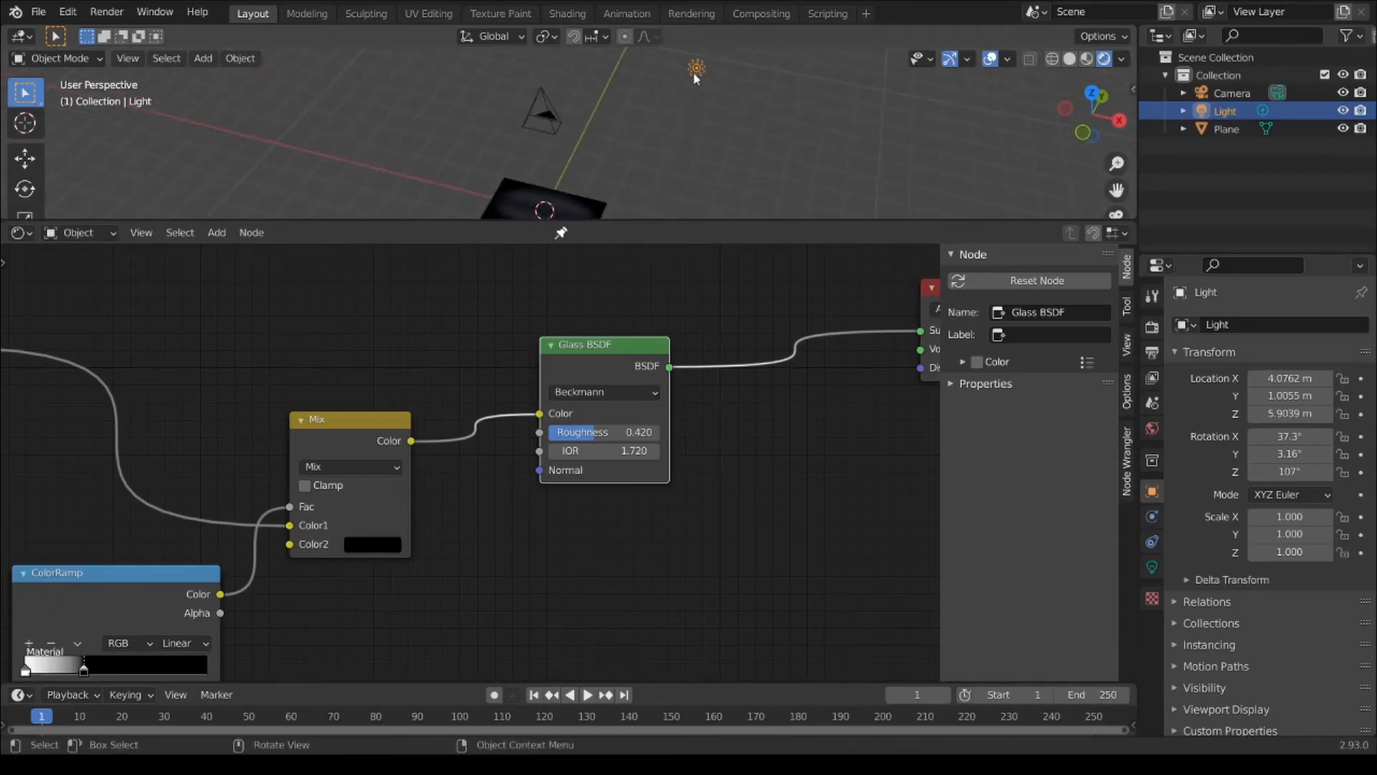
left_click_drag(695, 67, 597, 79)
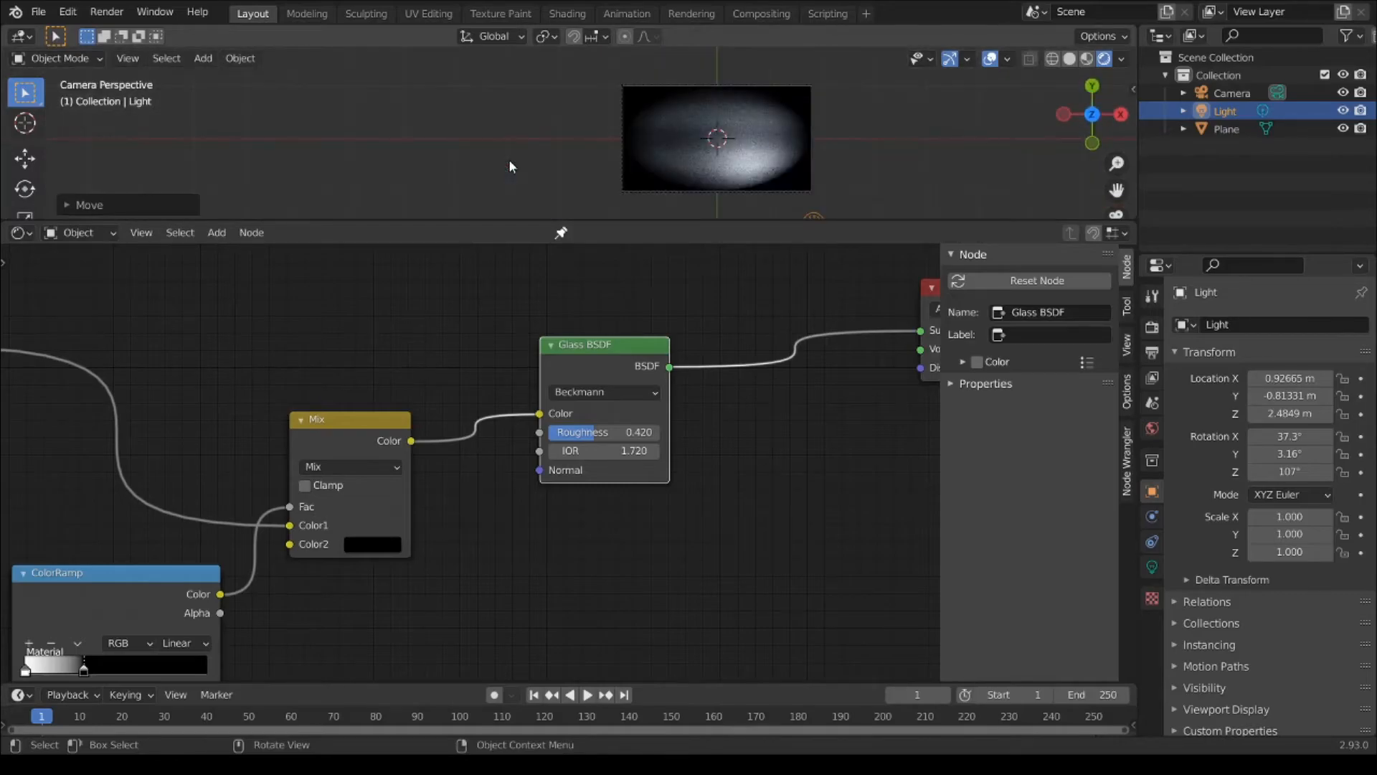
left_click_drag(716, 138, 606, 142)
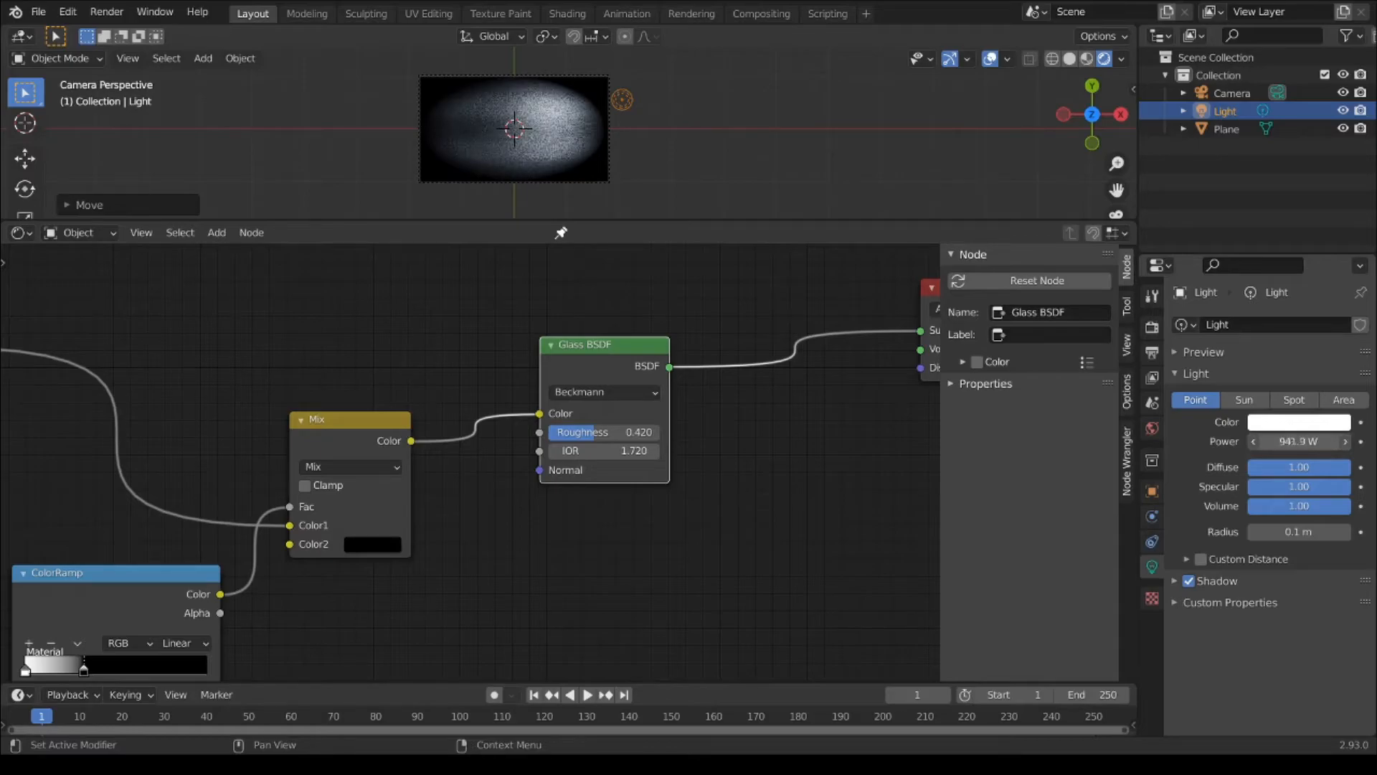
Step: Set glass roughness to 0.272 and give the point light 300 W power and 1.05 m radius
left_click_drag(615, 431, 597, 431)
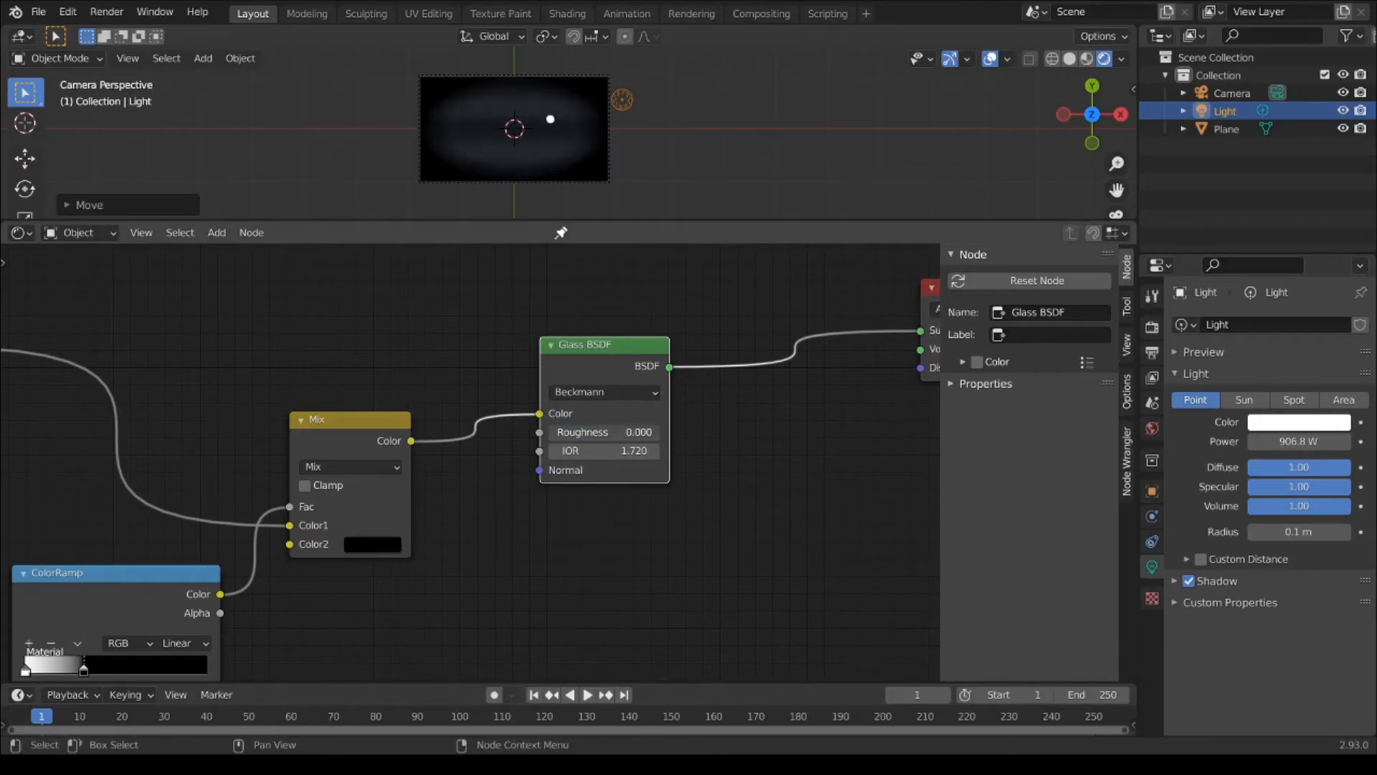
left_click_drag(583, 431, 632, 431)
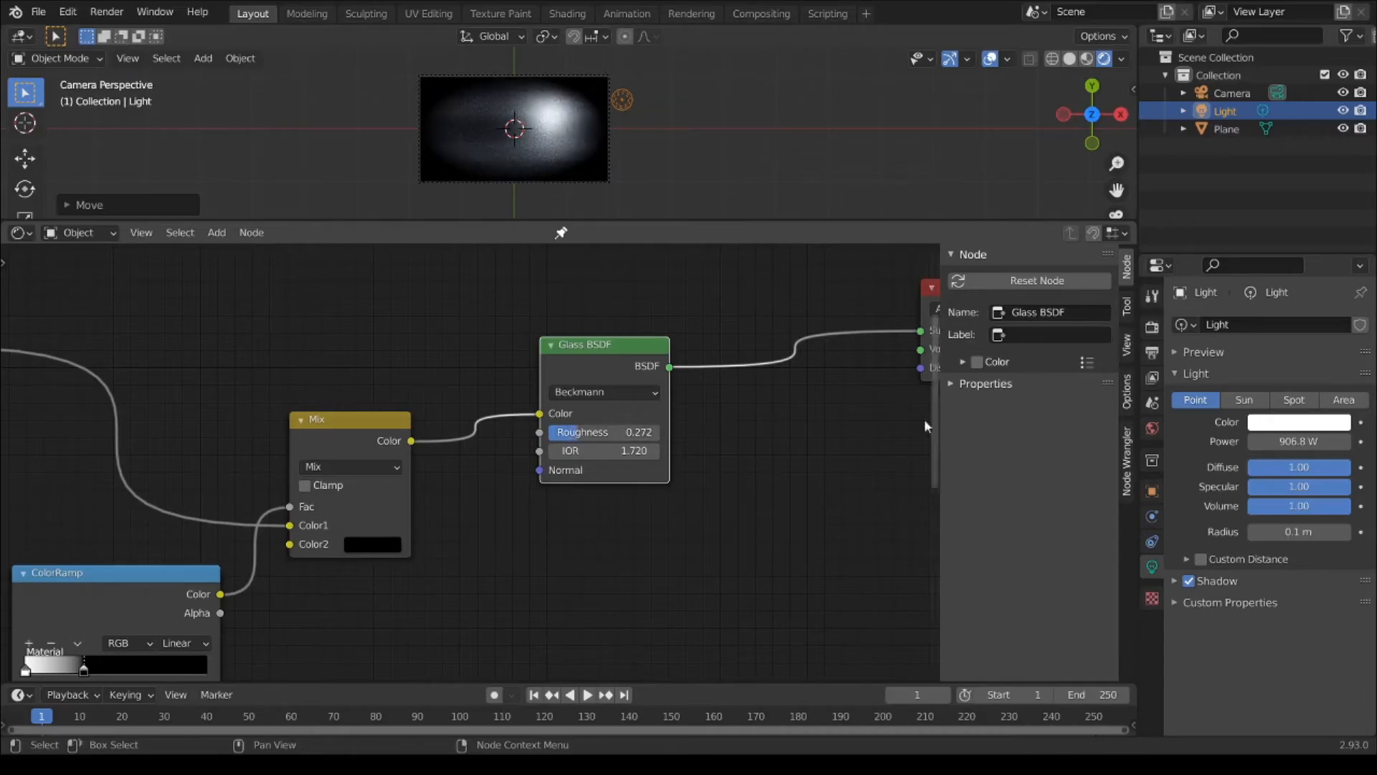
left_click(1298, 441)
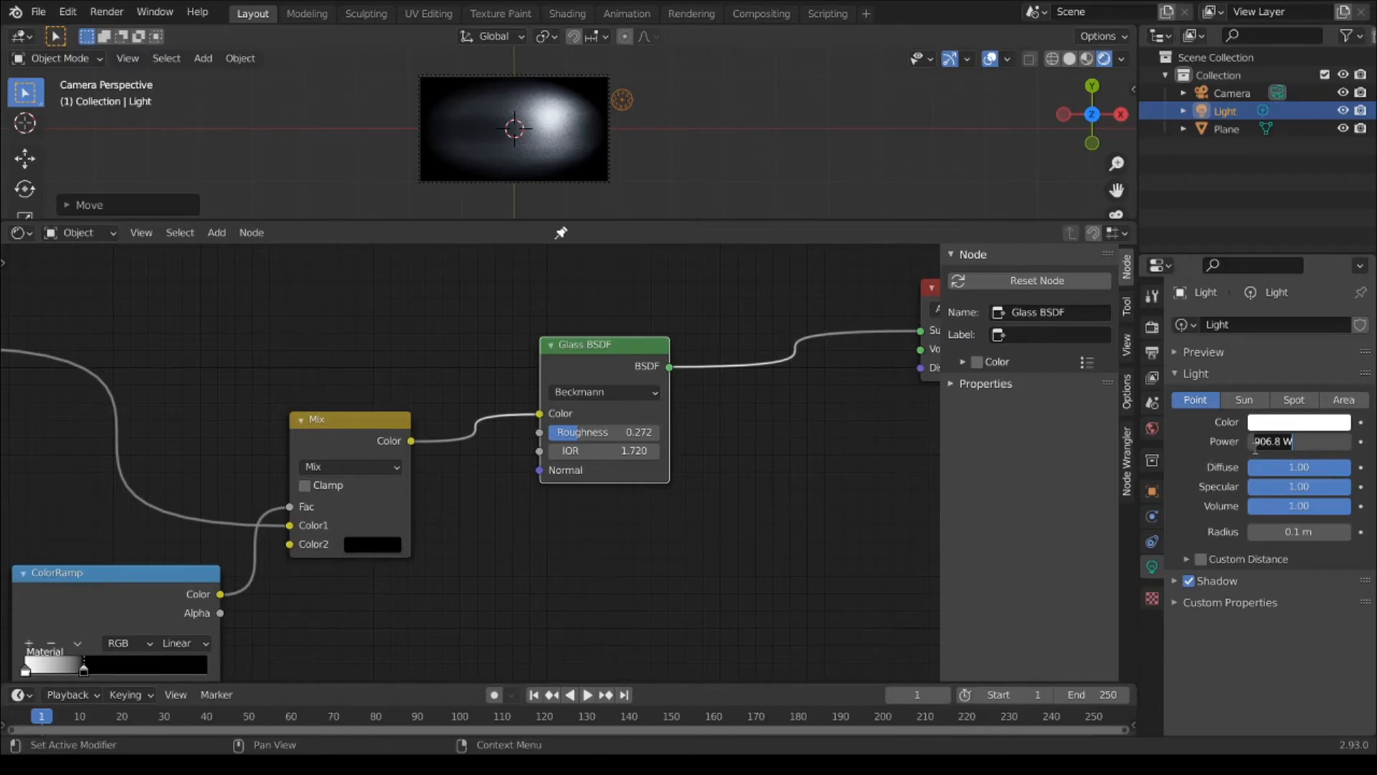
type("300 W")
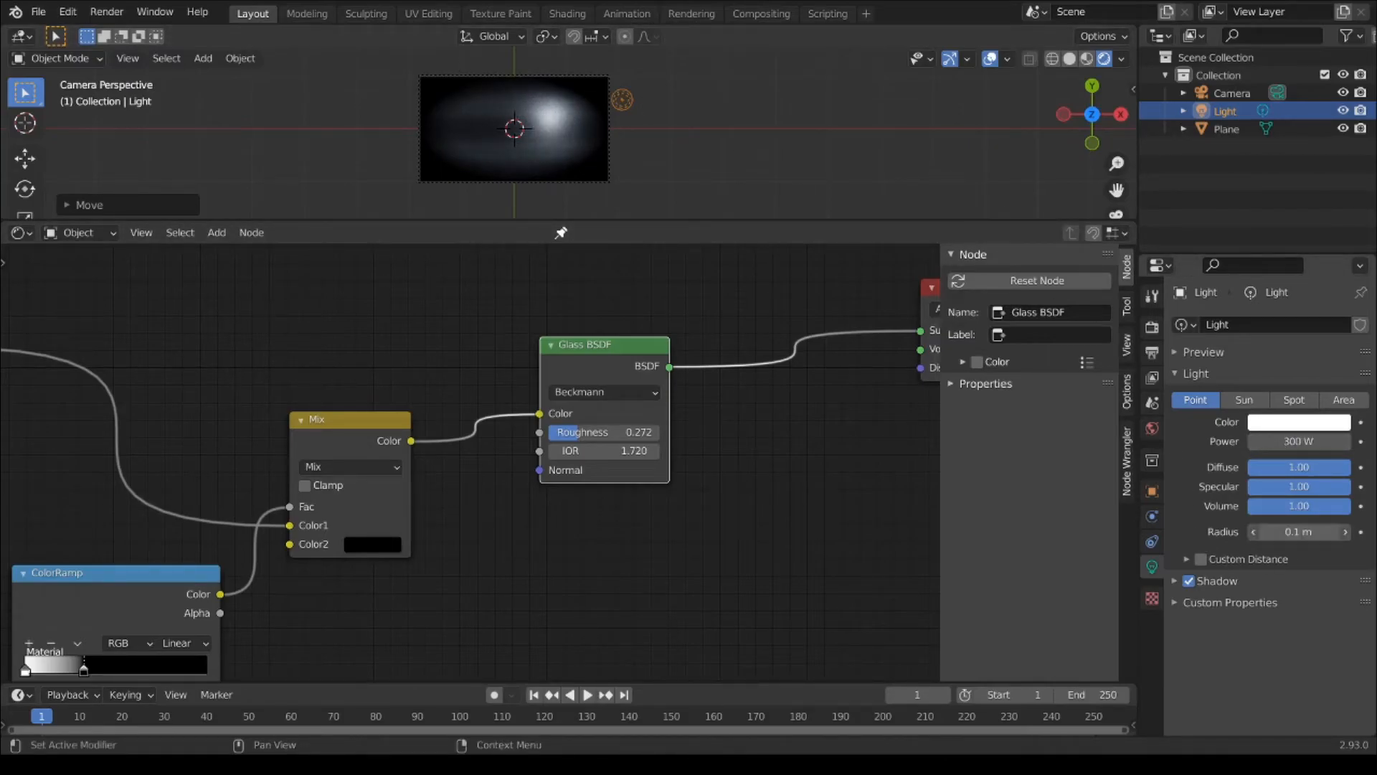
left_click(1299, 532)
type("1.05")
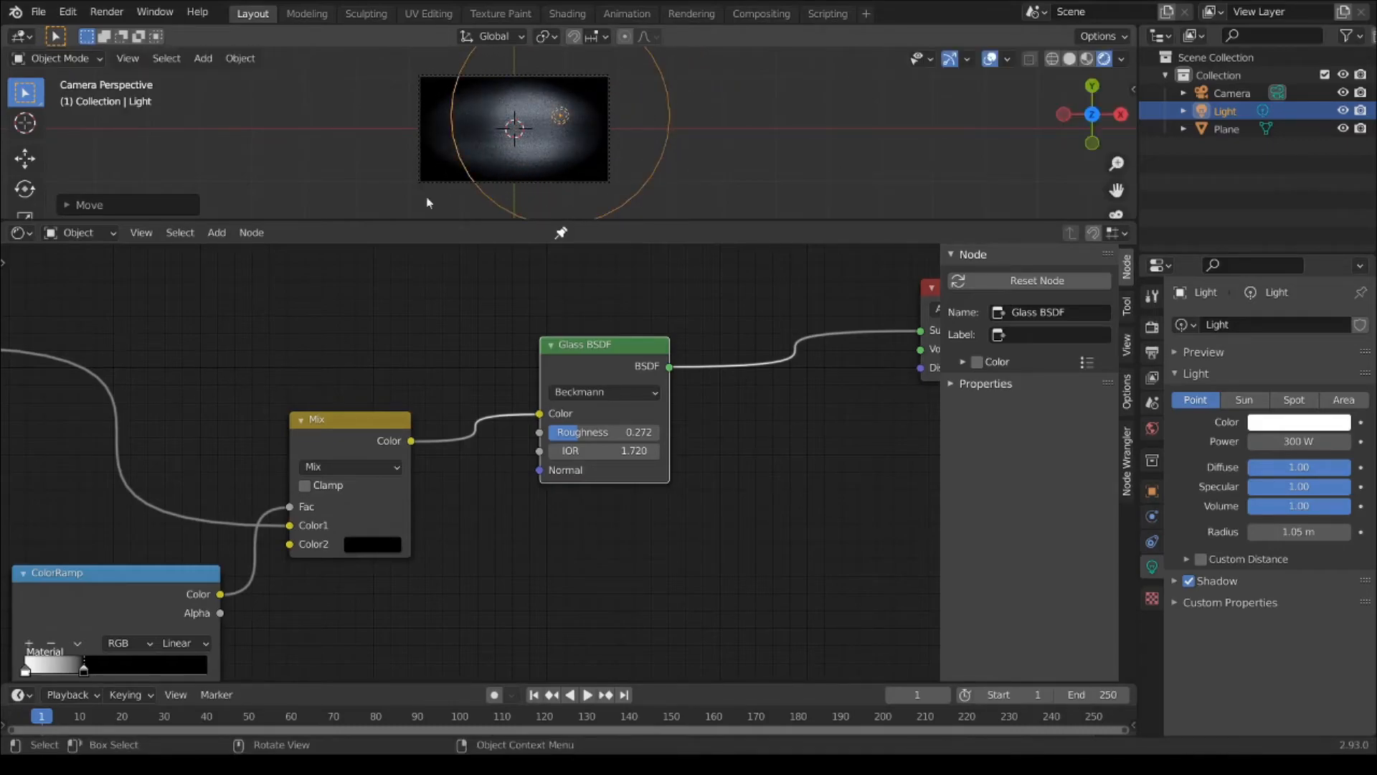
left_click(106, 12)
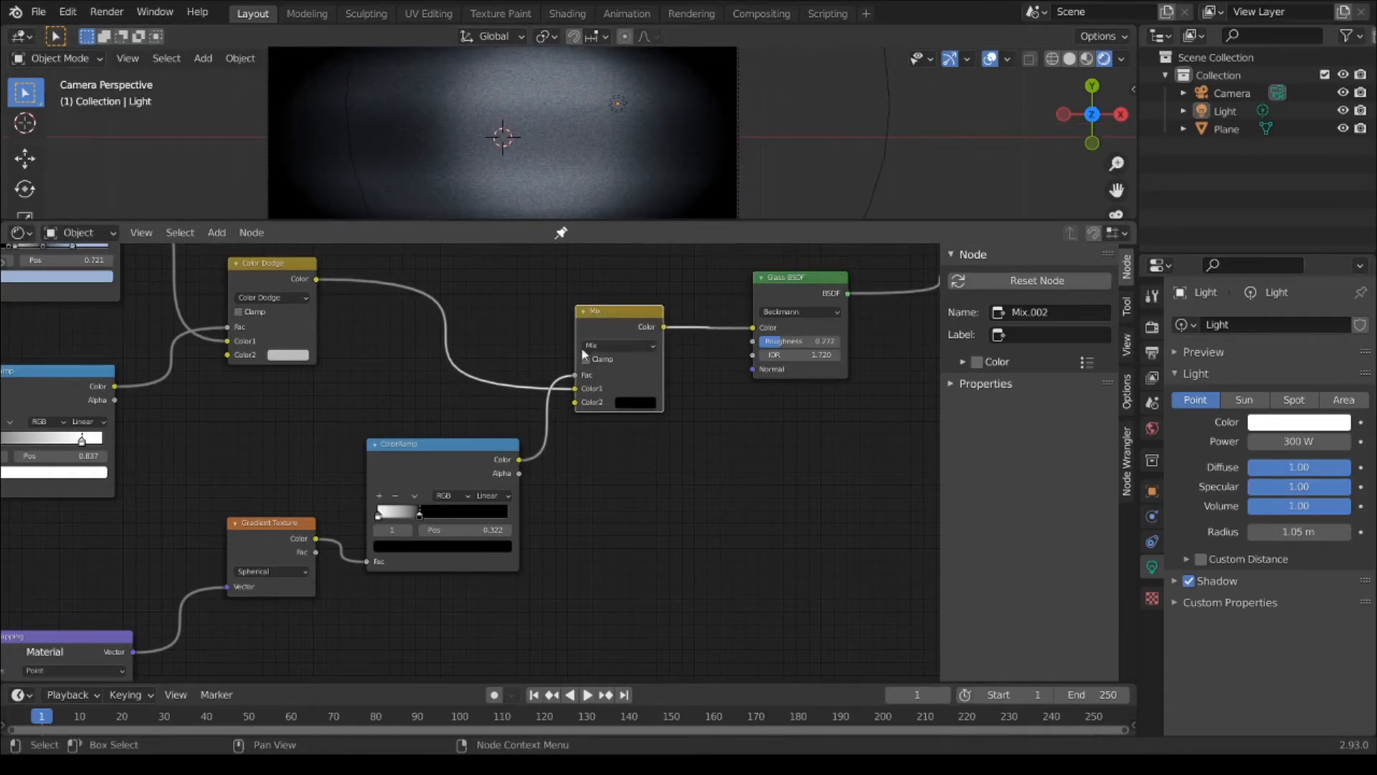
Step: Switch the Mix blend to Linear Light and move the ColorRamp stop to 0.072
left_click(618, 345)
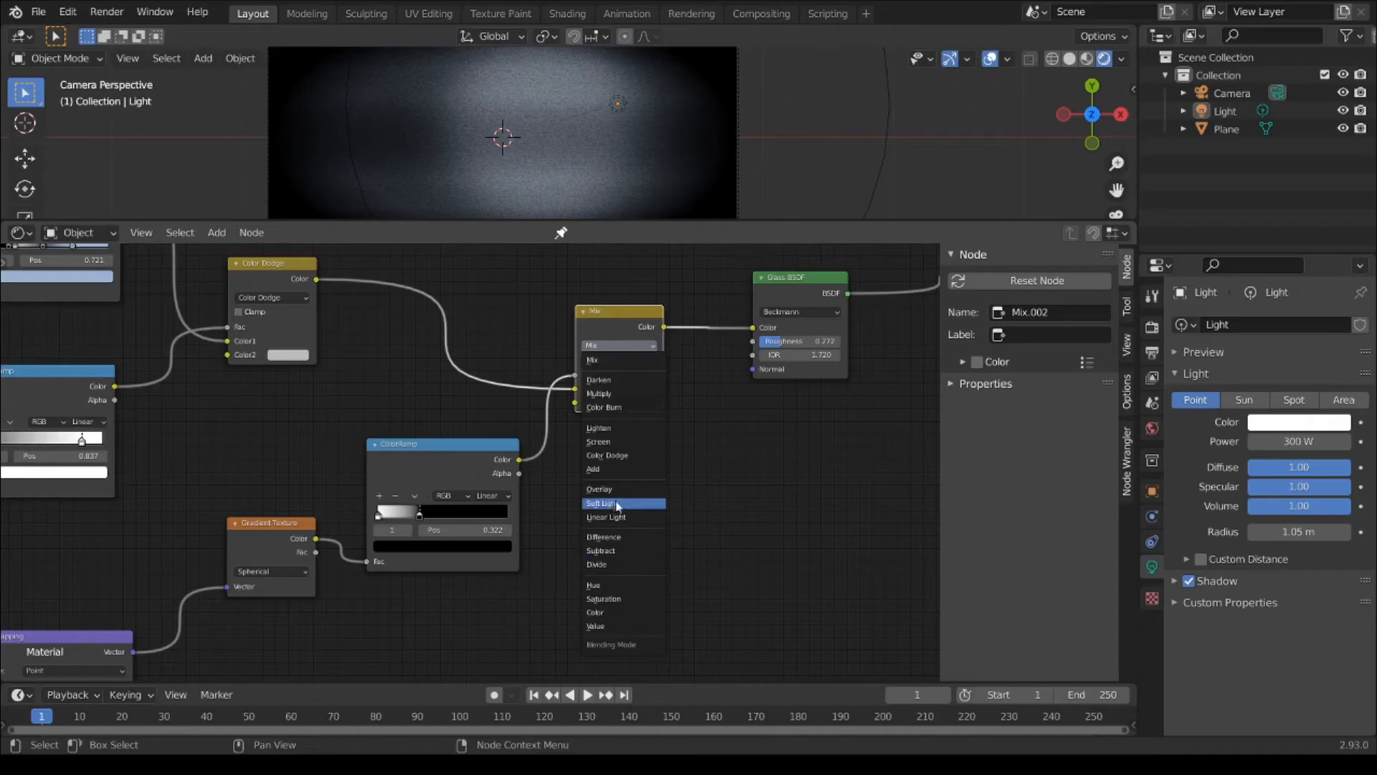
mouse_move(628, 536)
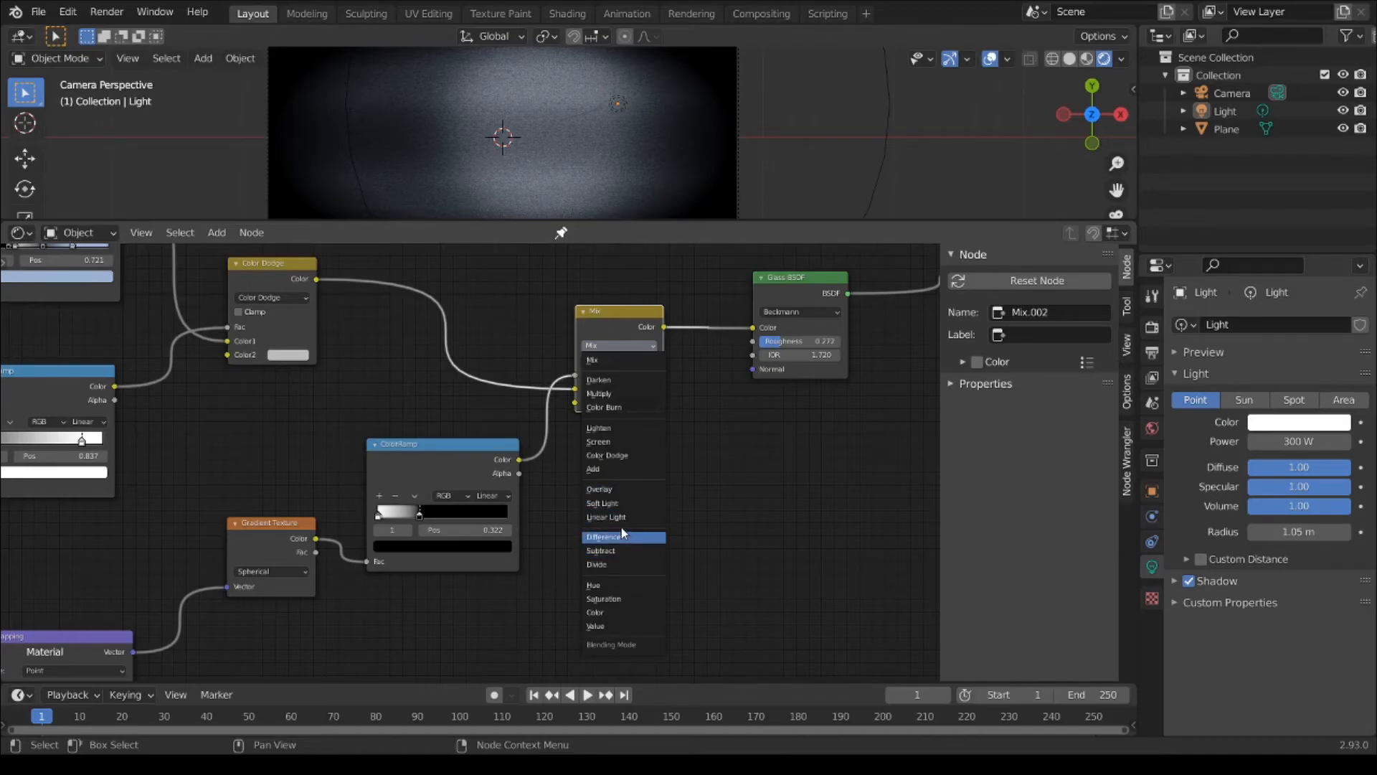
left_click(605, 516)
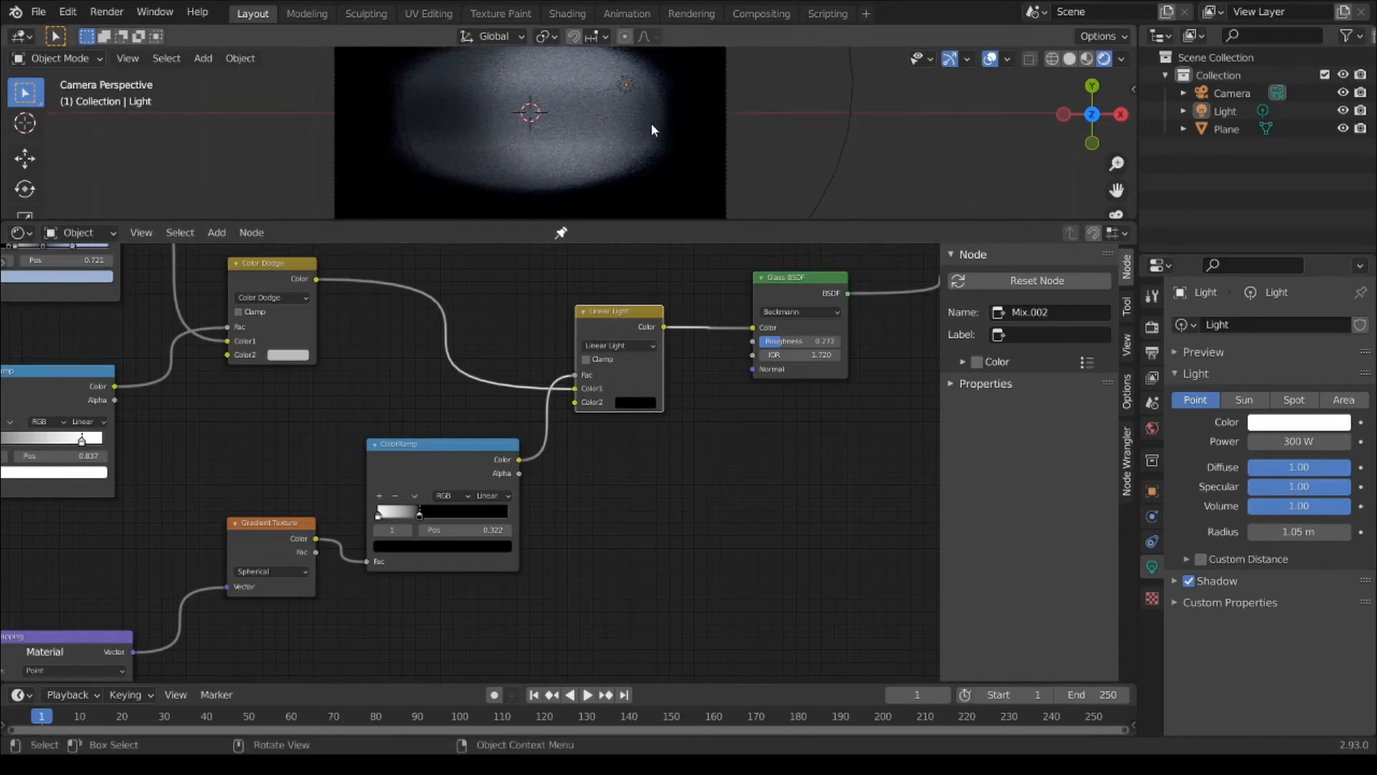
left_click_drag(419, 512, 404, 512)
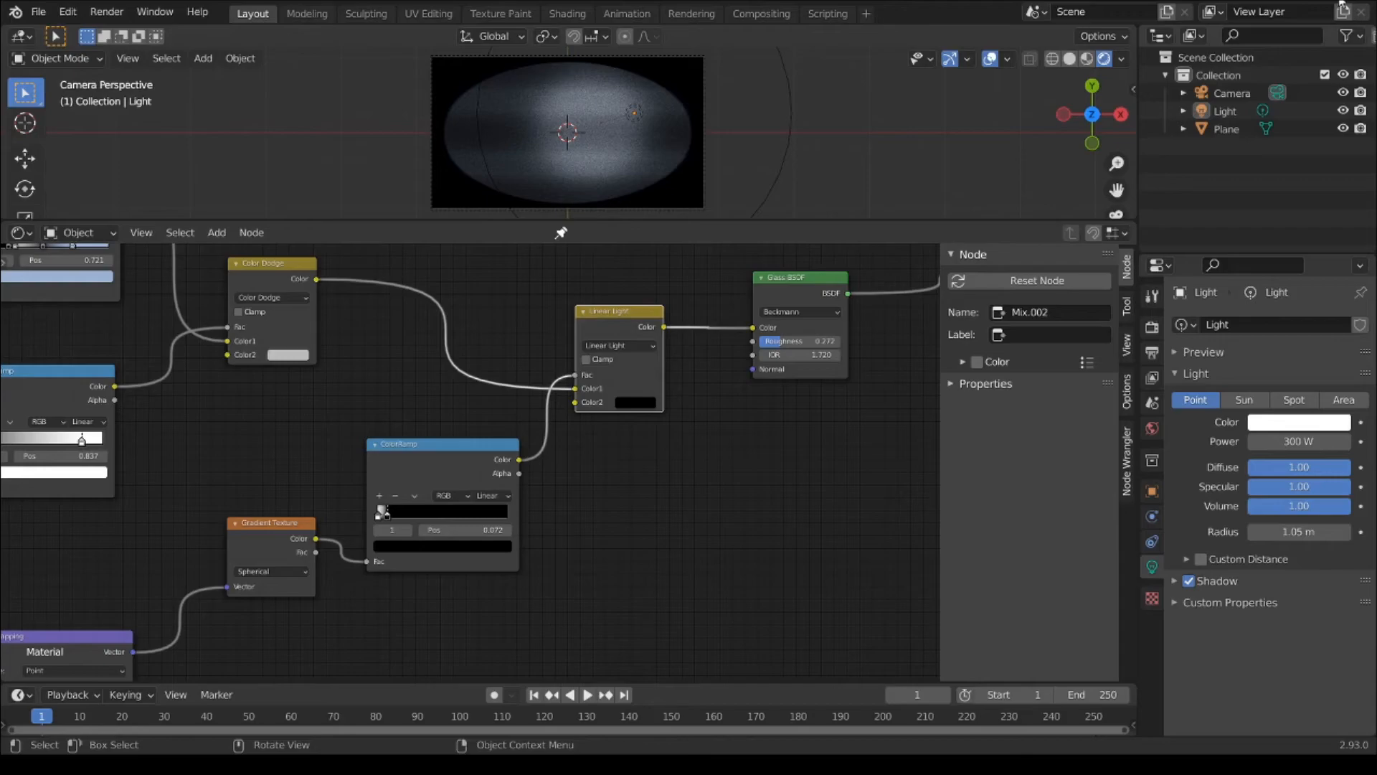
mouse_move(333, 416)
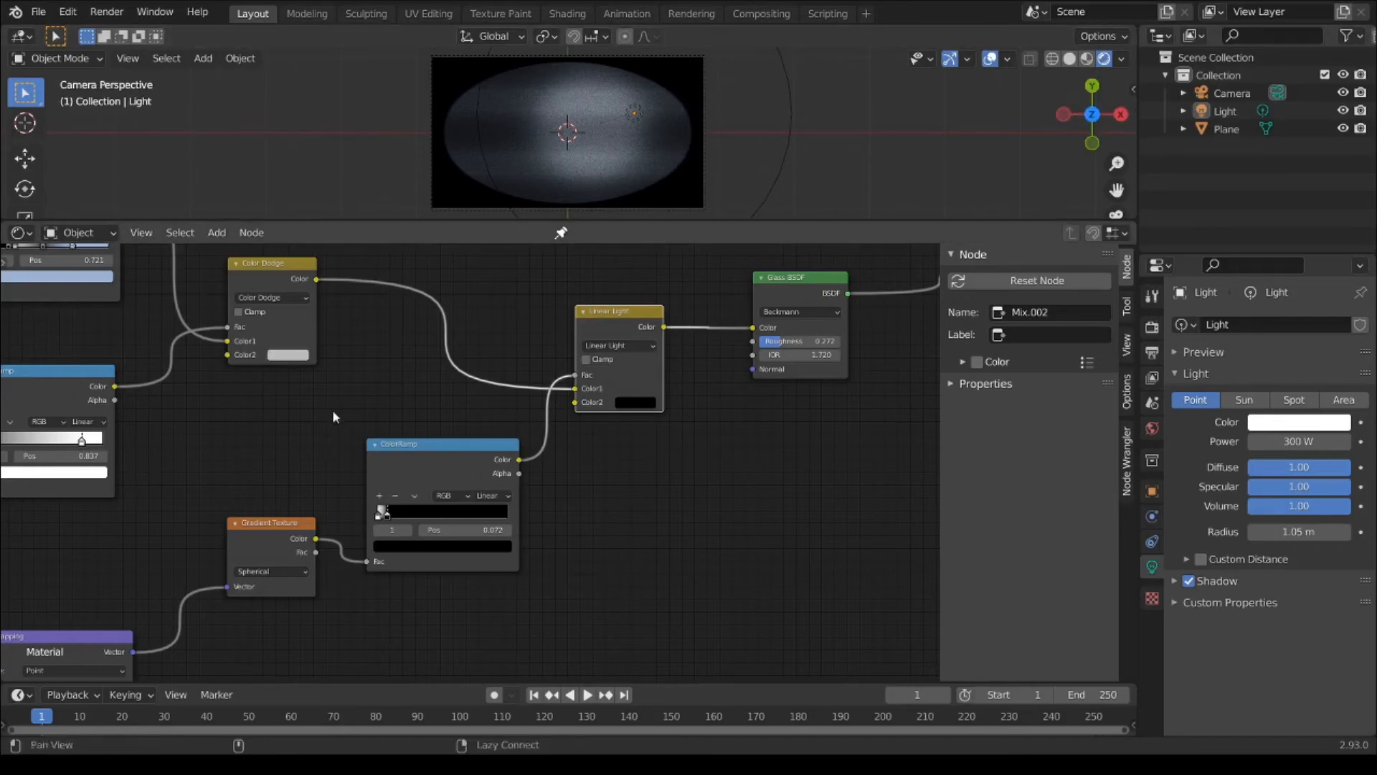
left_click(288, 354)
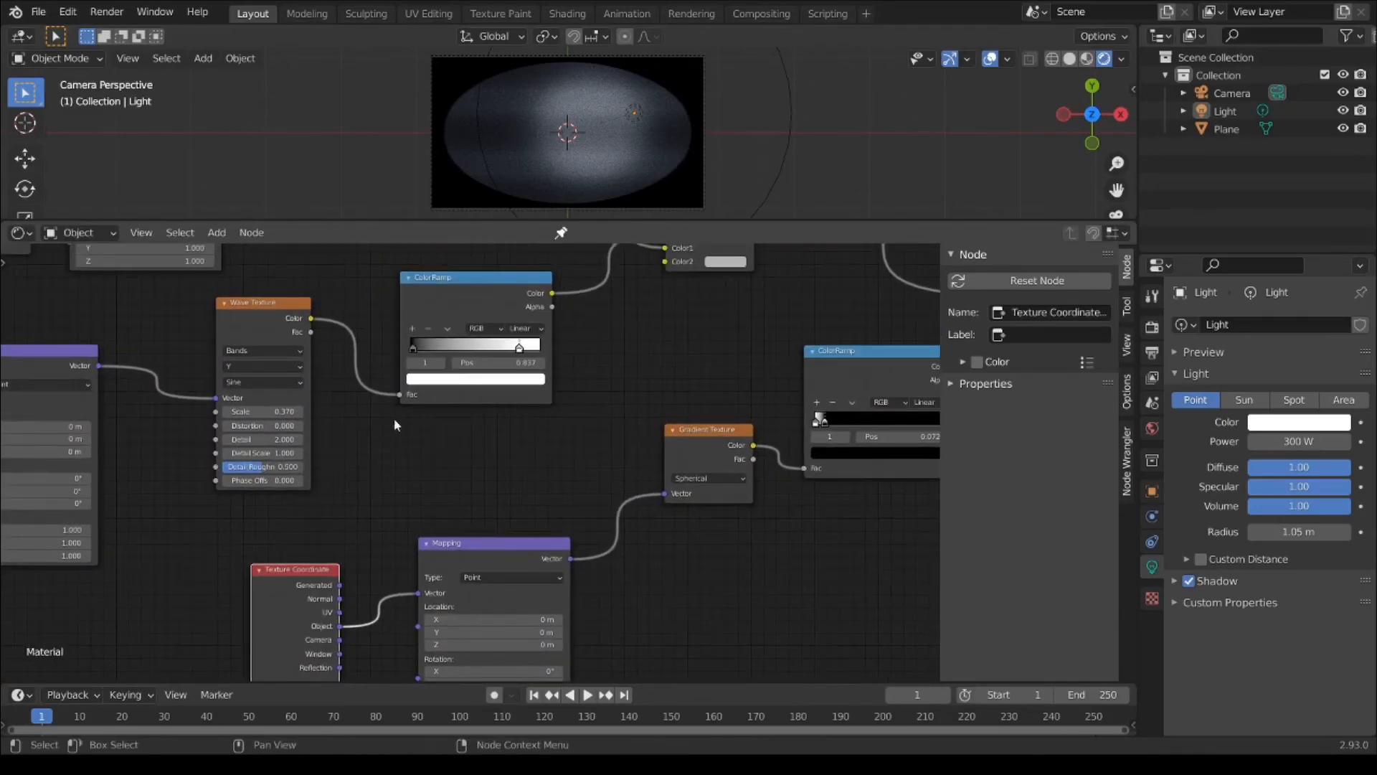
left_click(106, 11)
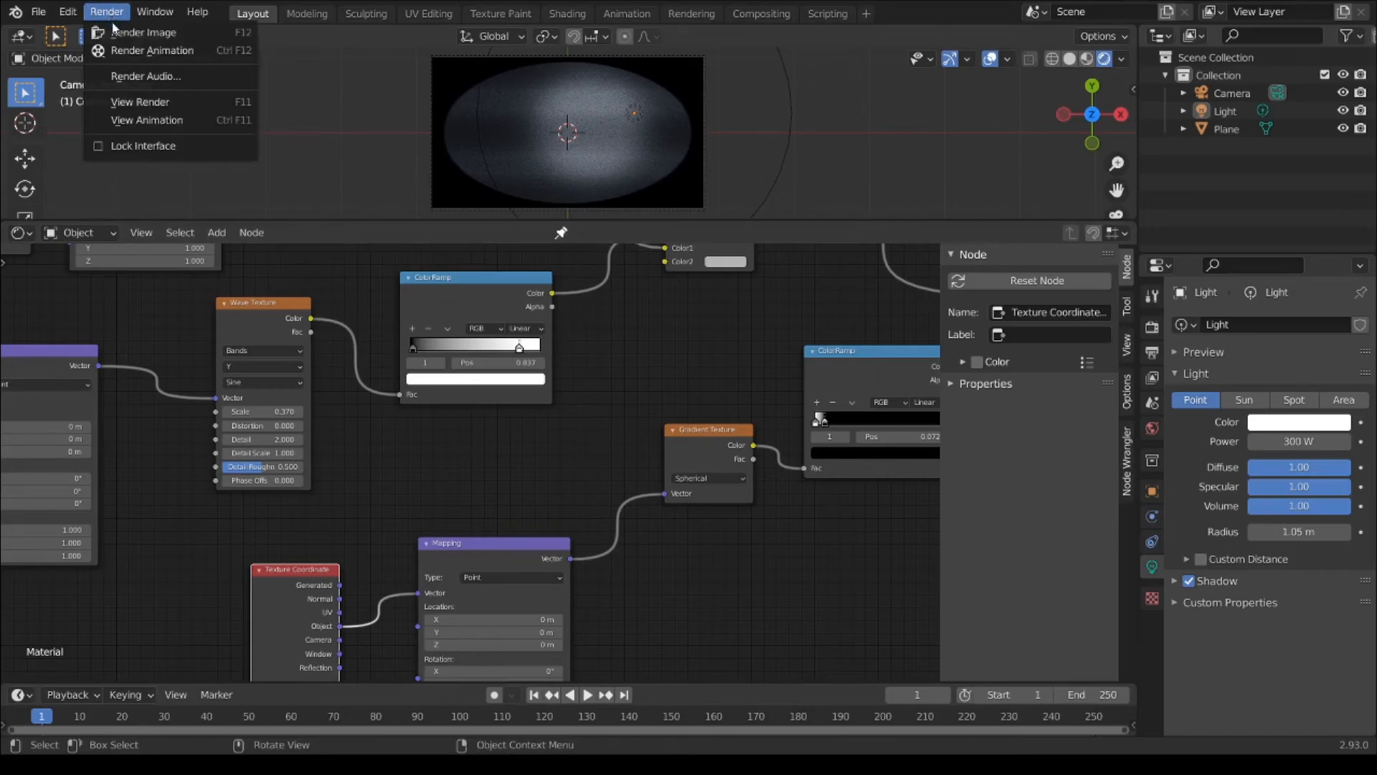
left_click(928, 352)
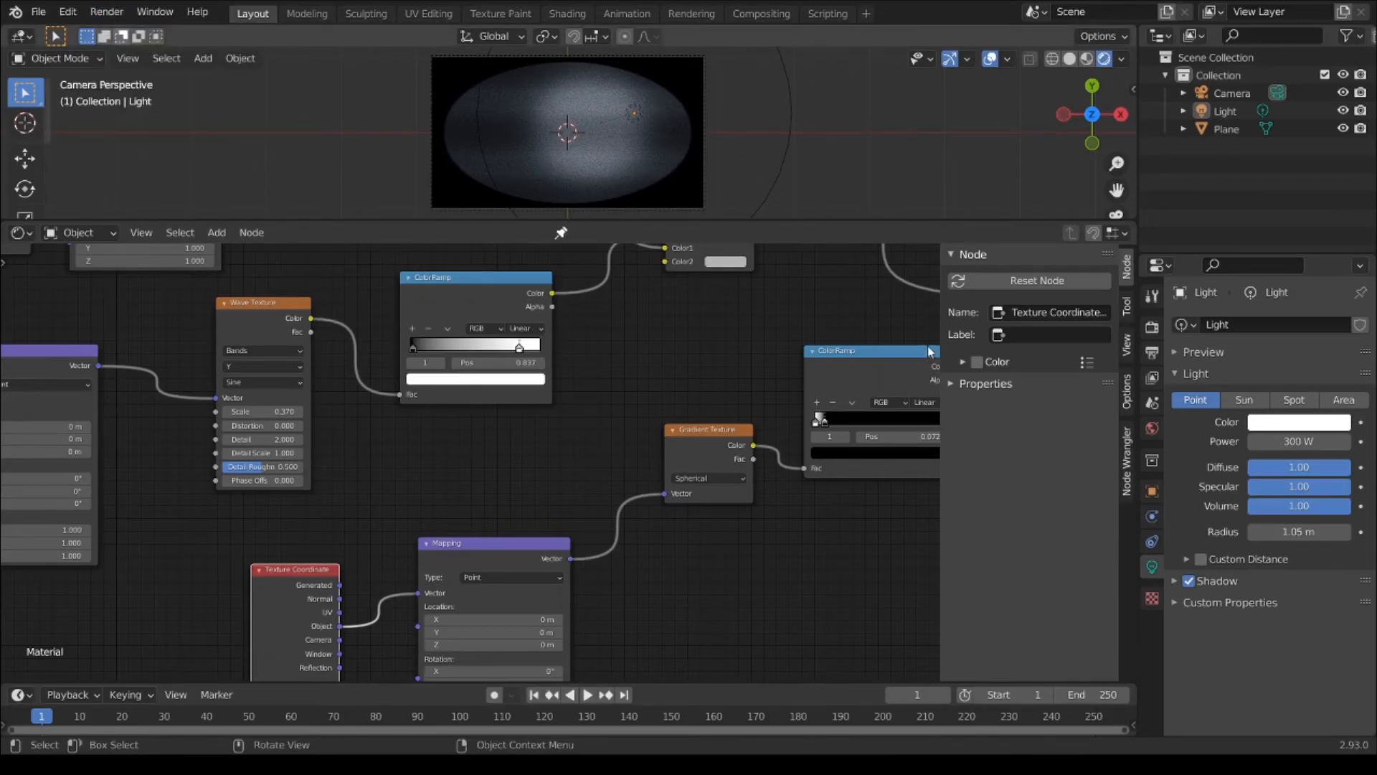
mouse_move(421, 418)
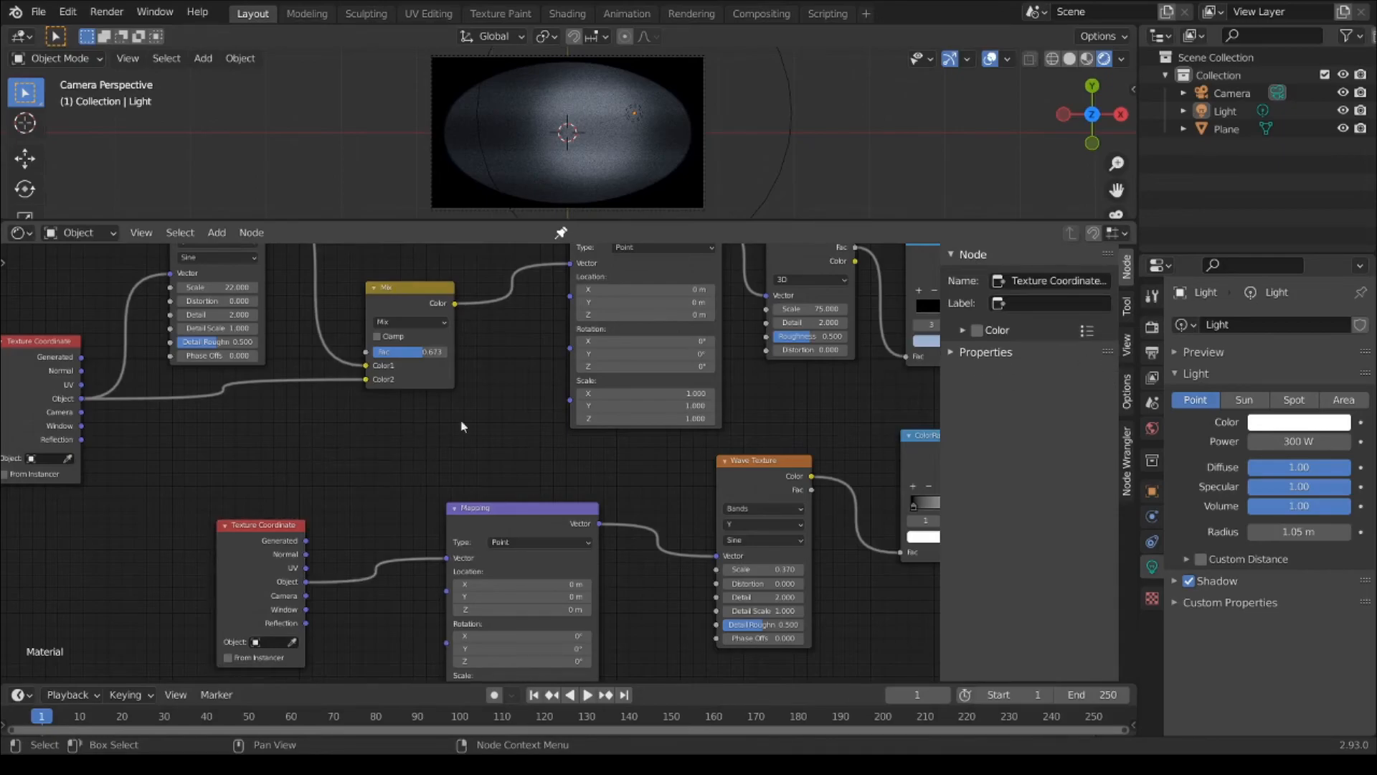
mouse_move(266, 476)
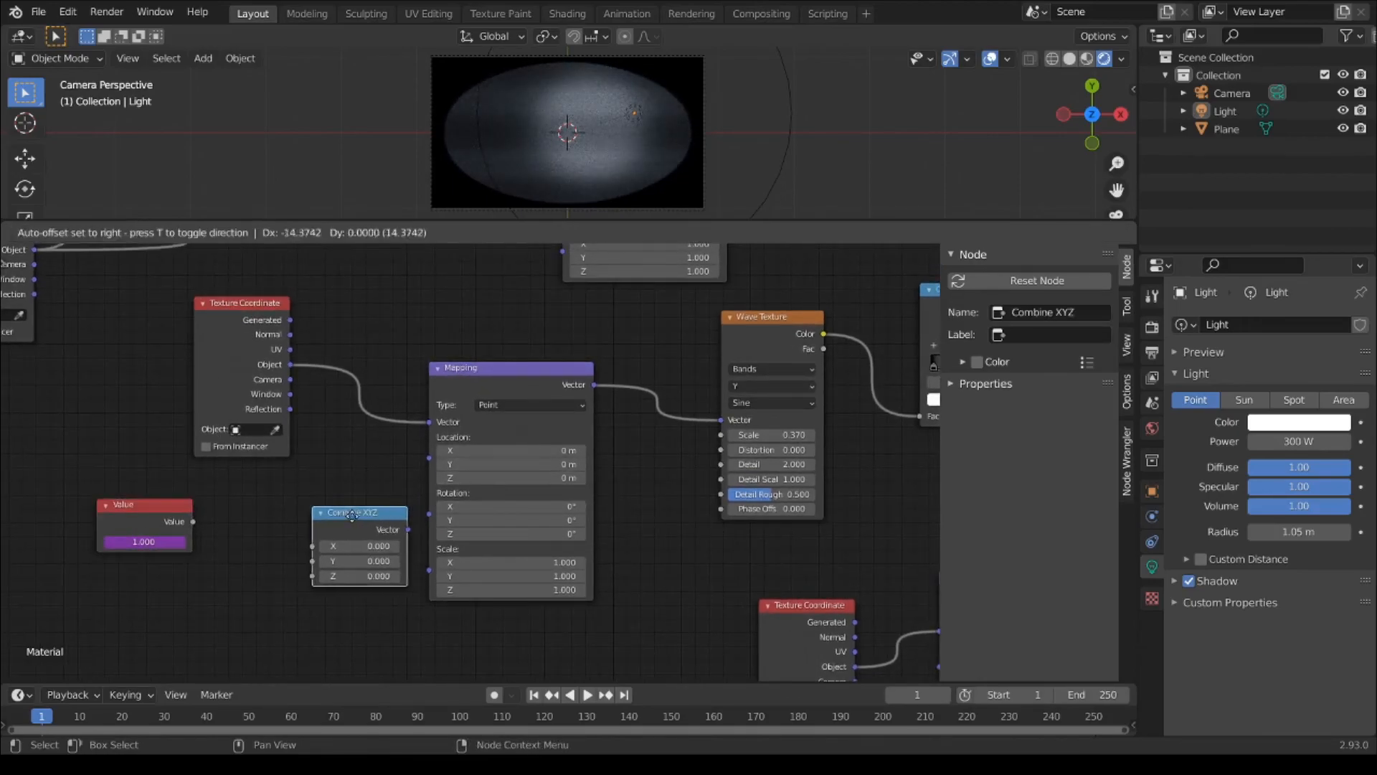
Step: Link Combine XYZ to the Mapping Location and the frame Value to its Y input
left_click_drag(352, 512, 323, 515)
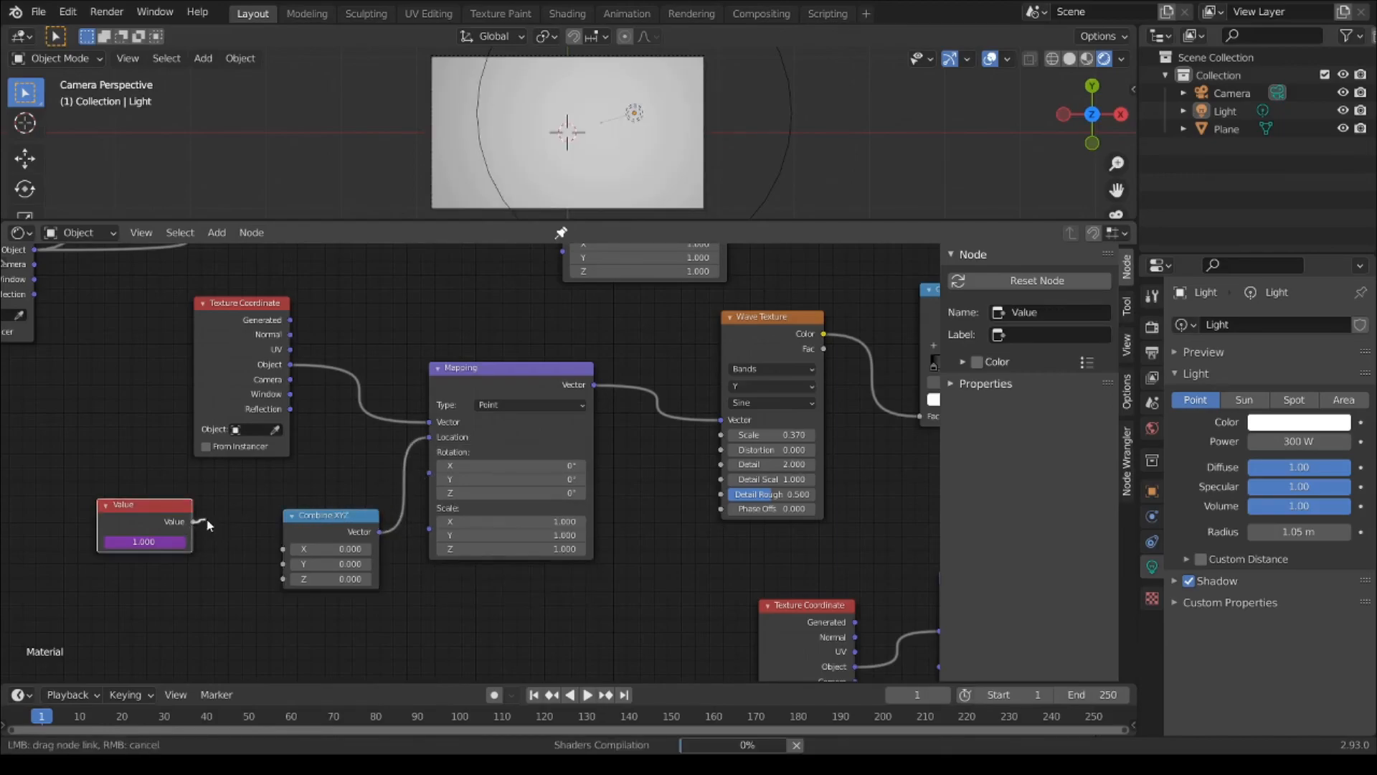
left_click_drag(188, 522, 303, 563)
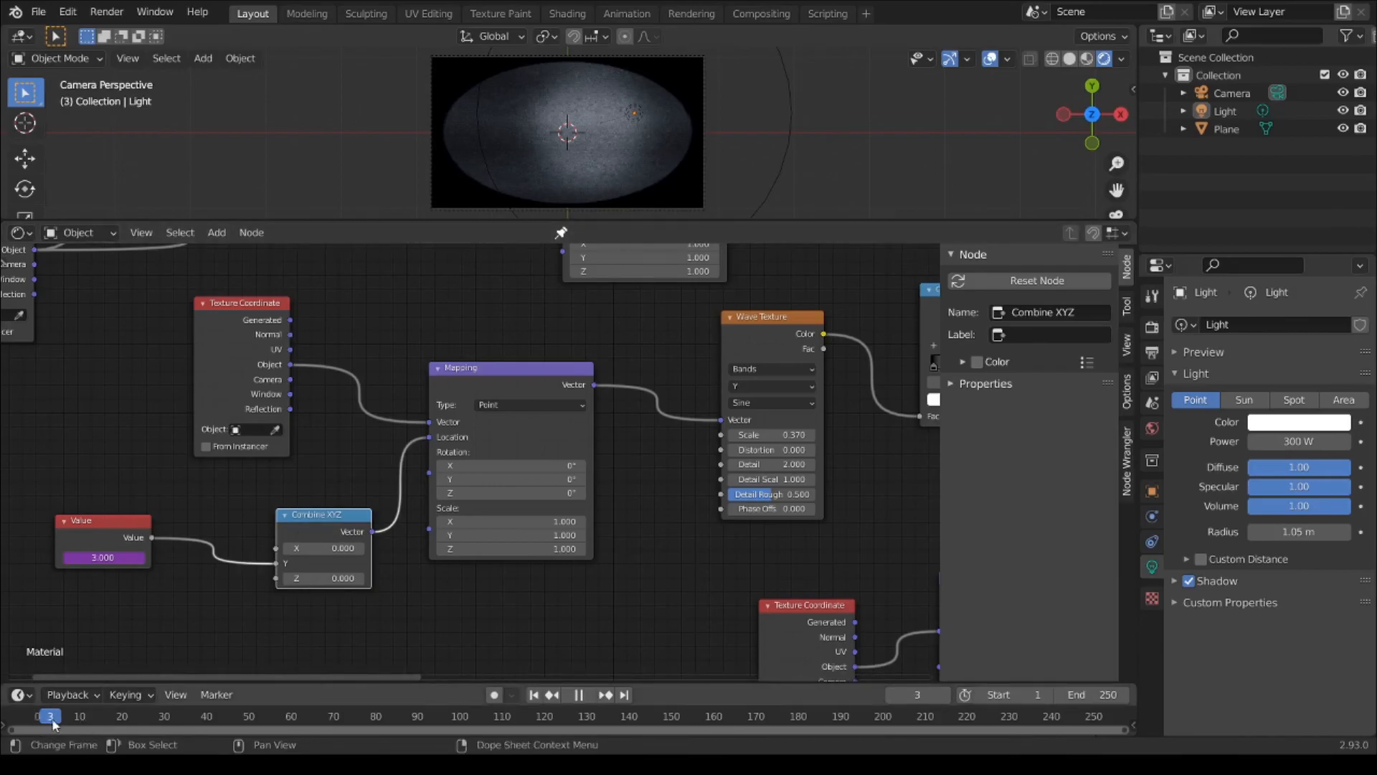
Step: Stop playback, set the inserted Math node to Multiply, and replay the animation
left_click(83, 716)
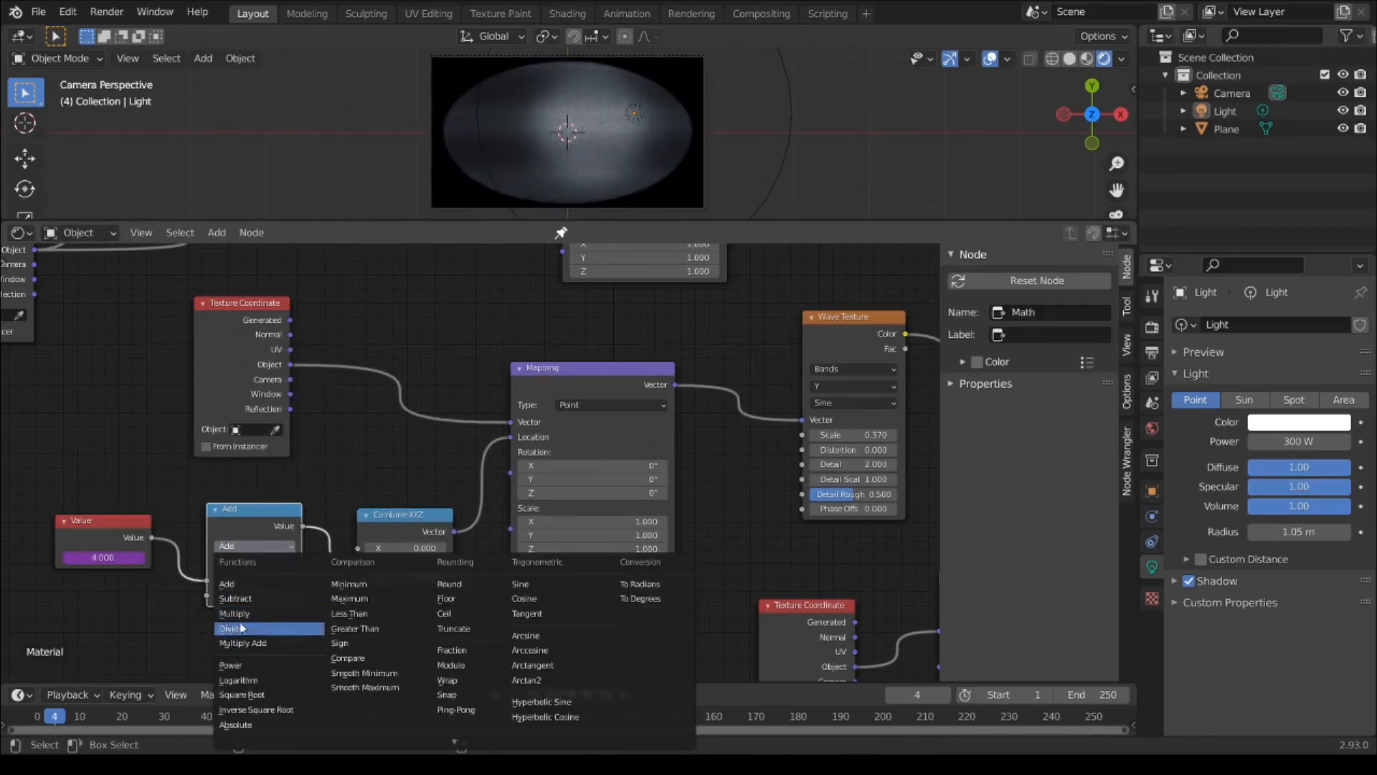
left_click(235, 613)
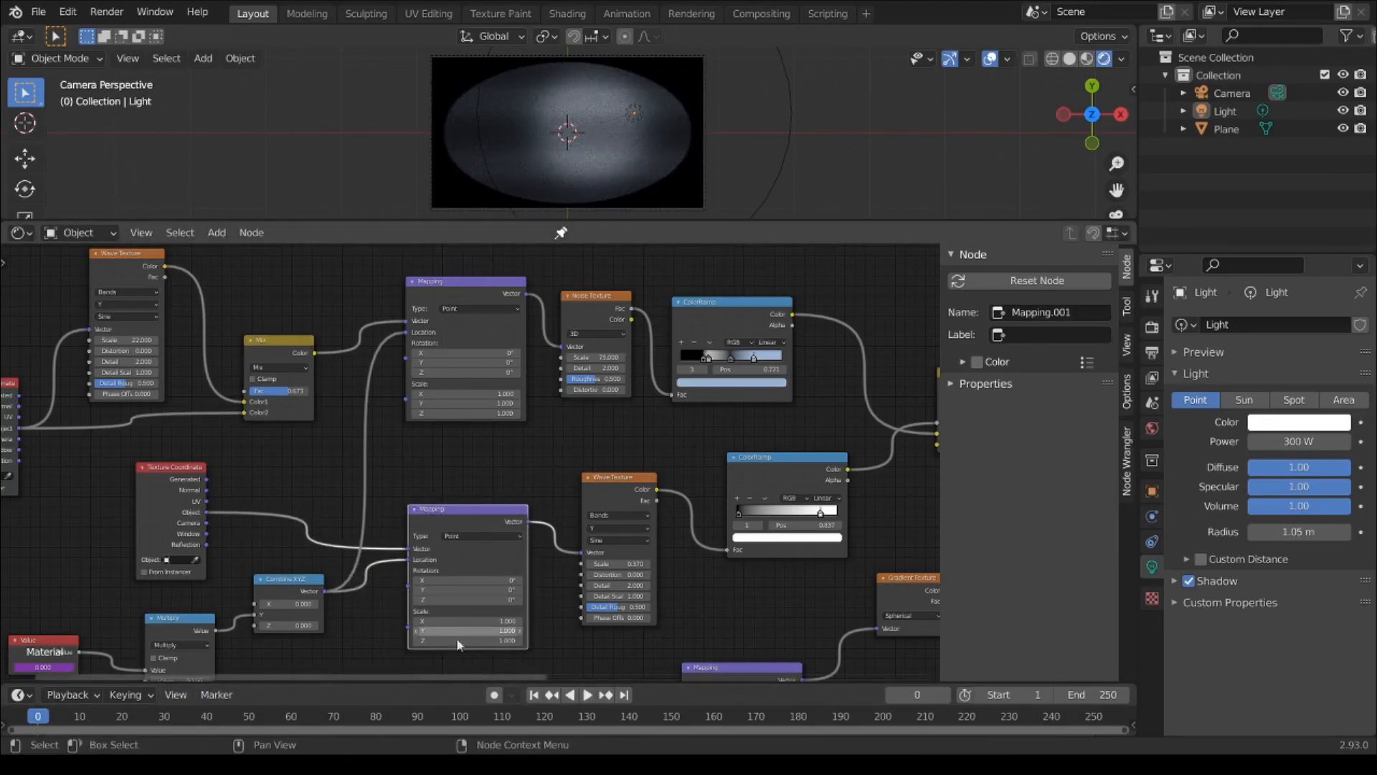
left_click(586, 693)
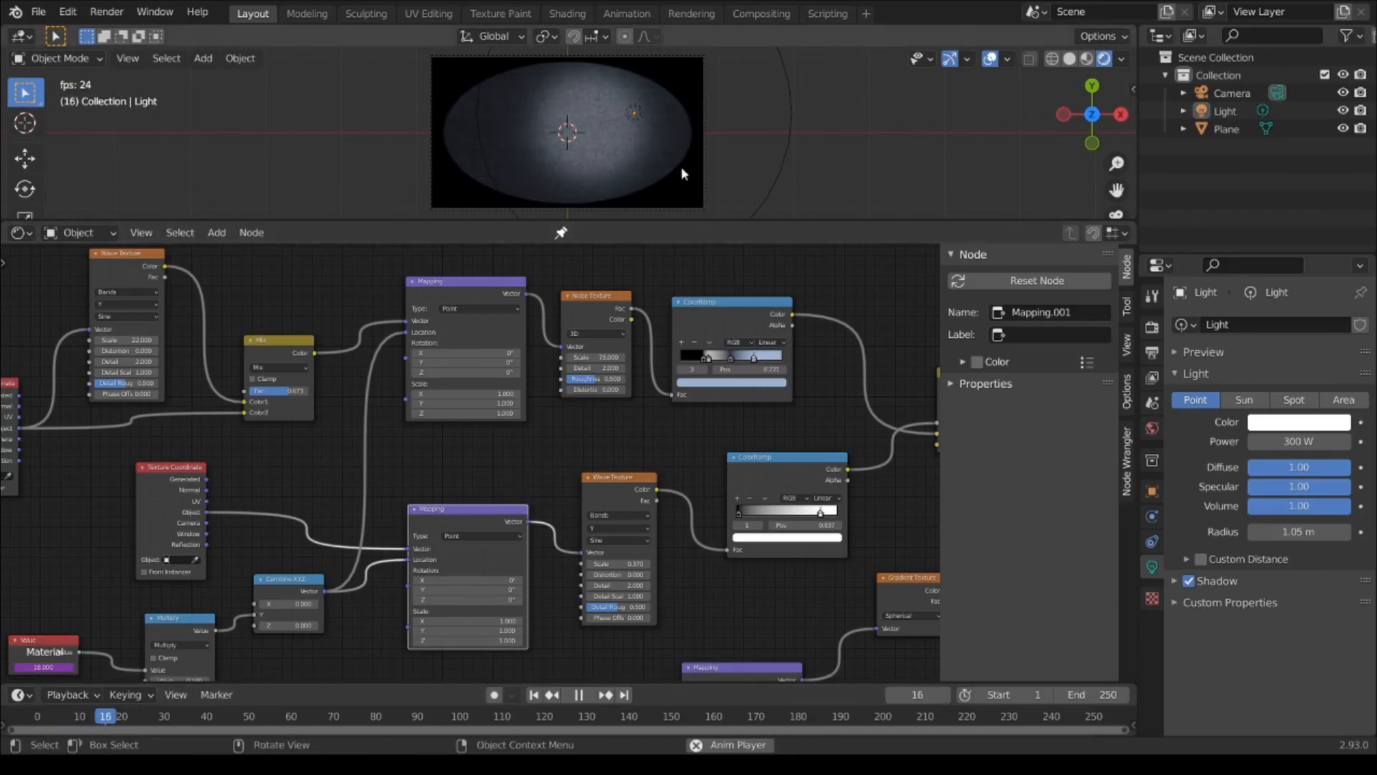